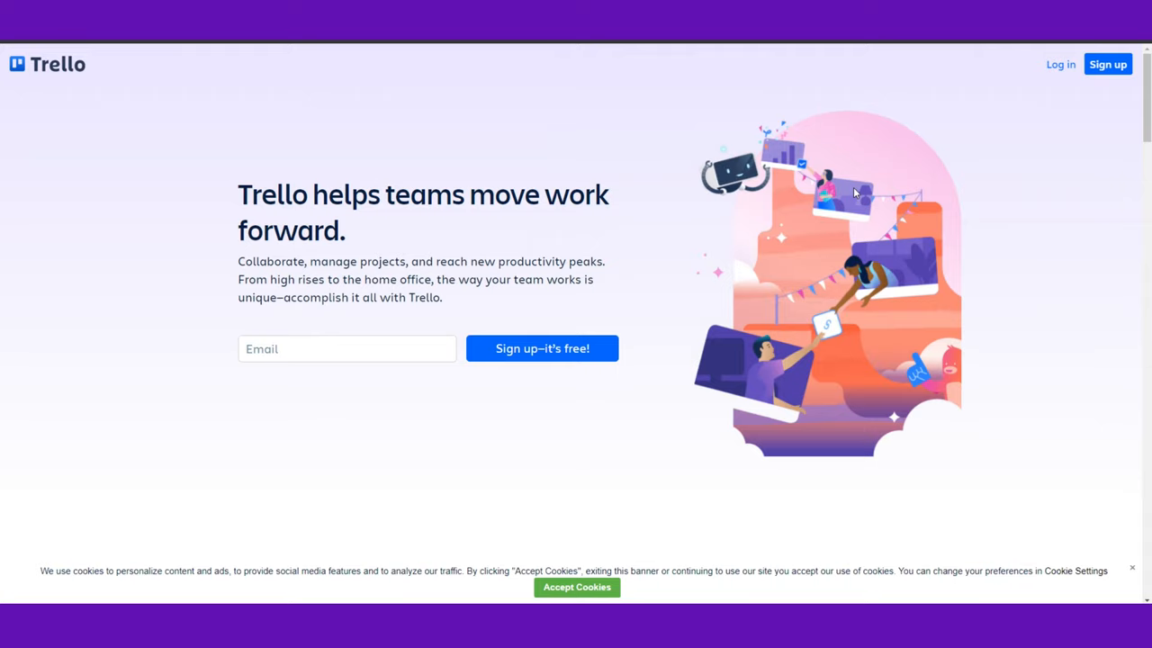
pyautogui.moveTo(785, 295)
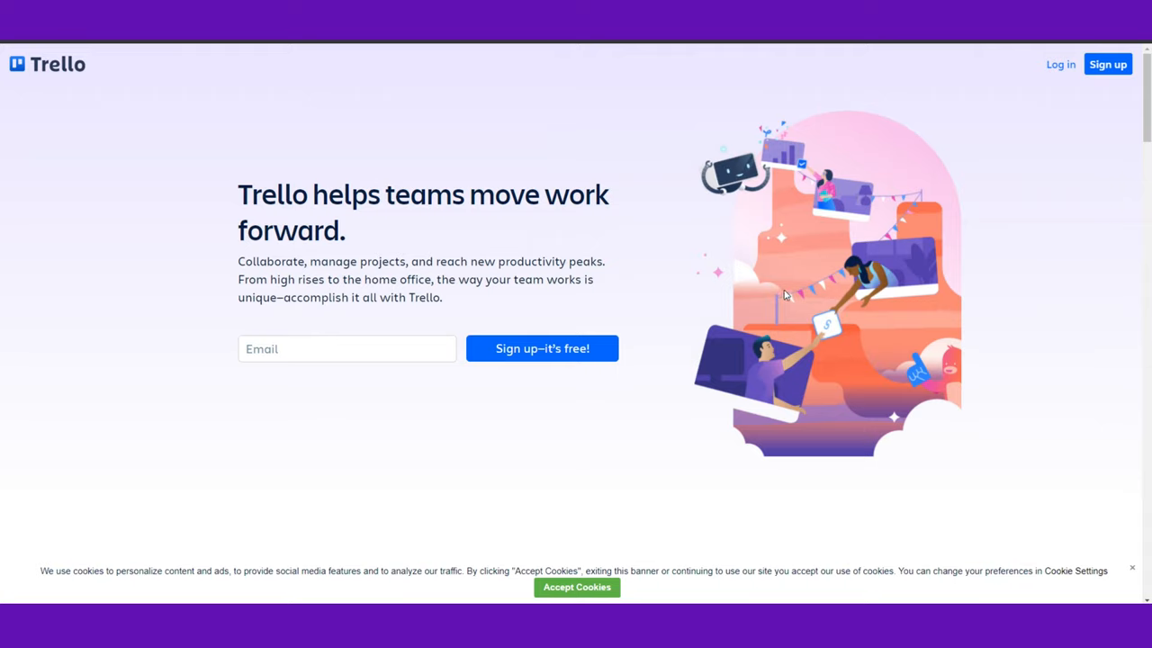
# - Scroll down the homepage to the Project Team Spirit board illustration with To Do, Doing, Done lists
pyautogui.scroll(-3)
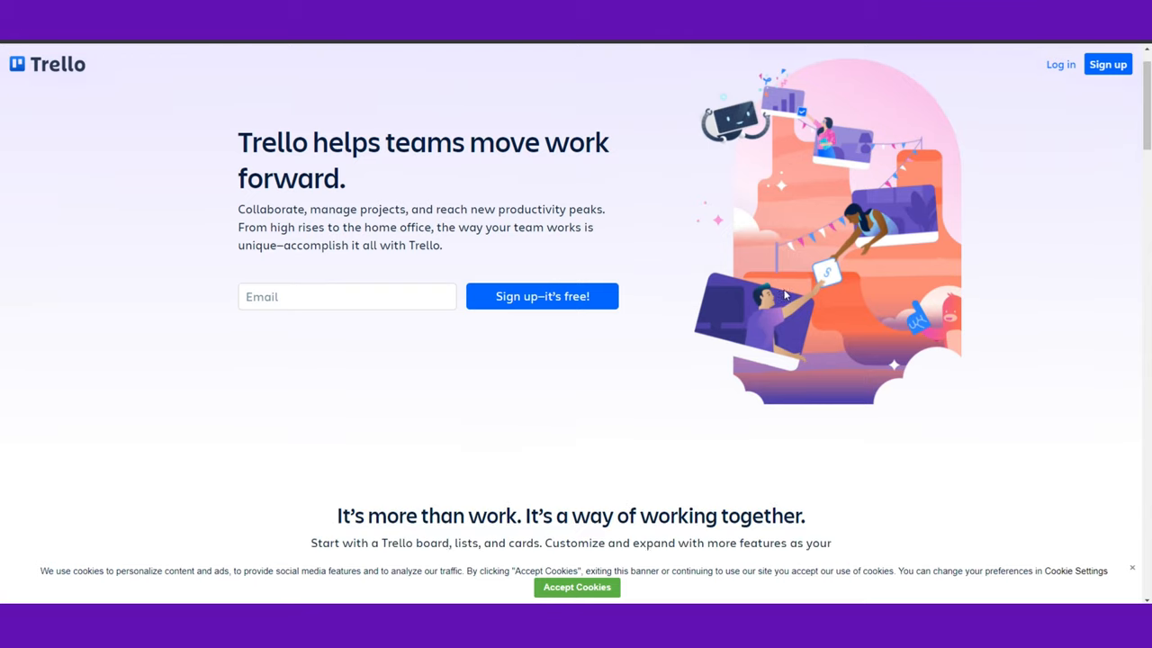
pyautogui.scroll(-3)
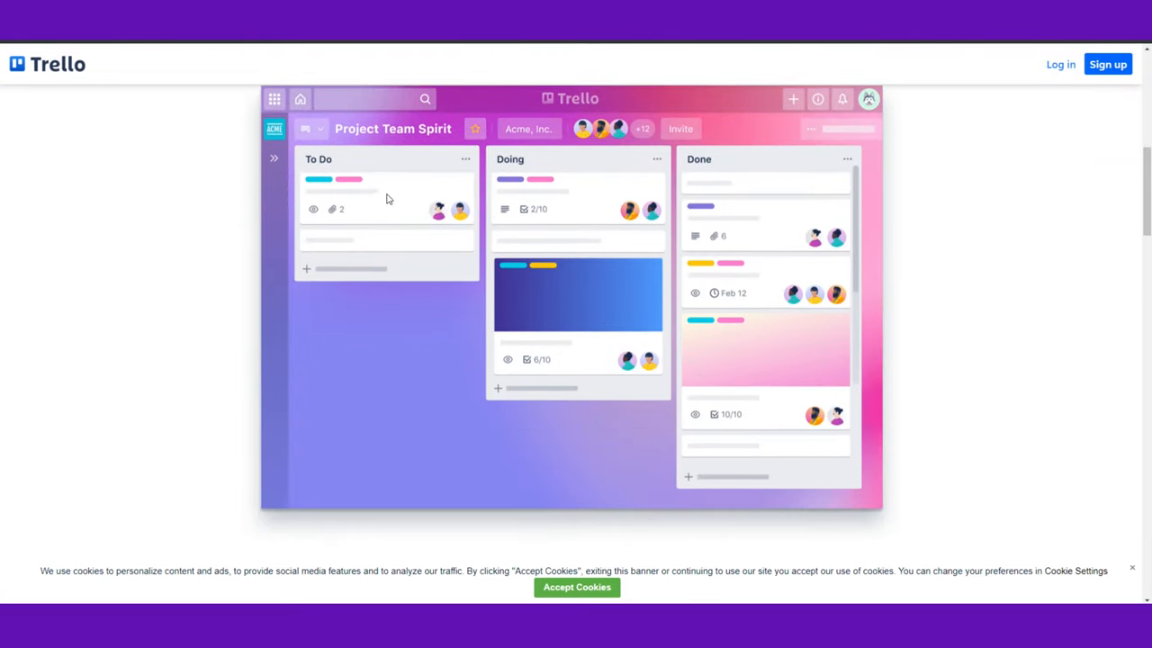
pyautogui.moveTo(358, 250)
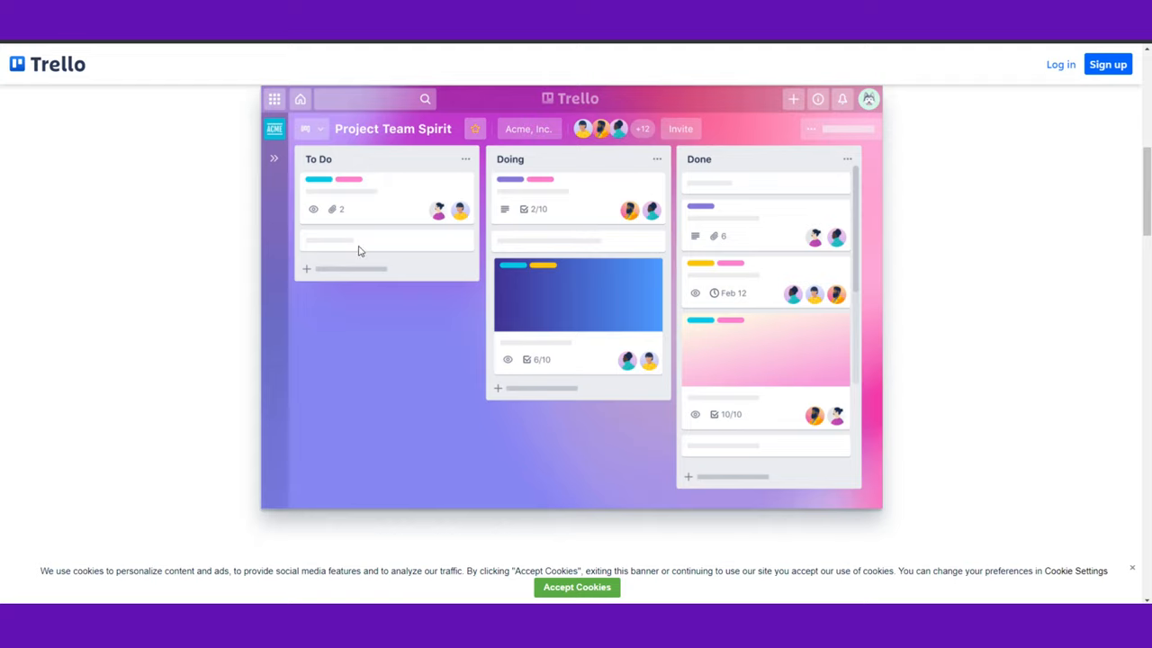
pyautogui.moveTo(540, 295)
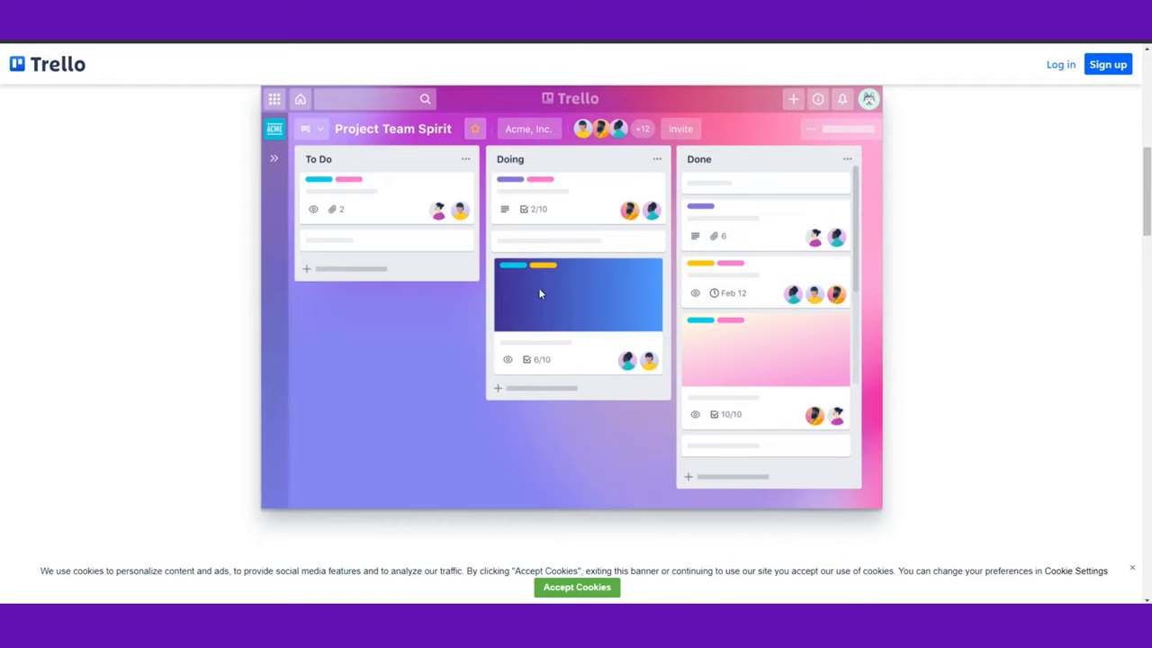
pyautogui.moveTo(389, 317)
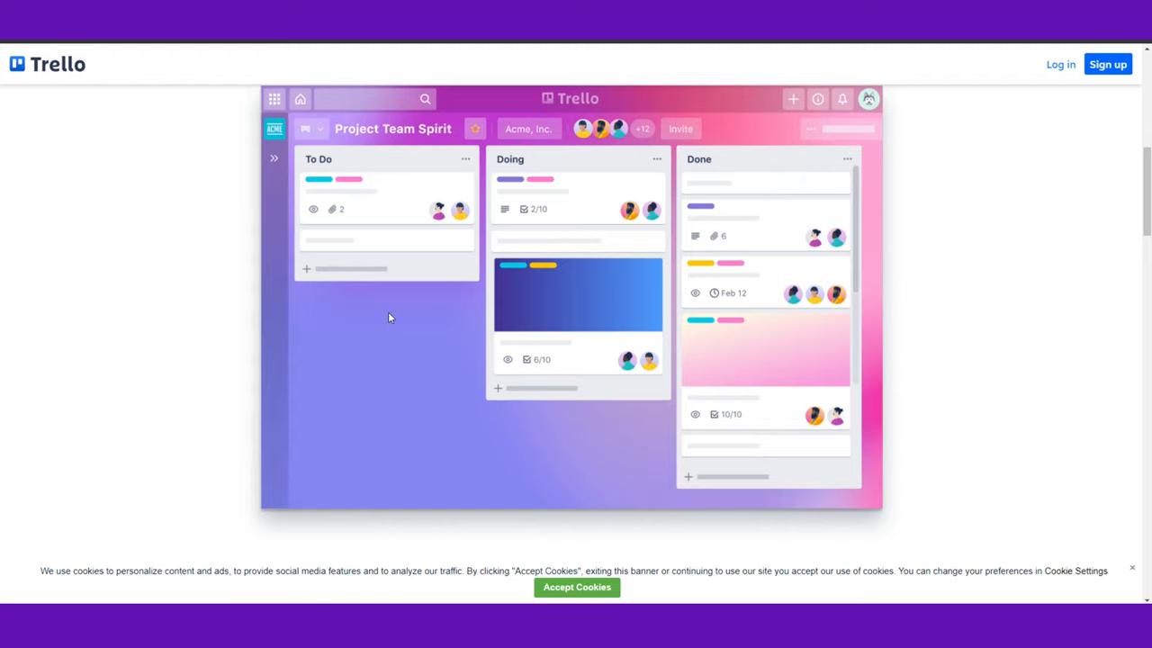
pyautogui.moveTo(399, 306)
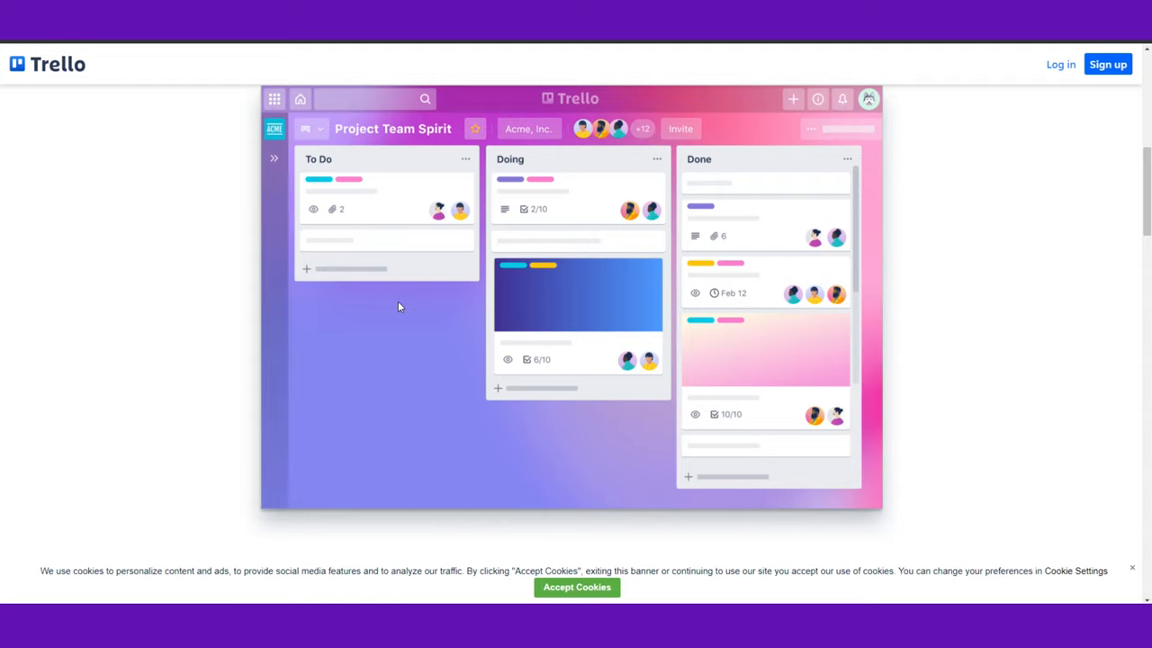
pyautogui.moveTo(531, 261)
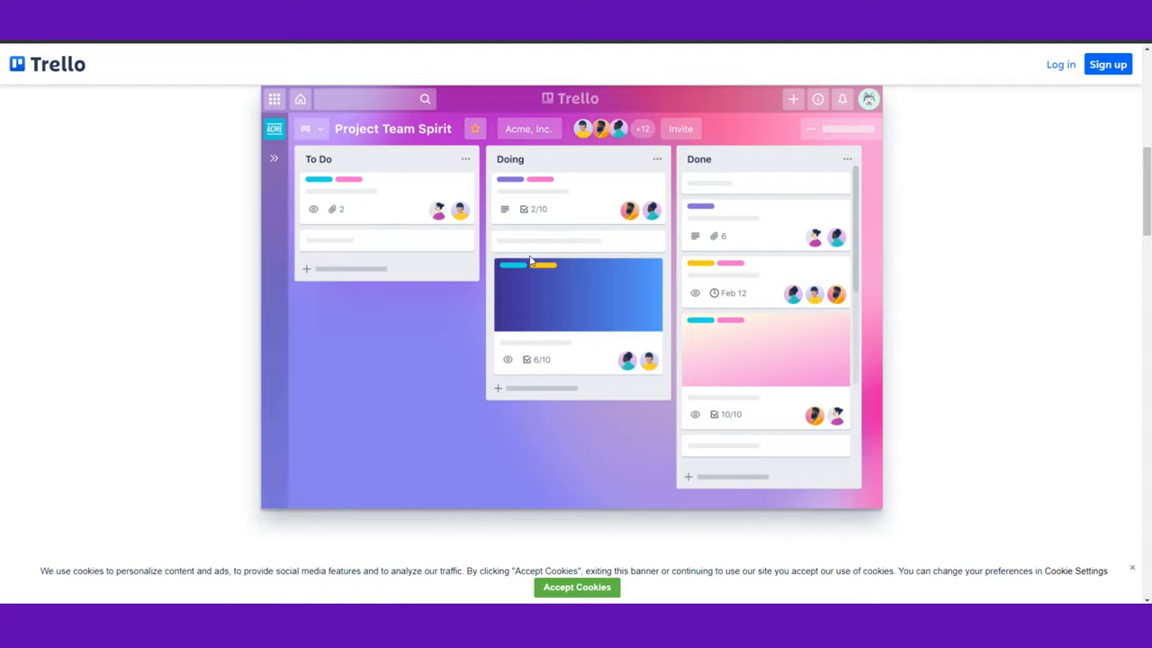
pyautogui.moveTo(620, 289)
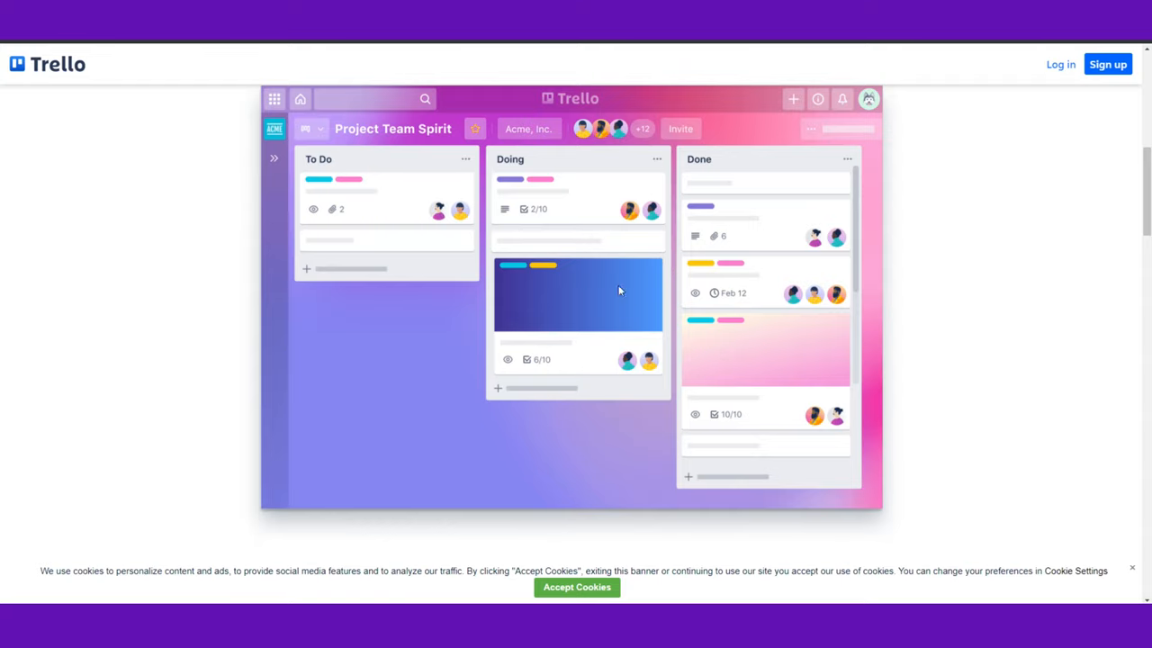
pyautogui.moveTo(554, 313)
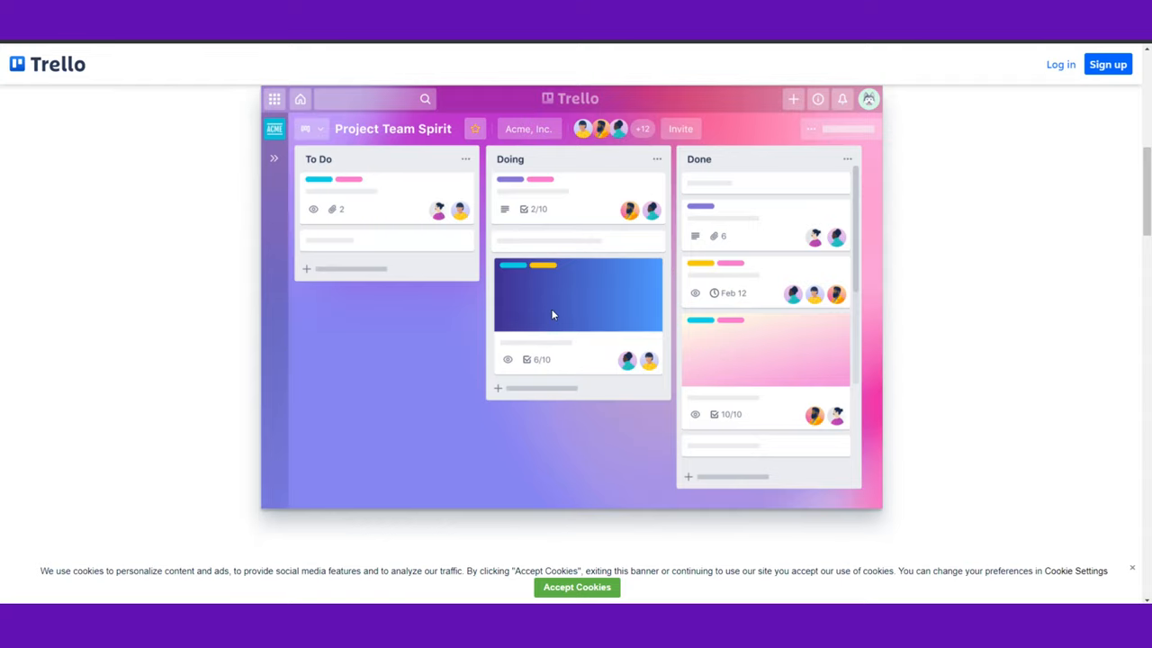
pyautogui.scroll(-3)
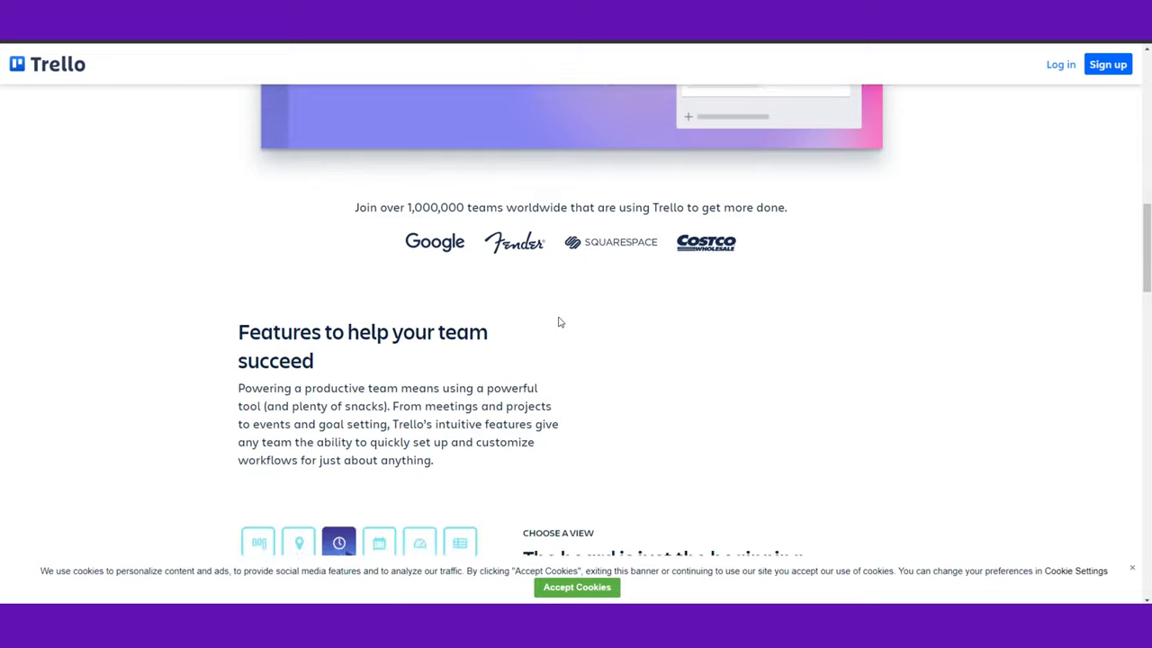
pyautogui.scroll(-3)
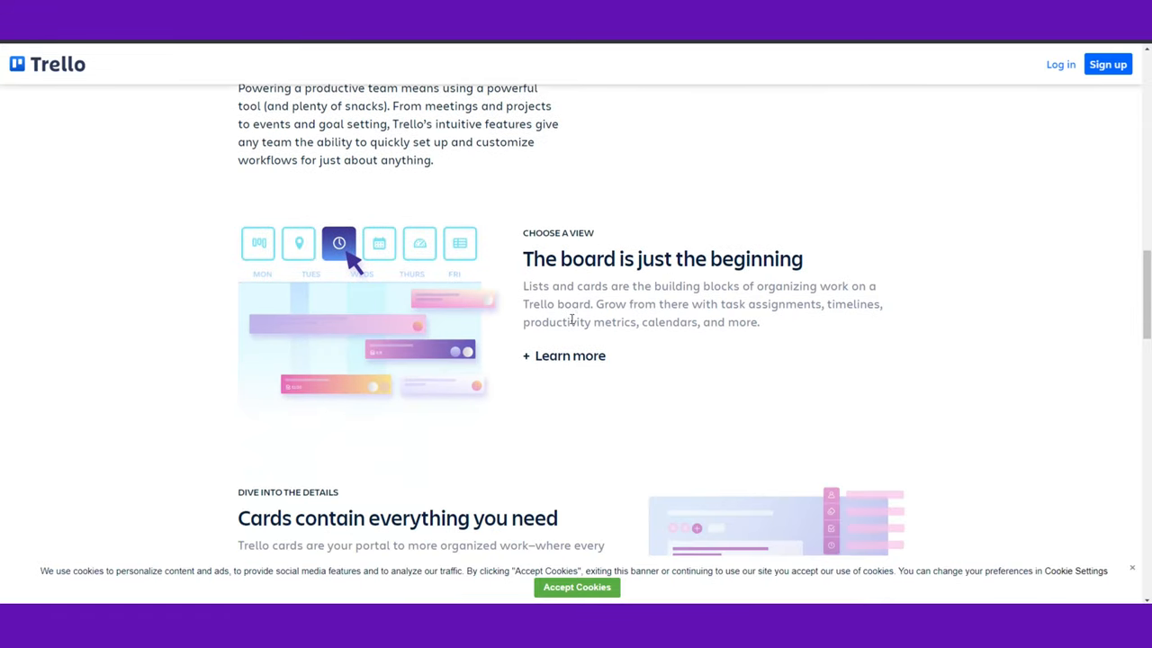
pyautogui.scroll(-3)
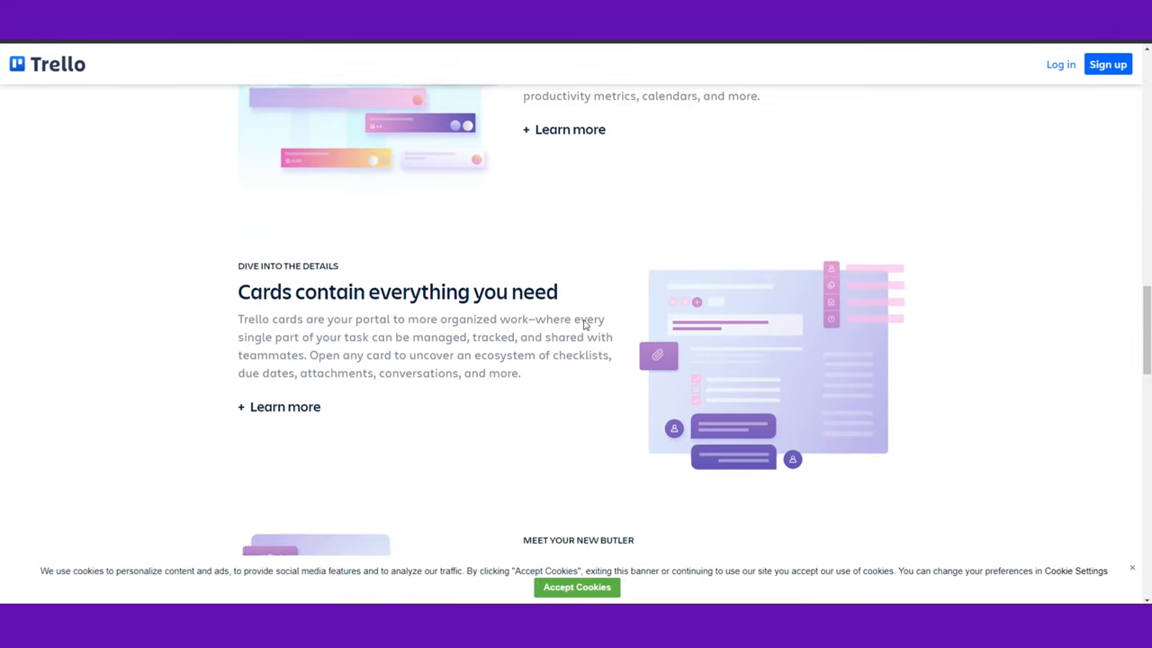
pyautogui.scroll(-3)
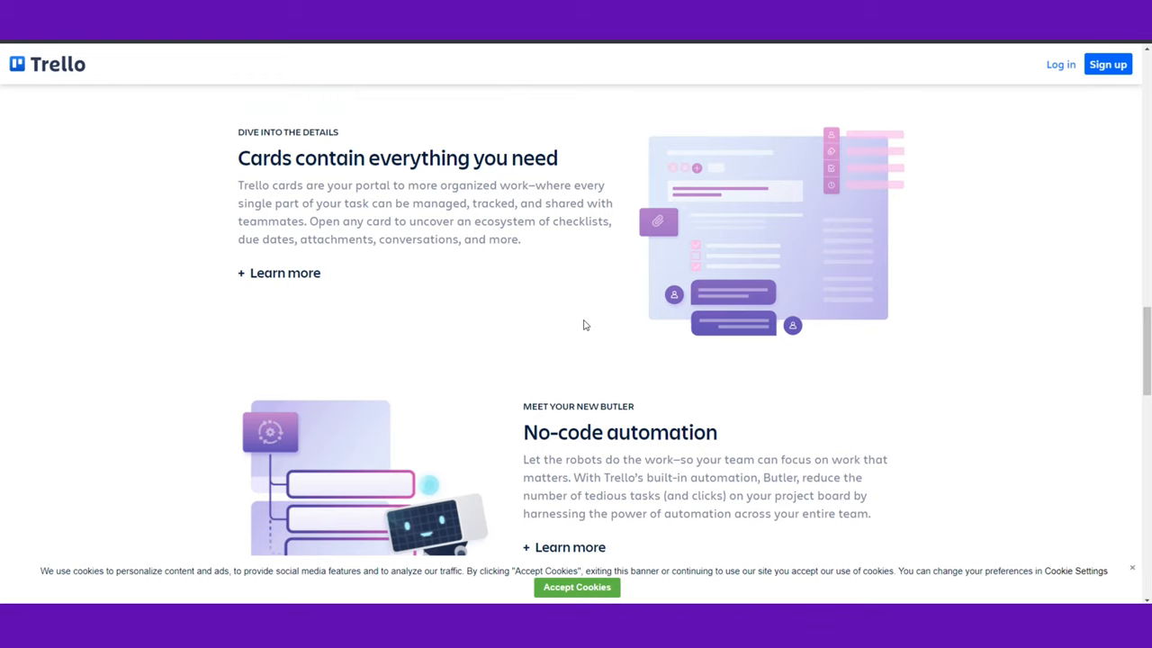
pyautogui.scroll(-3)
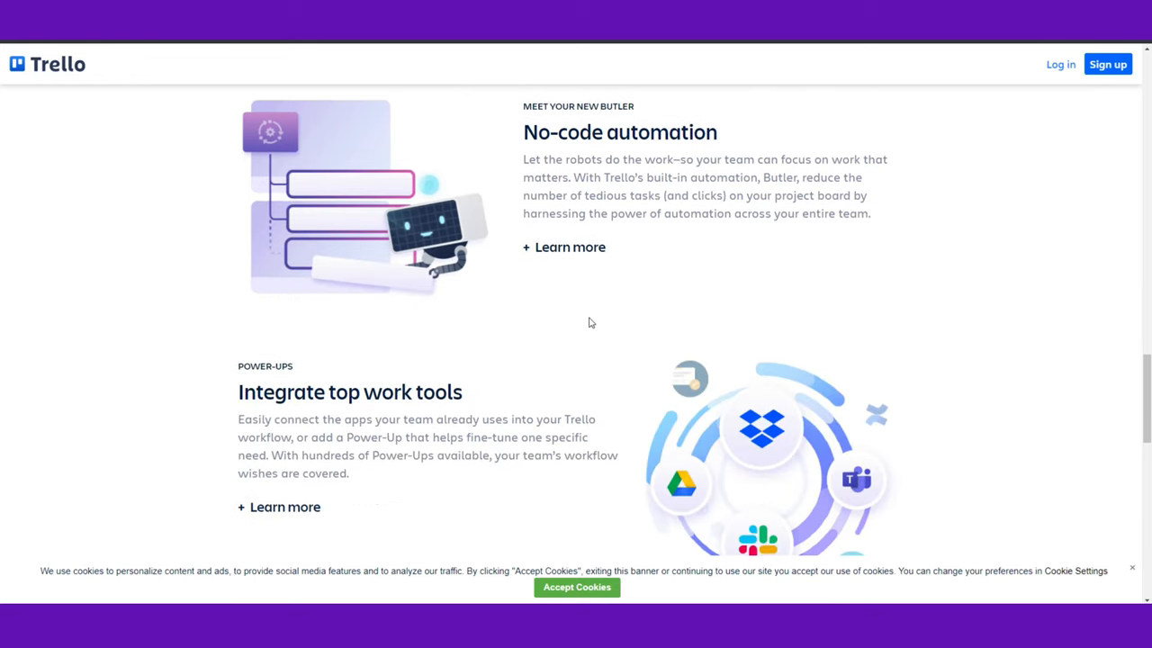
pyautogui.scroll(-3)
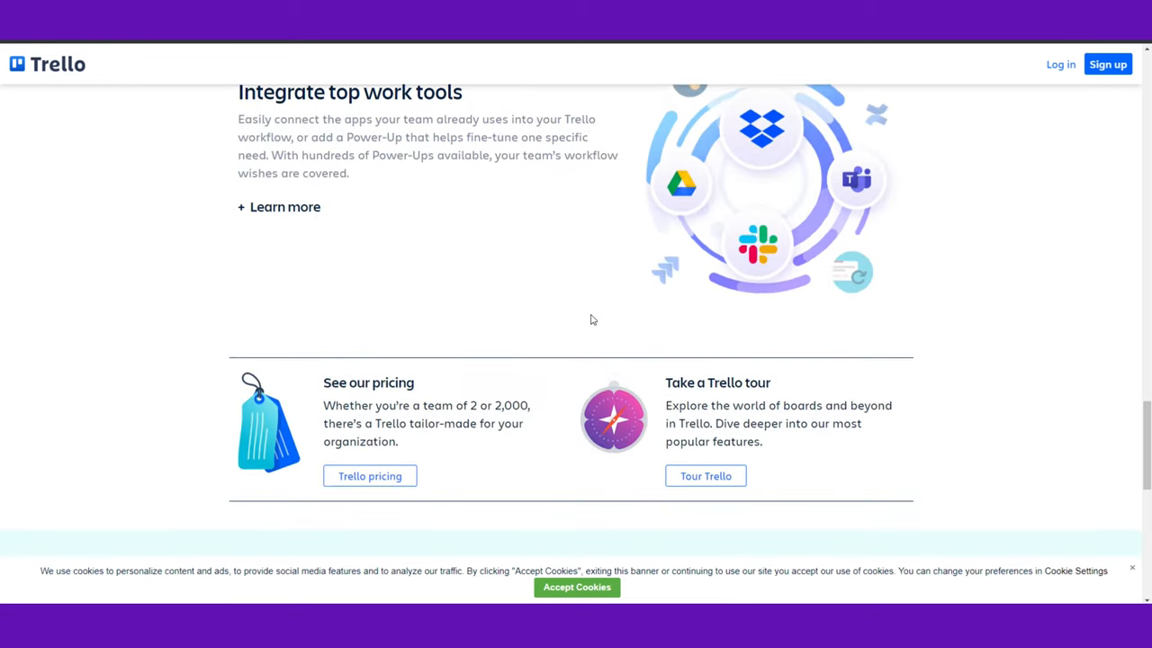
pyautogui.scroll(-3)
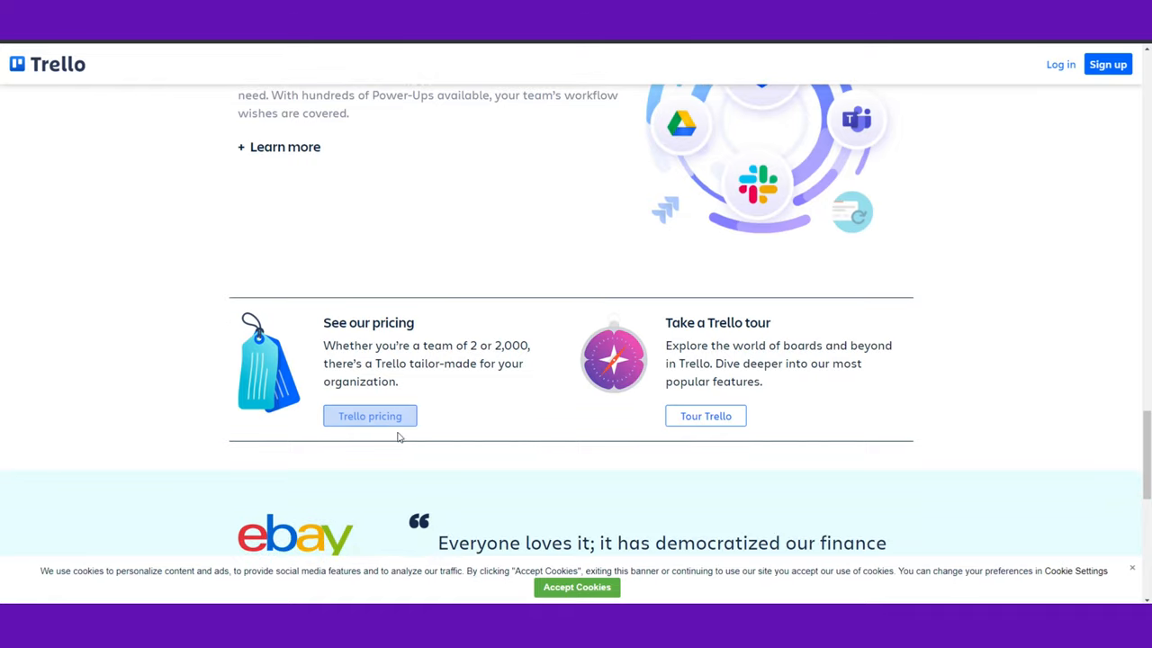
pyautogui.moveTo(619, 385)
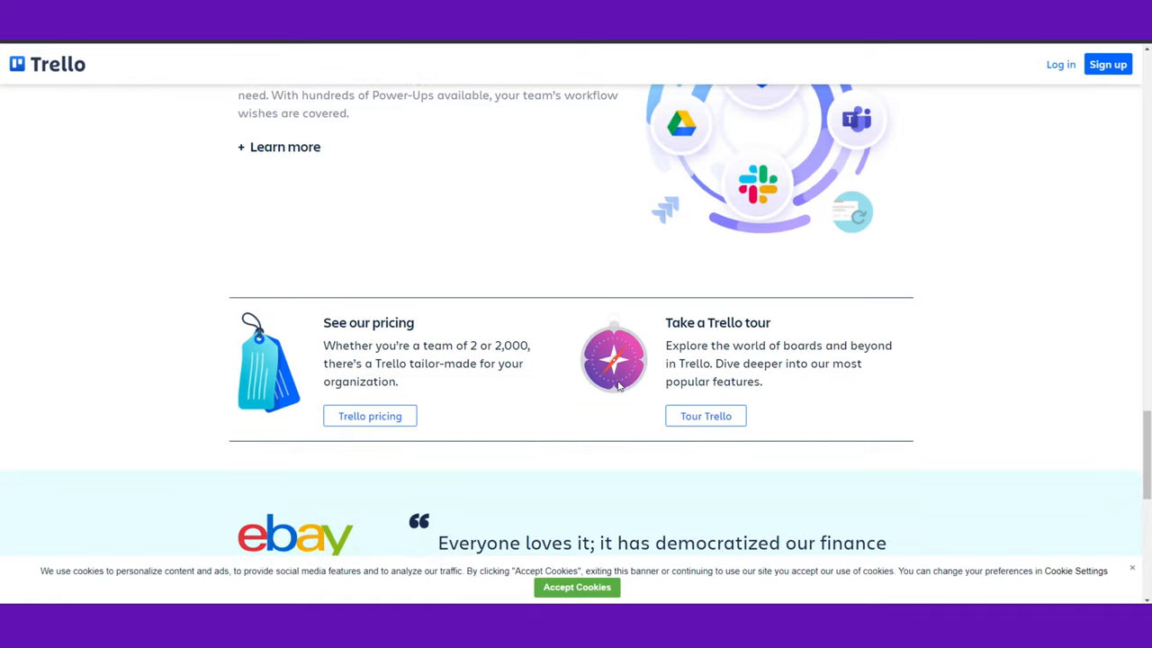
pyautogui.scroll(3)
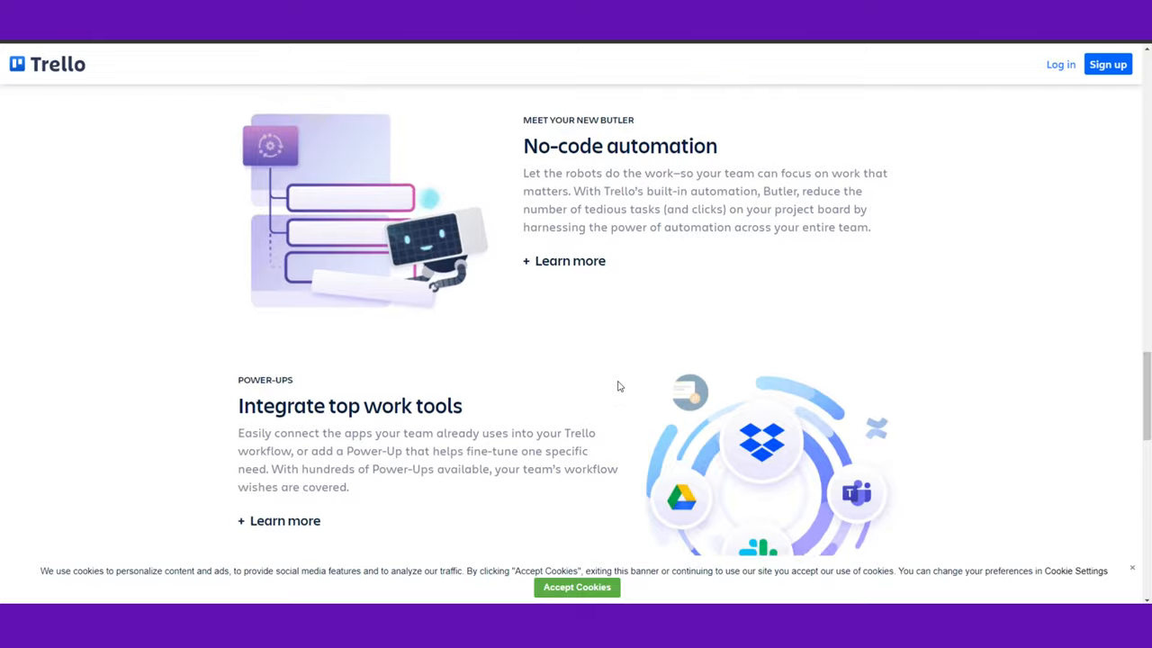
pyautogui.scroll(3)
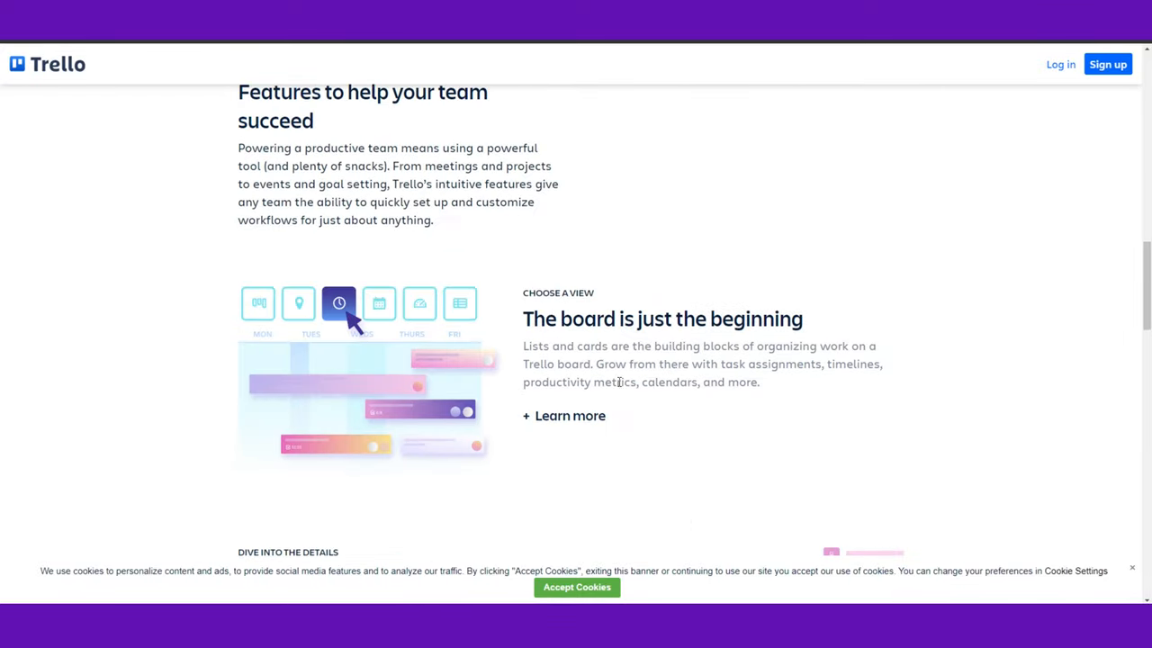
pyautogui.scroll(3)
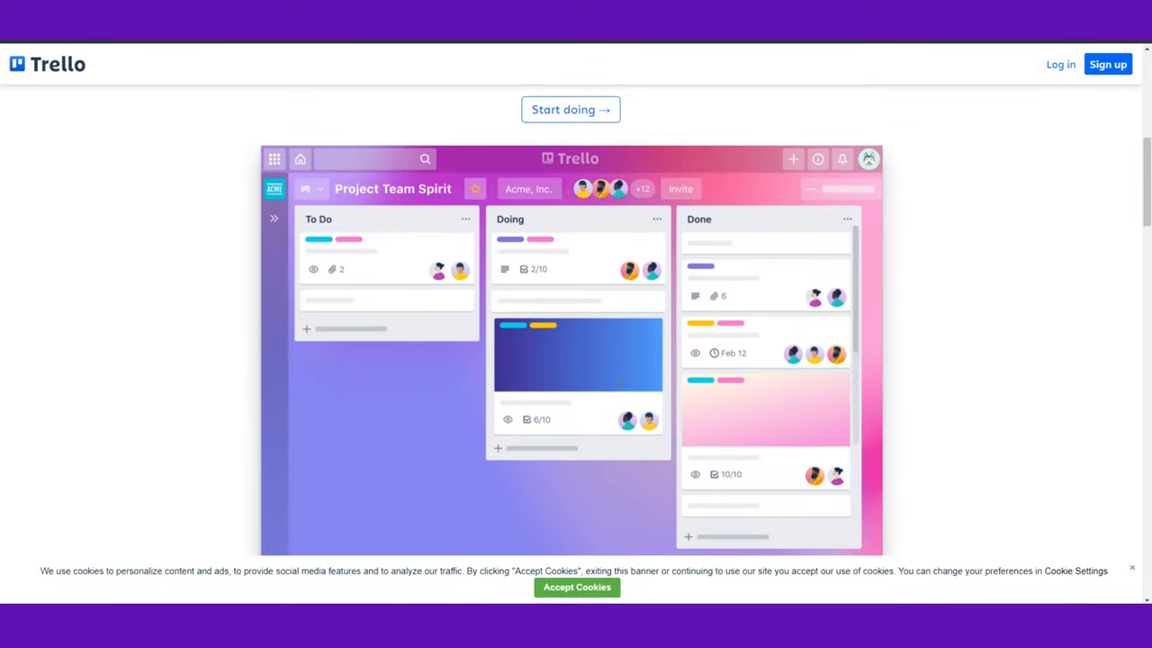
pyautogui.moveTo(569, 299)
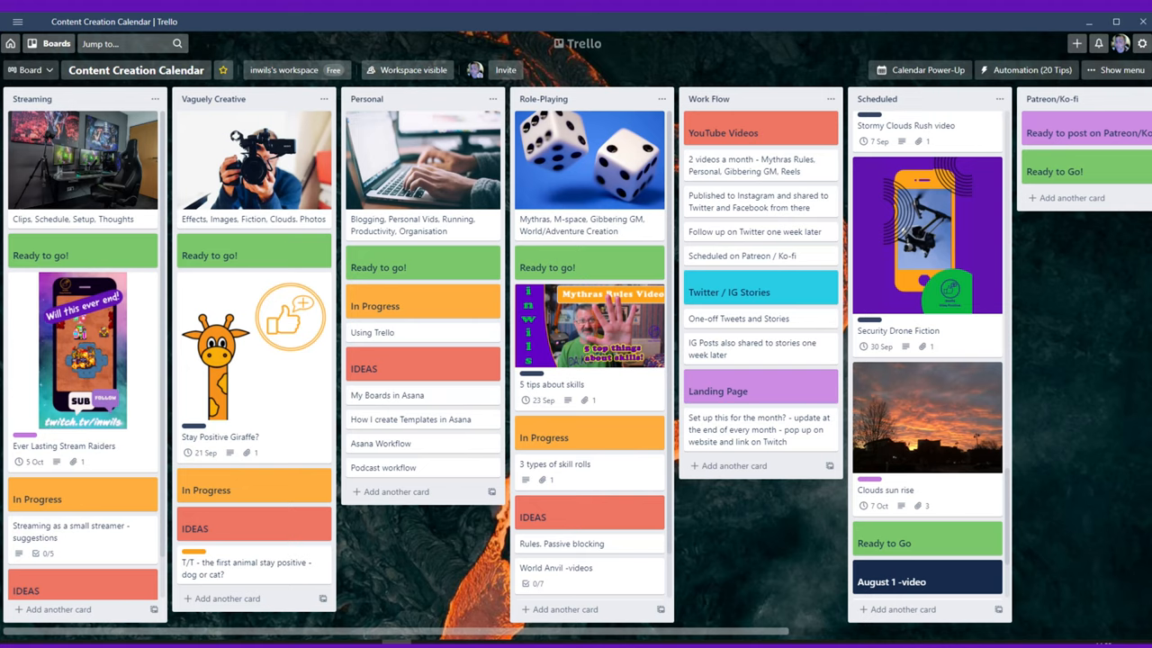
pyautogui.moveTo(353, 440)
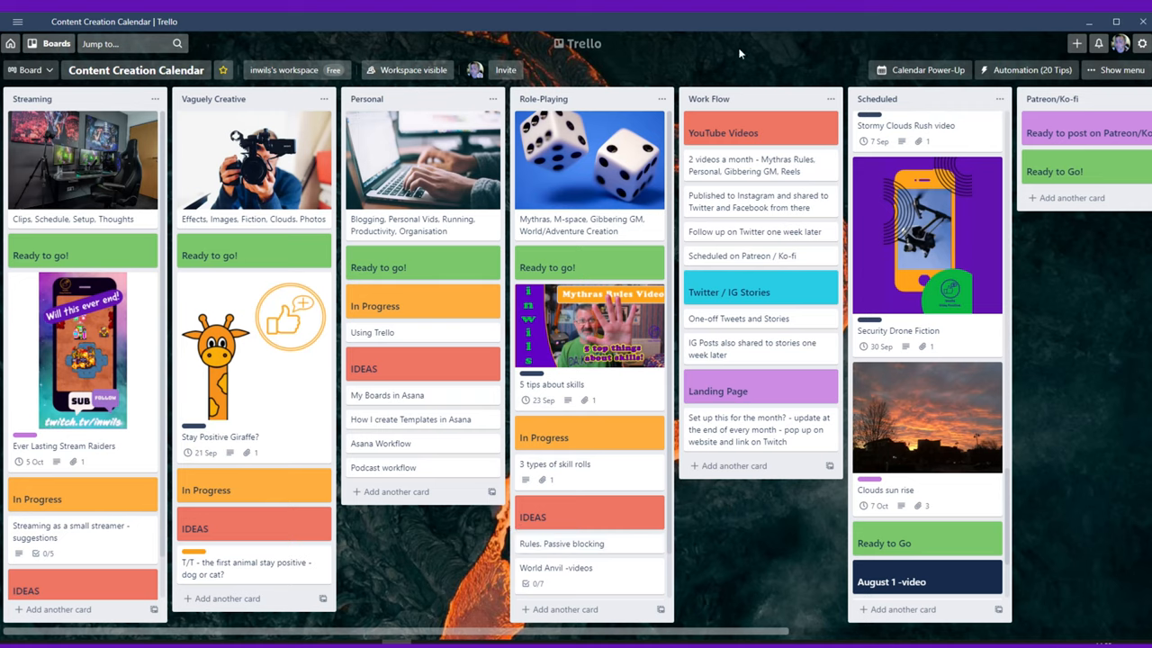
pyautogui.moveTo(716, 428)
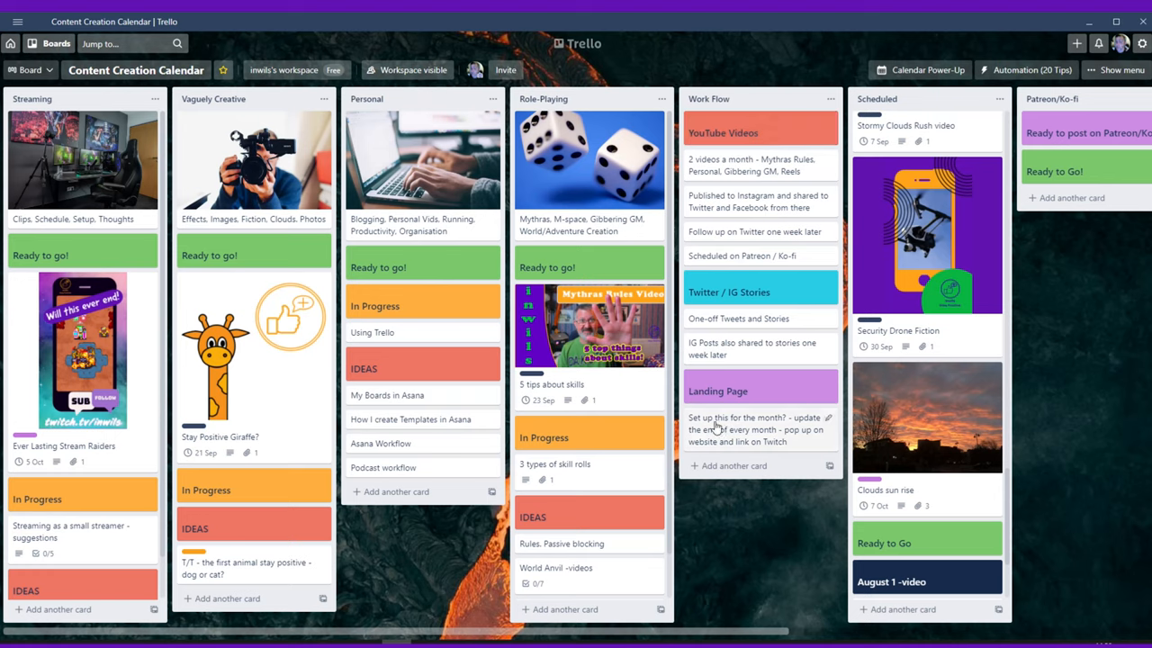
pyautogui.moveTo(747, 202)
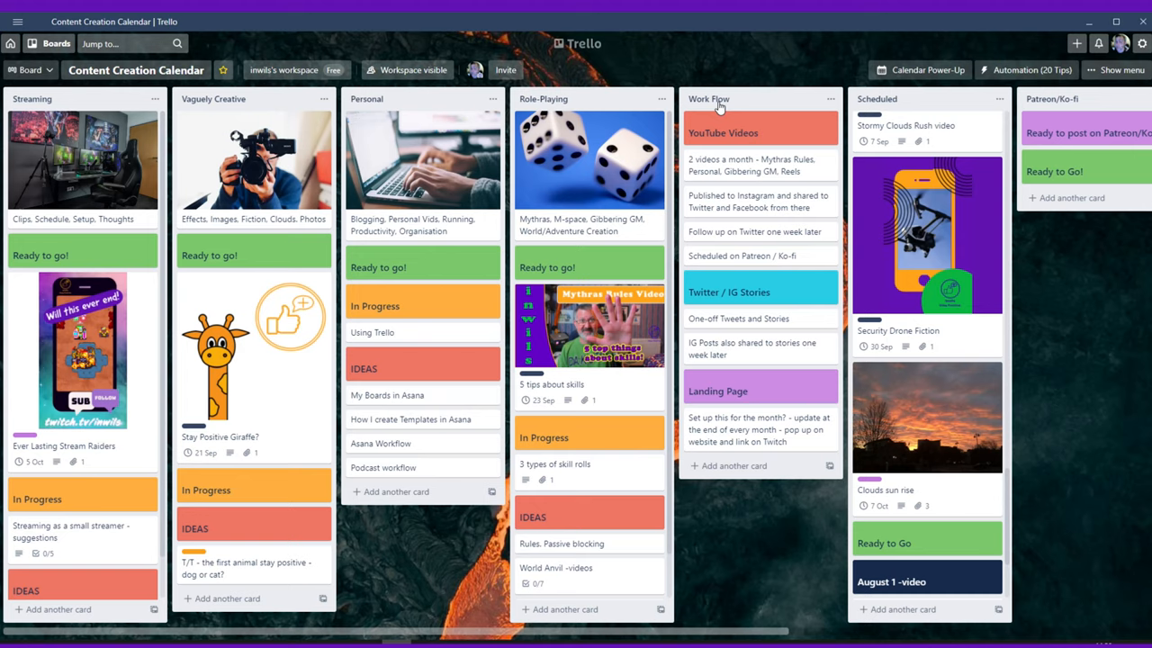
pyautogui.moveTo(720, 231)
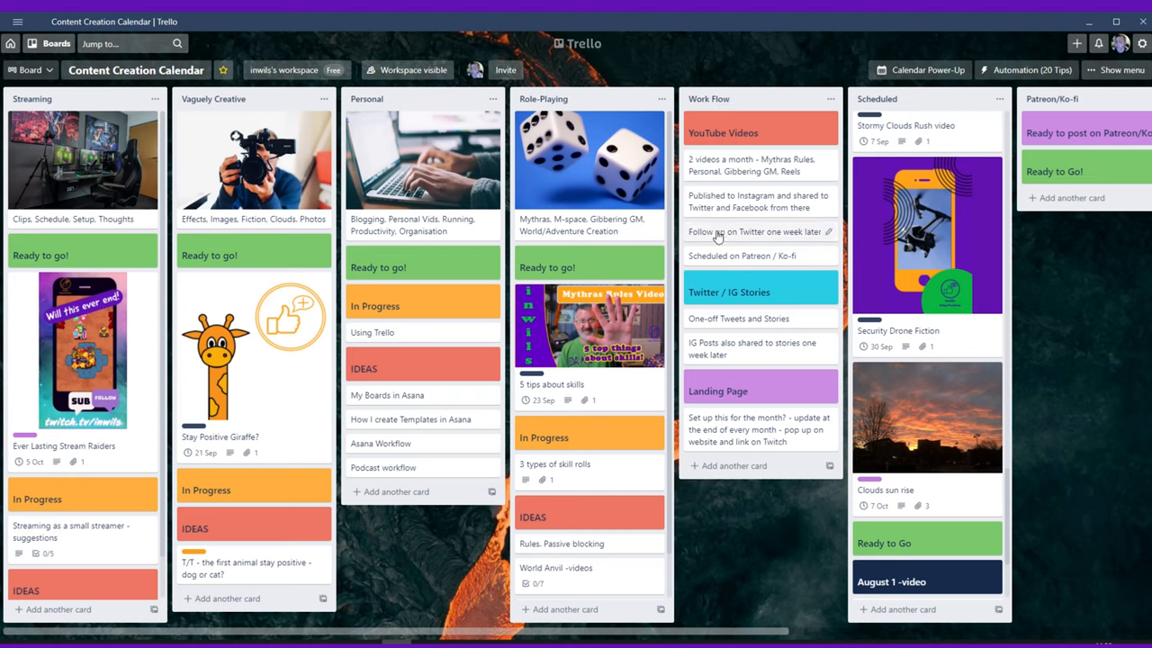
pyautogui.moveTo(705, 504)
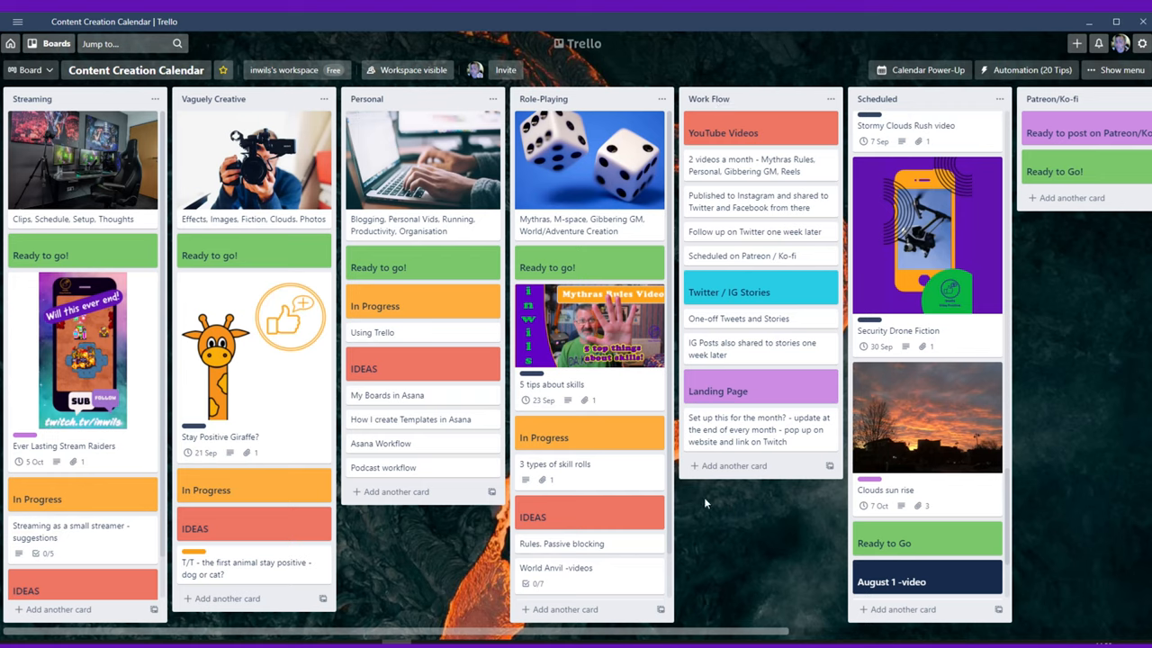
pyautogui.moveTo(117, 170)
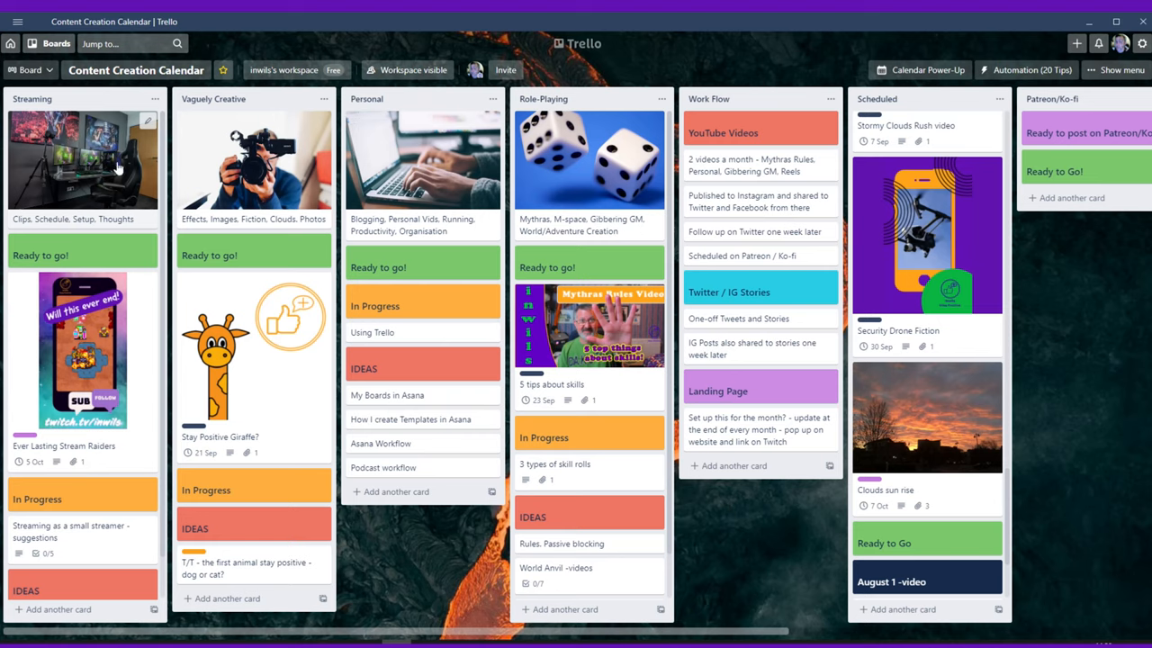
pyautogui.moveTo(76, 148)
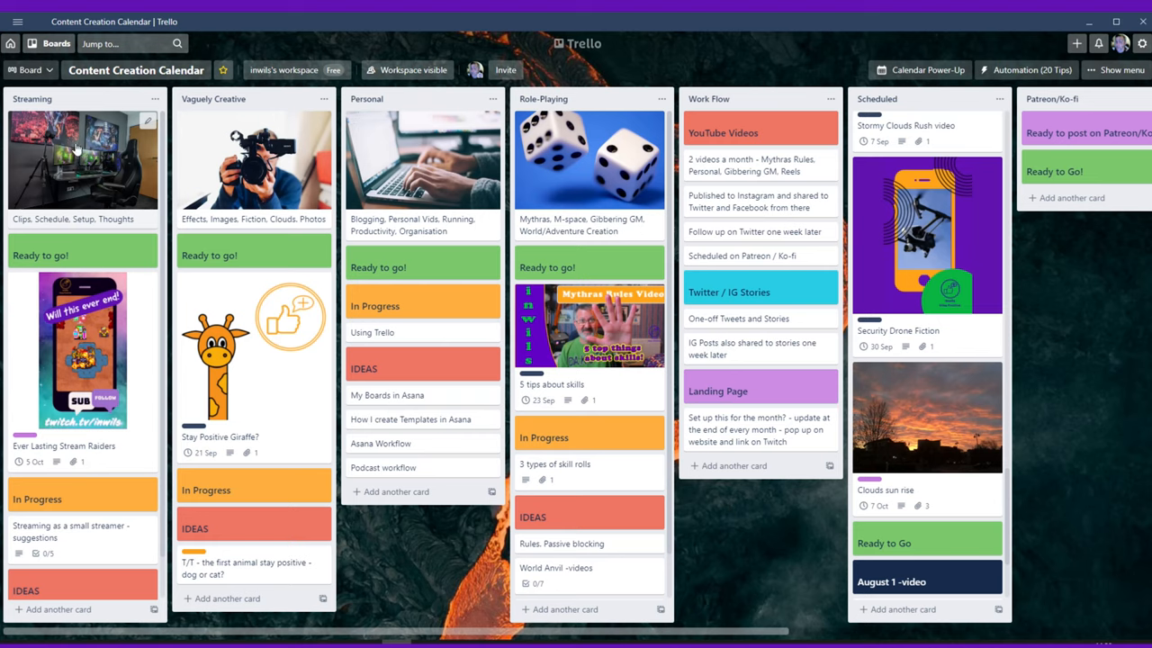
pyautogui.moveTo(345, 178)
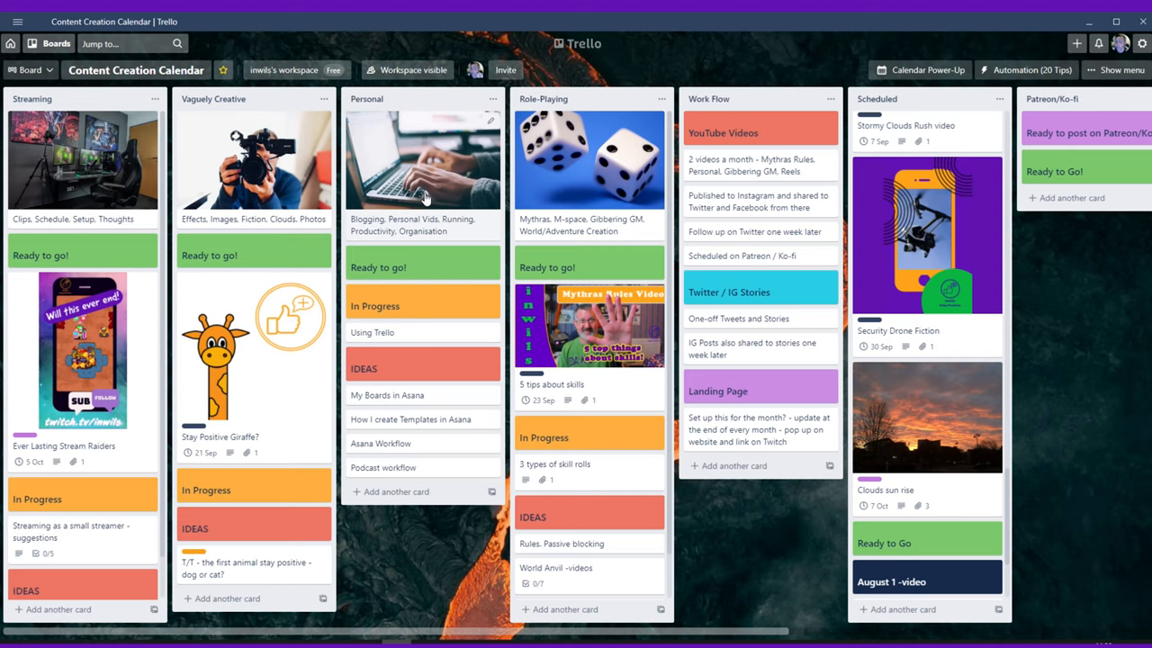
pyautogui.moveTo(140, 169)
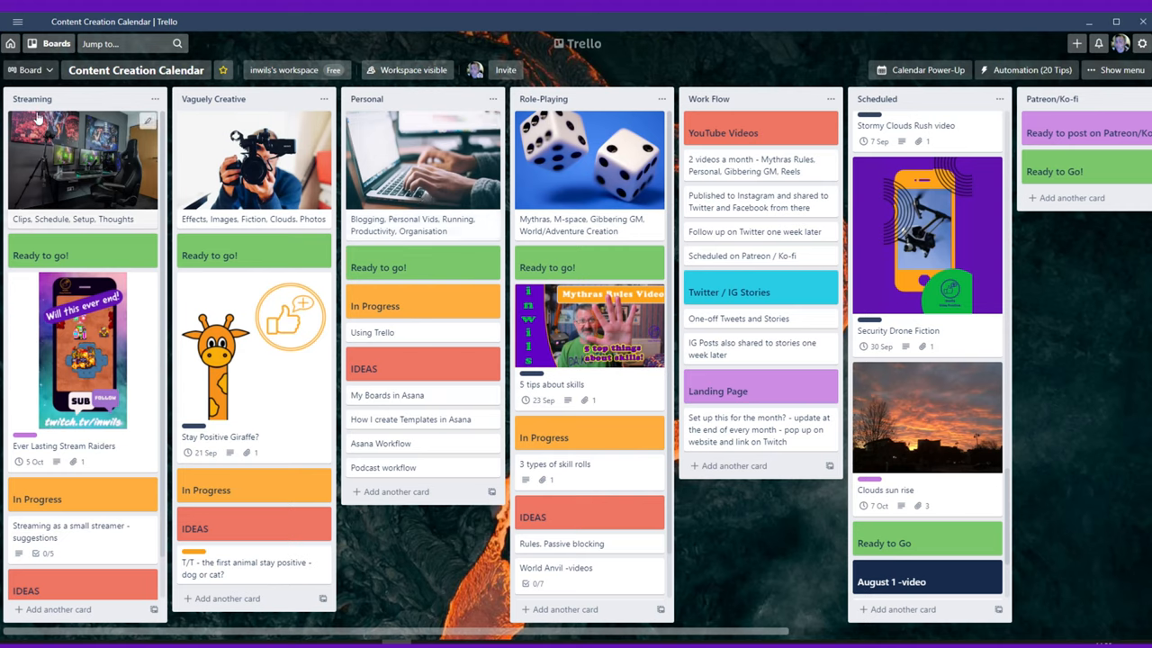
pyautogui.moveTo(226, 125)
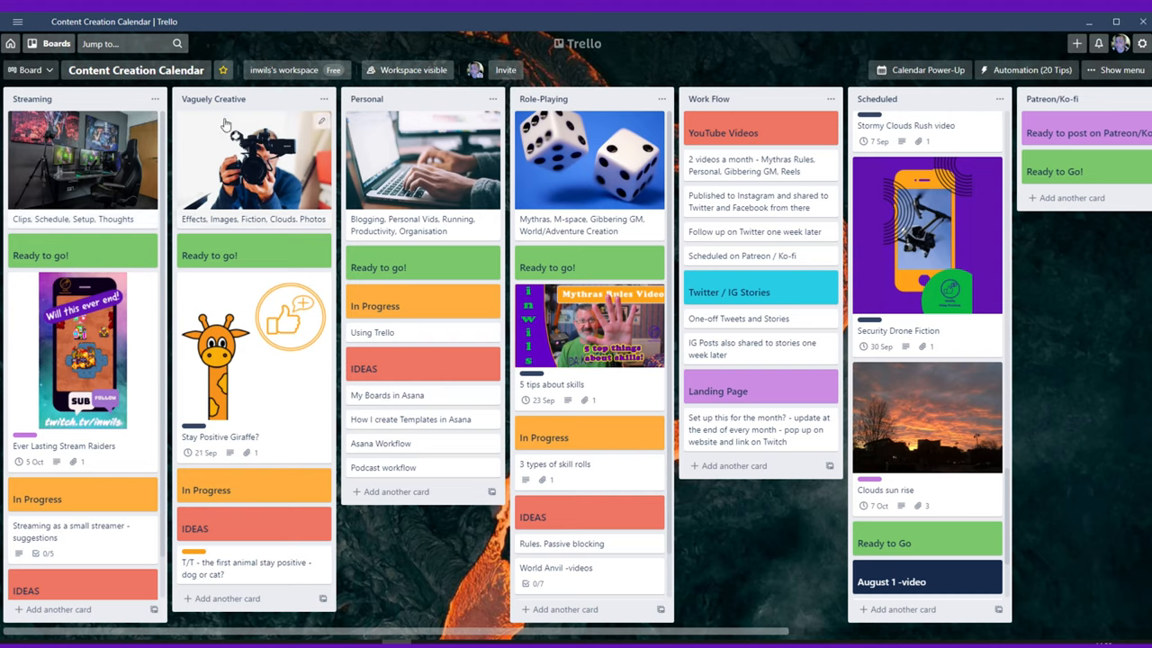
pyautogui.moveTo(216, 166)
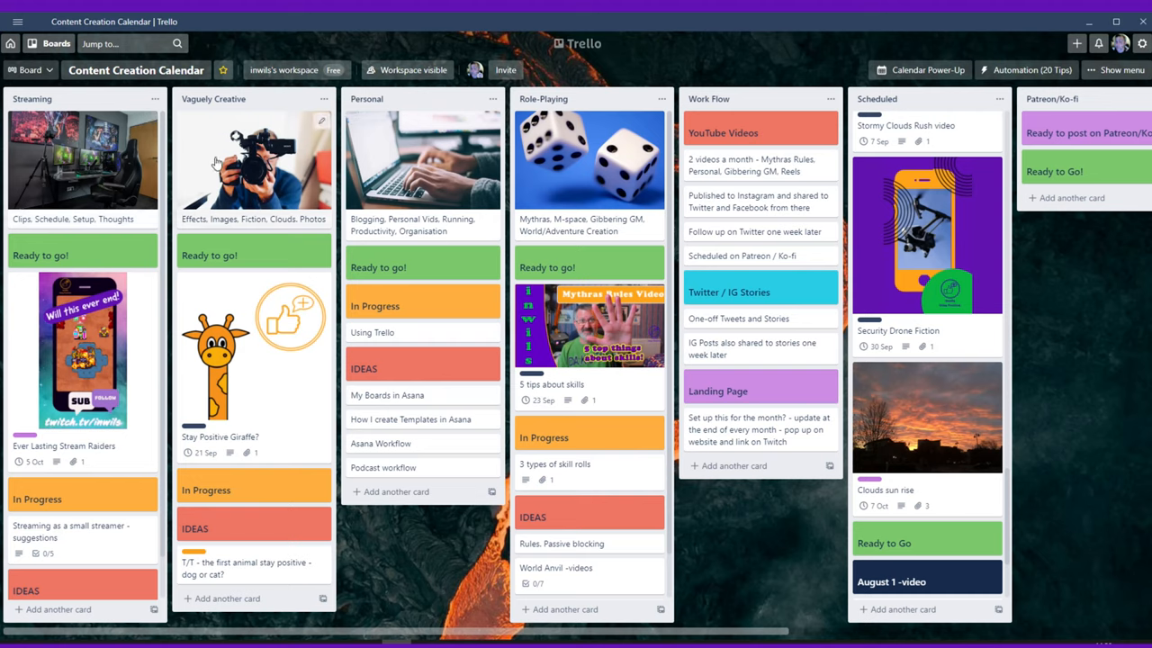
pyautogui.moveTo(236, 159)
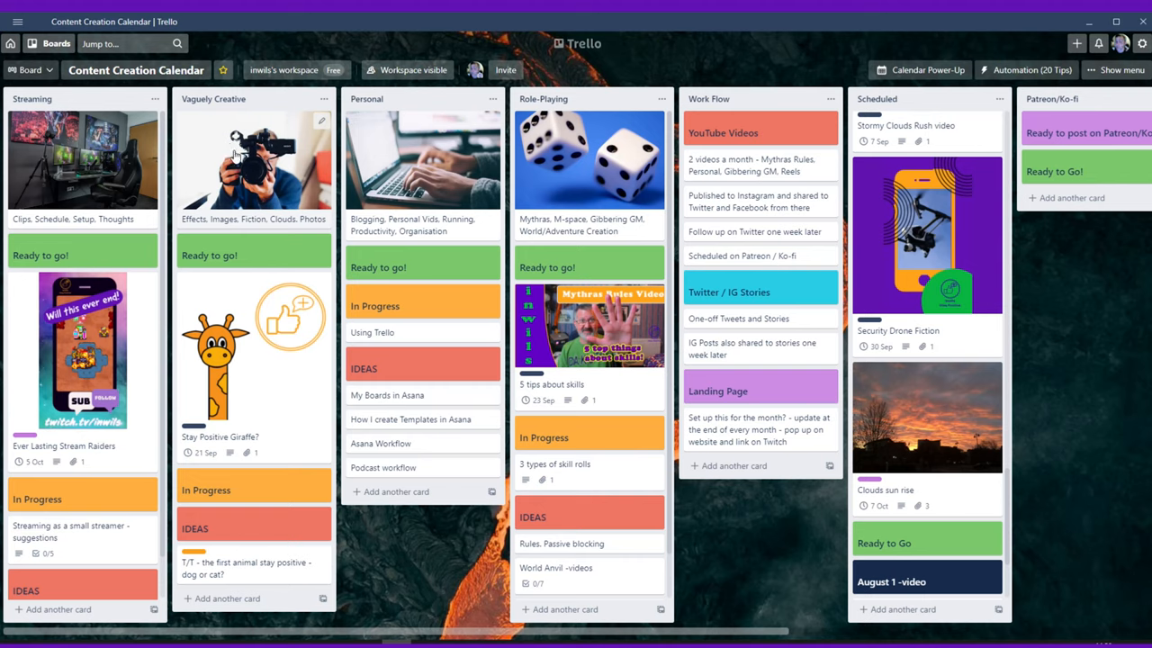
pyautogui.moveTo(205, 226)
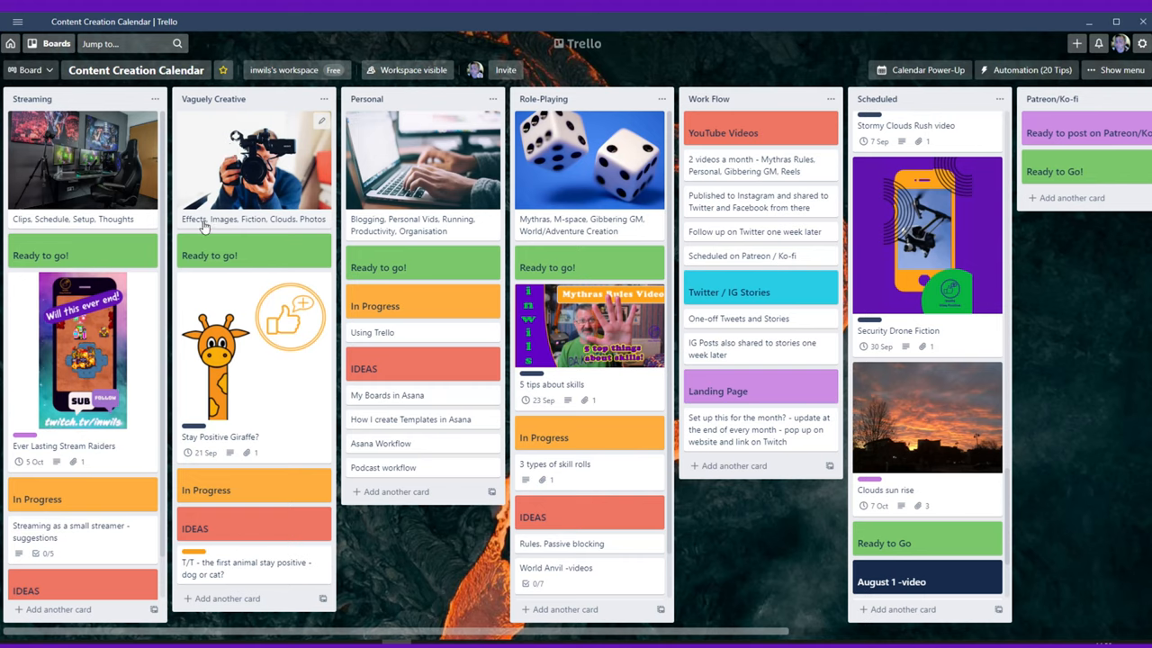
pyautogui.moveTo(299, 231)
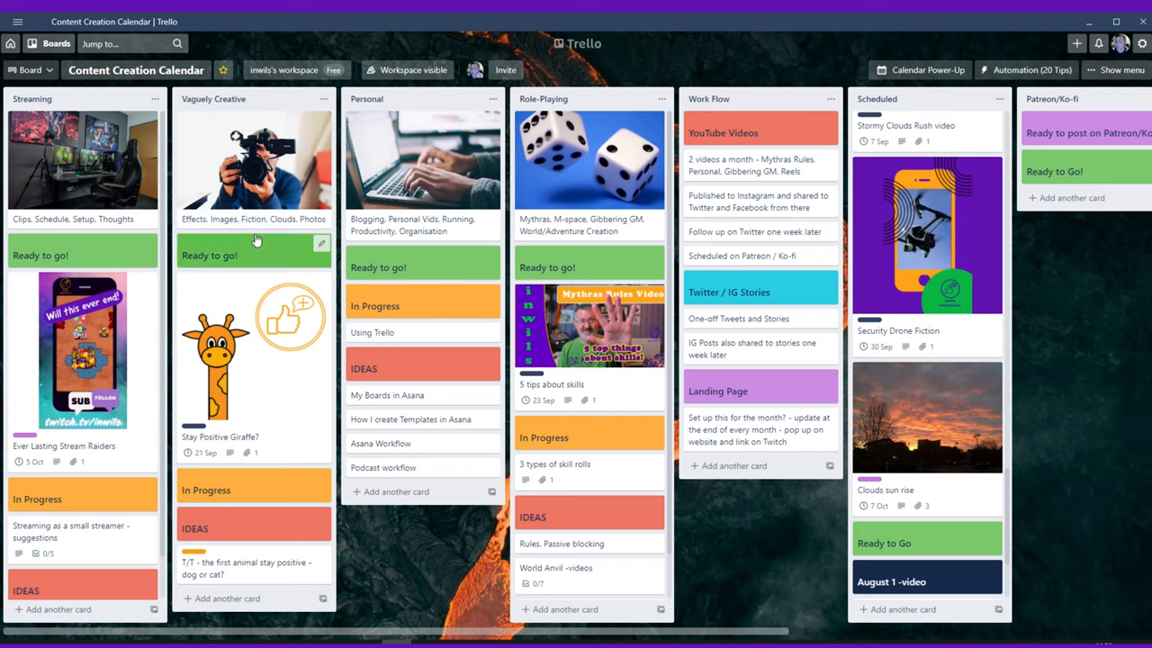
pyautogui.moveTo(207, 227)
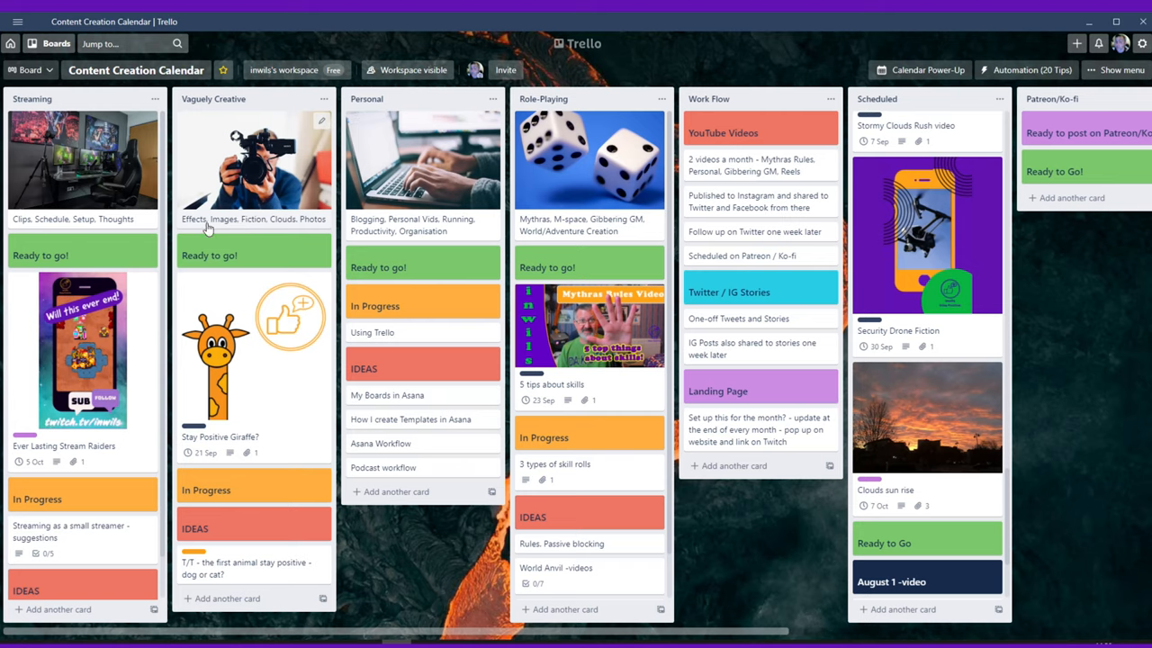
pyautogui.moveTo(117, 180)
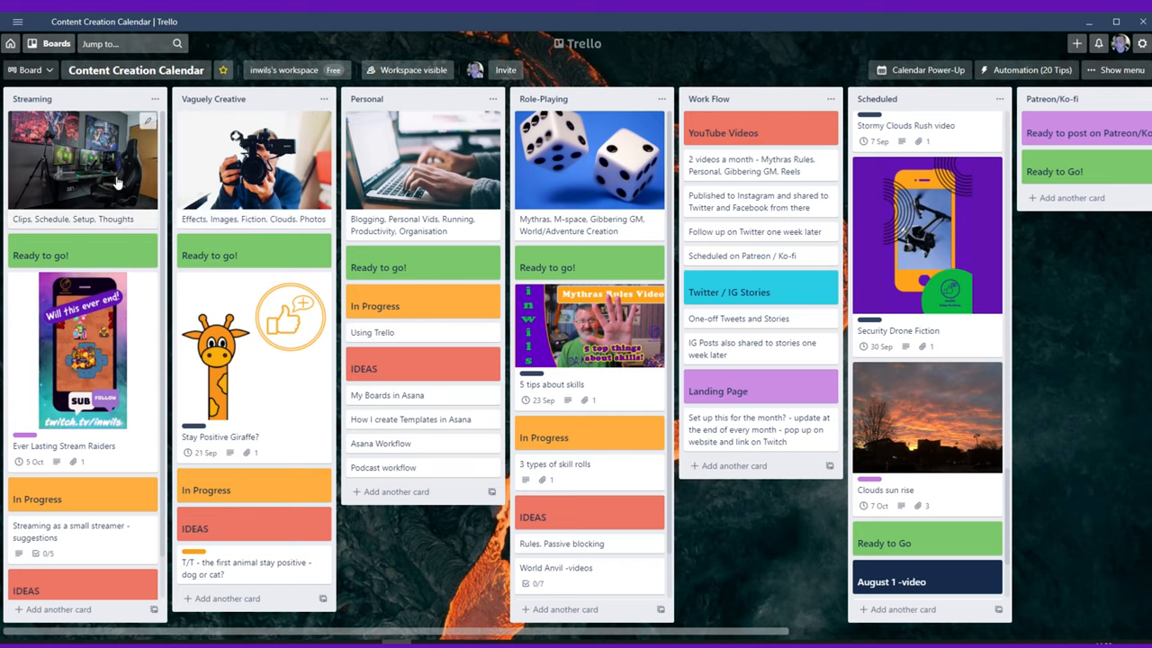
pyautogui.moveTo(22, 234)
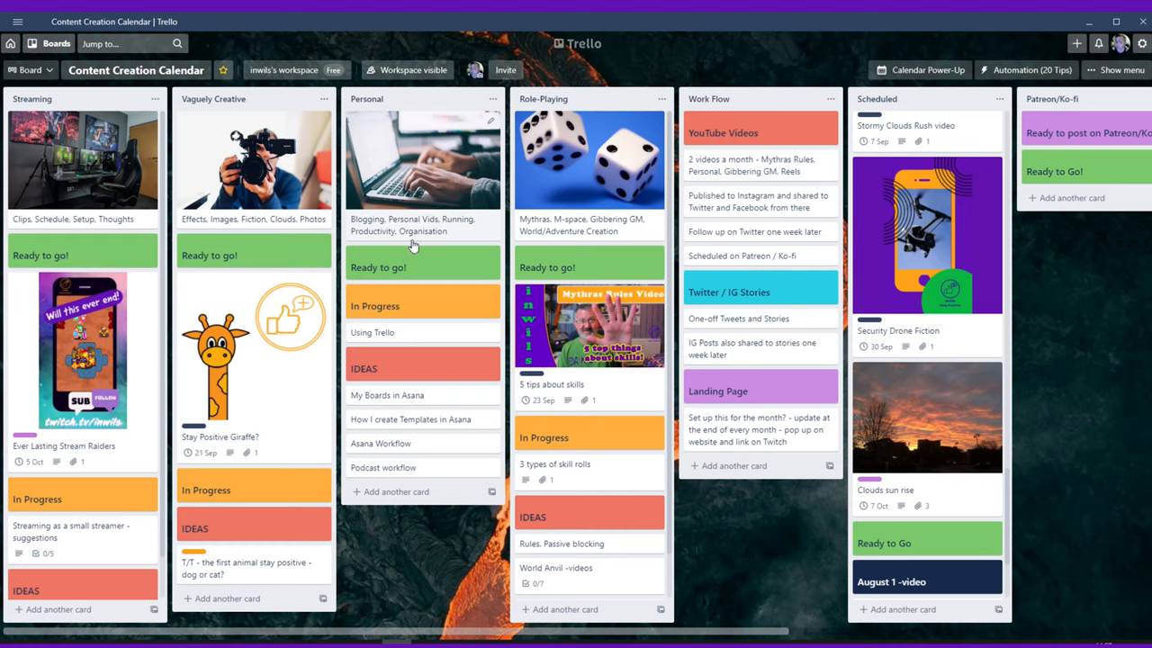
pyautogui.moveTo(421, 245)
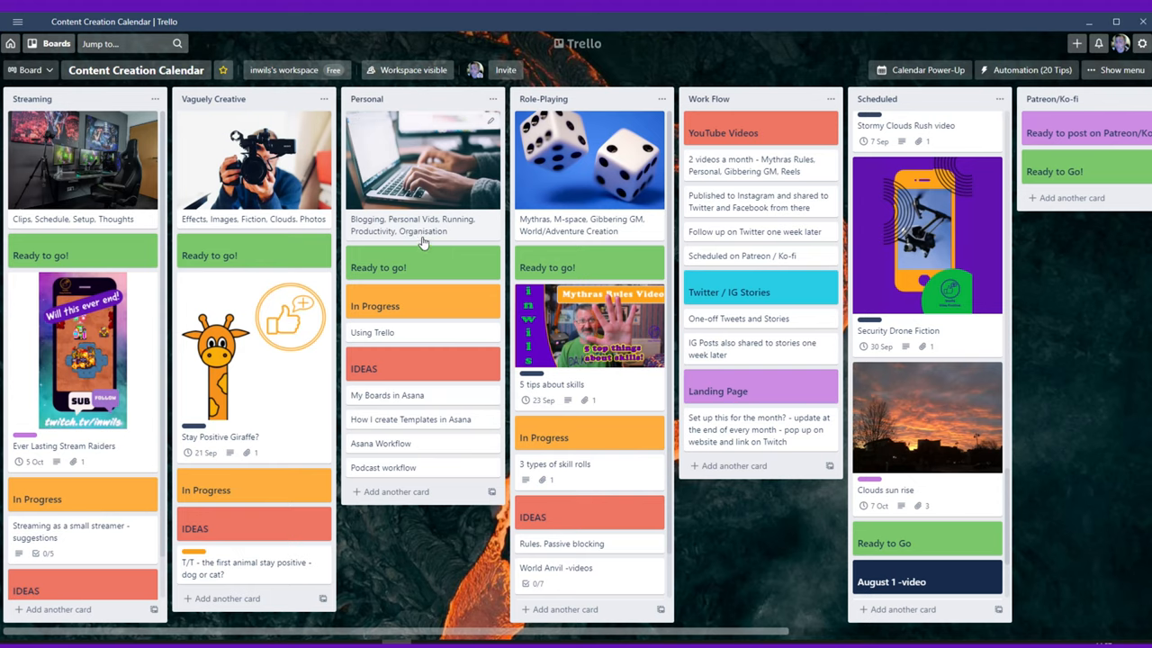
pyautogui.moveTo(590, 126)
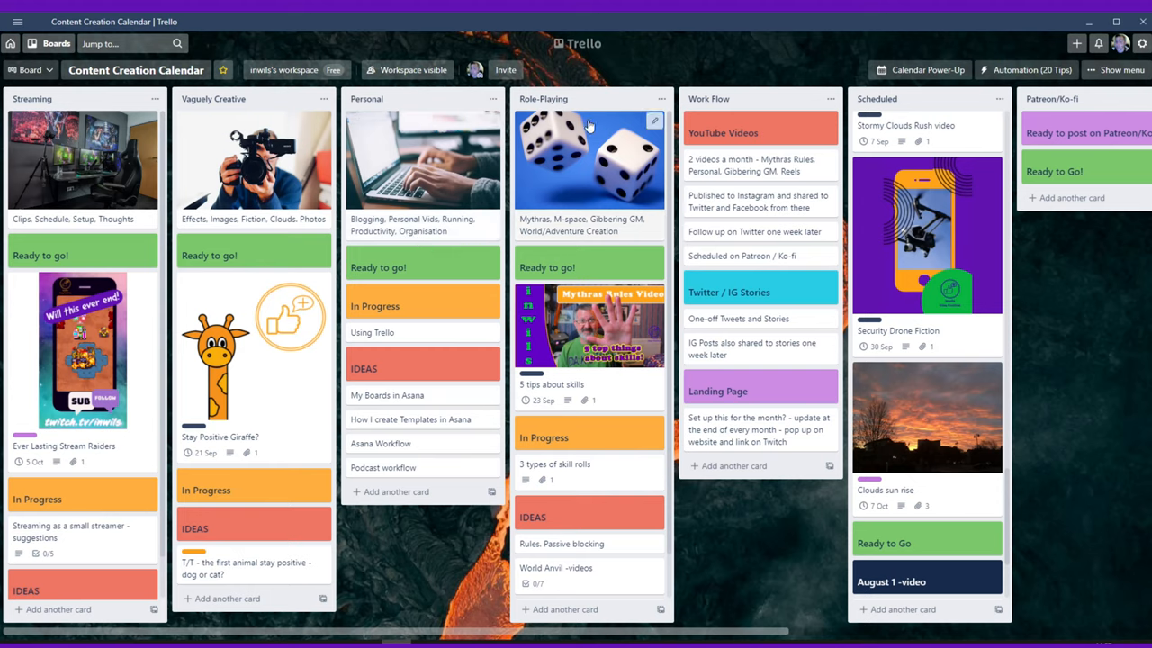
pyautogui.moveTo(551, 234)
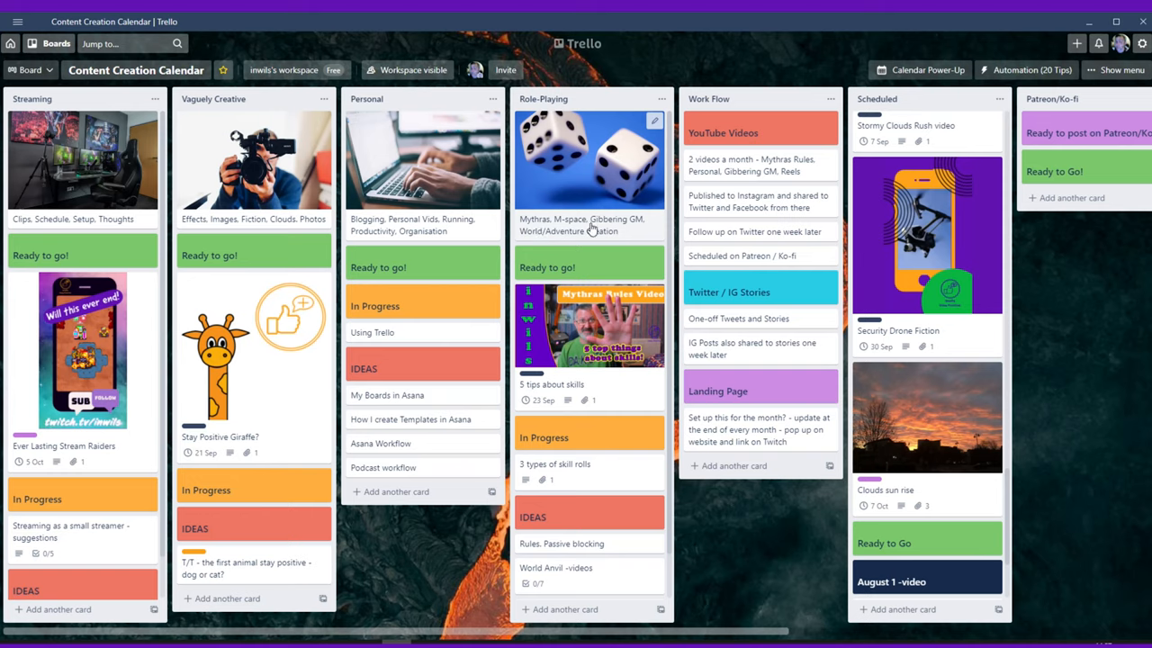
pyautogui.moveTo(633, 227)
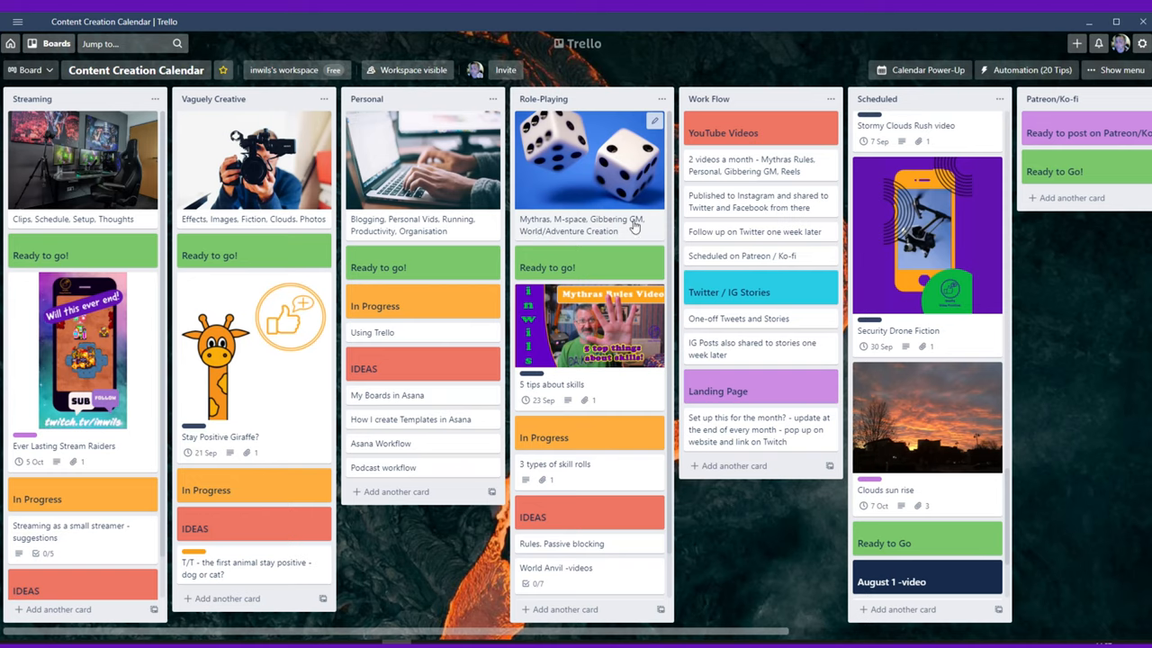
pyautogui.moveTo(533, 241)
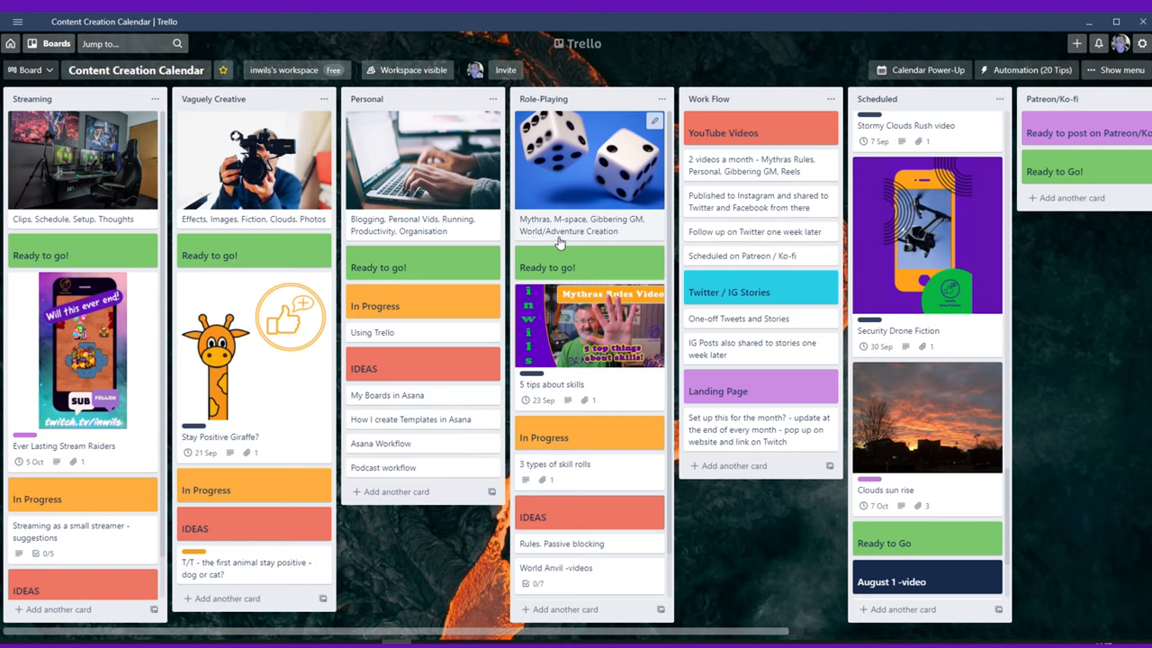
pyautogui.moveTo(562, 297)
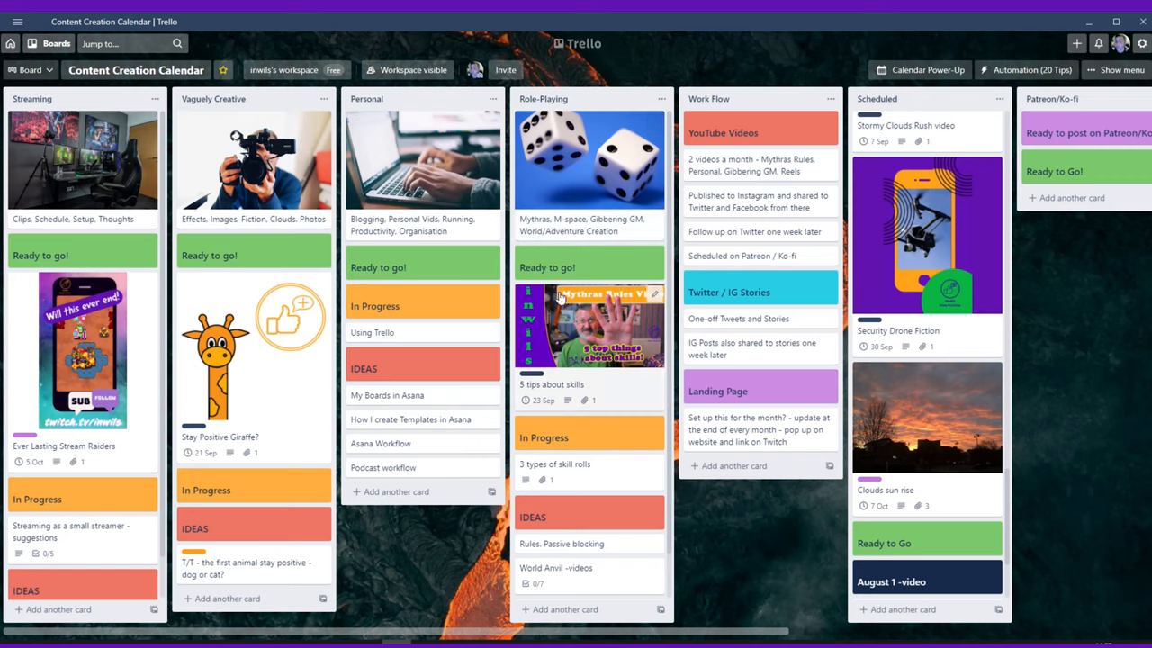
pyautogui.moveTo(573, 261)
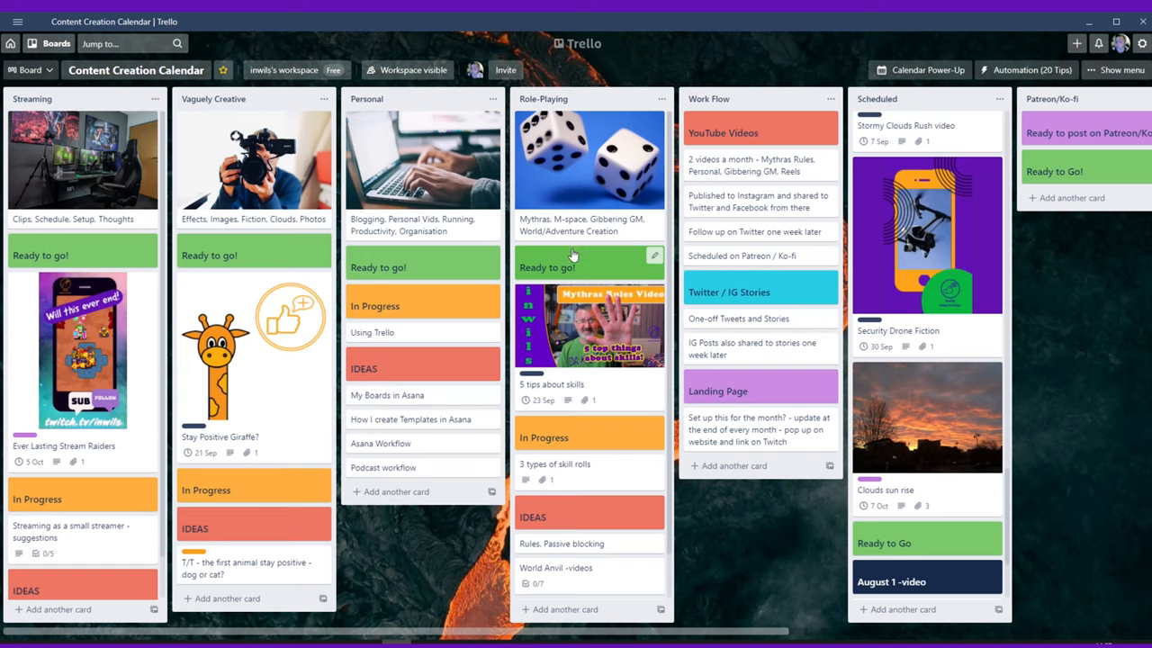
pyautogui.moveTo(914, 230)
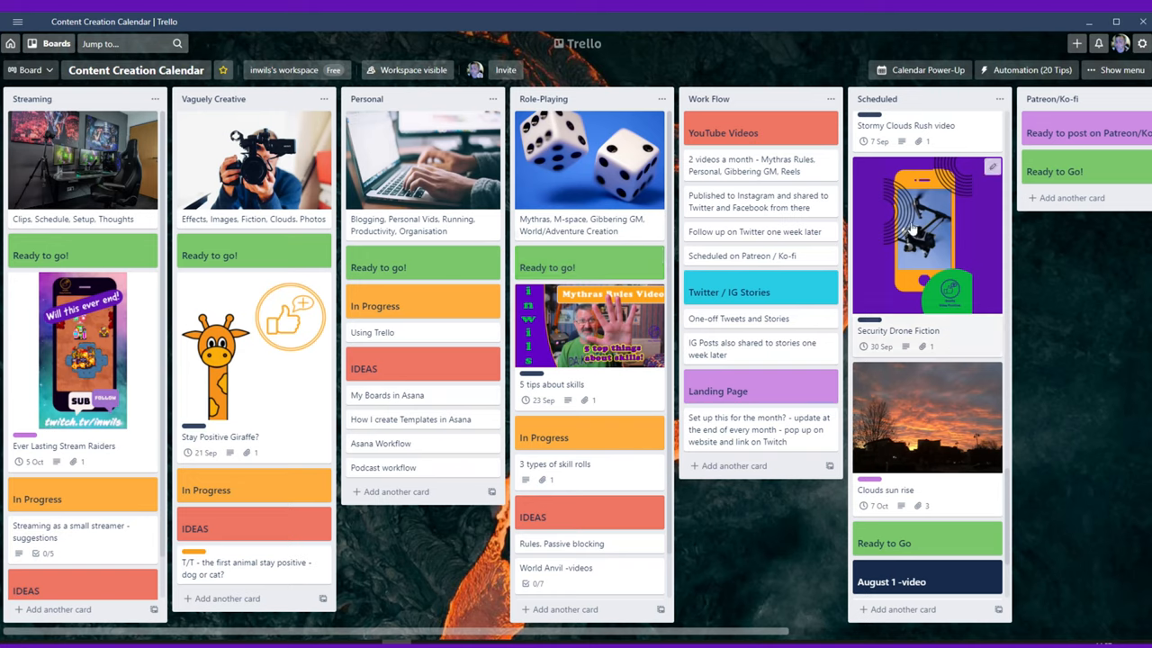
pyautogui.moveTo(986, 342)
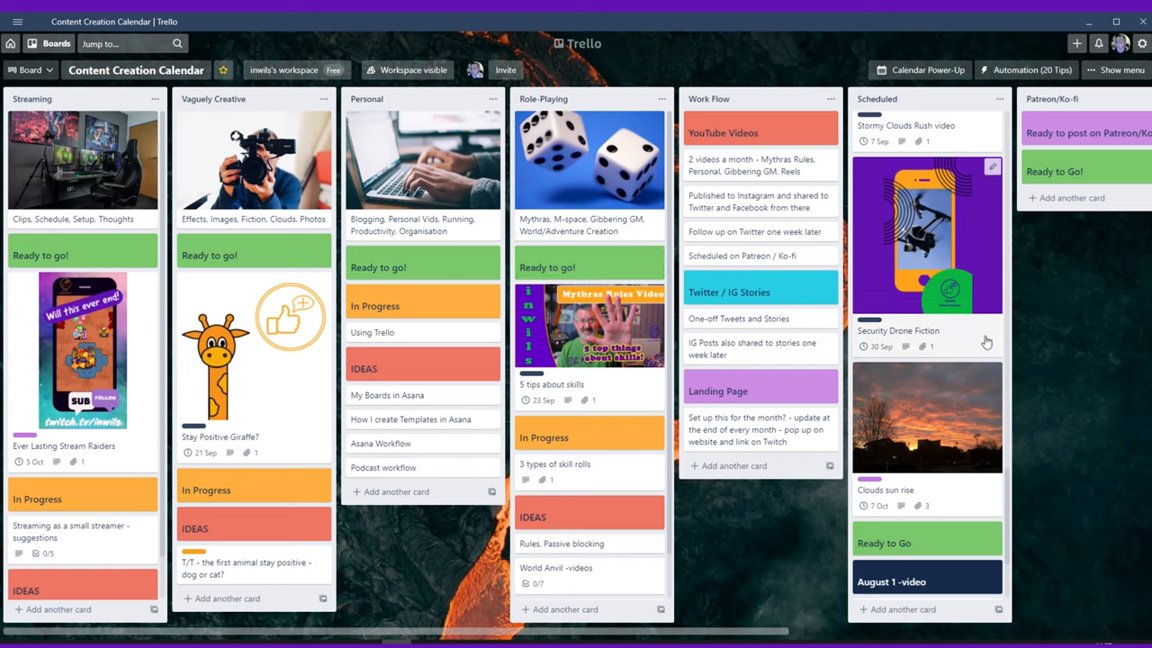
# - Scroll the Content Creation Calendar board right to reveal the Done list and colour Key
pyautogui.hscroll(3)
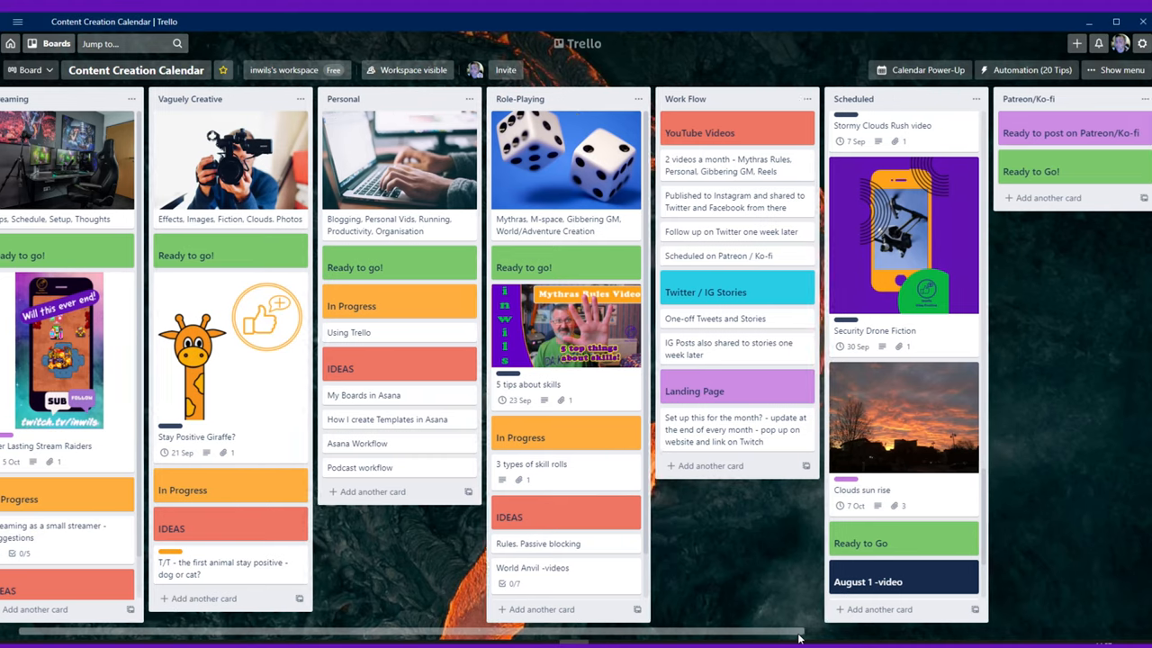
pyautogui.hscroll(3)
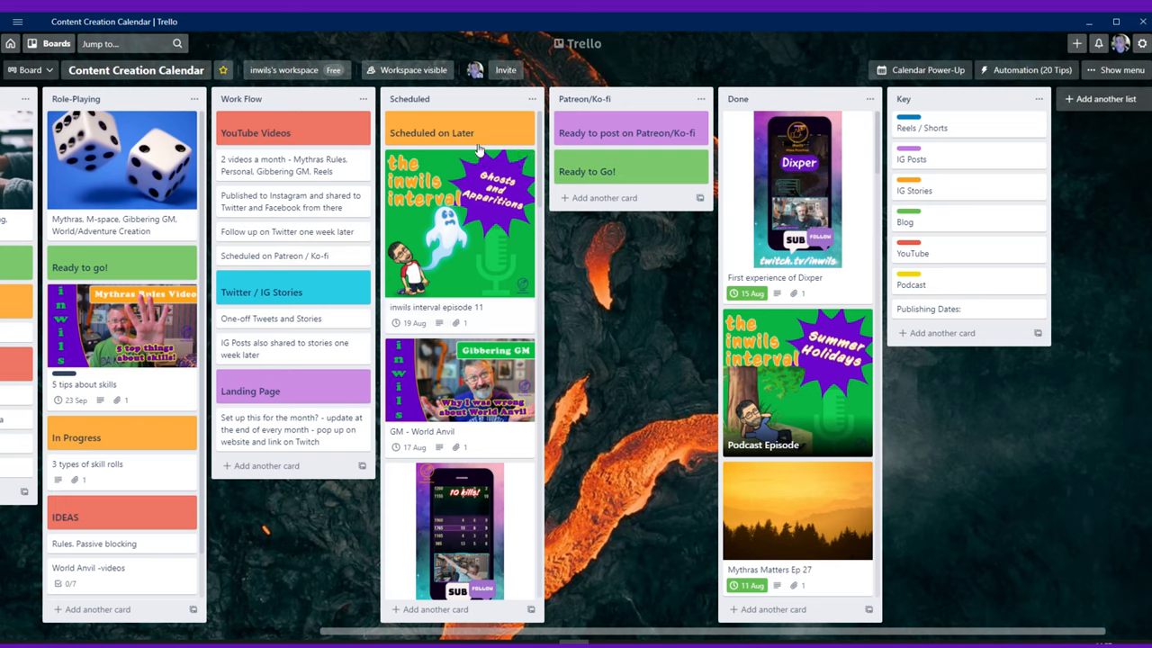
pyautogui.moveTo(439, 309)
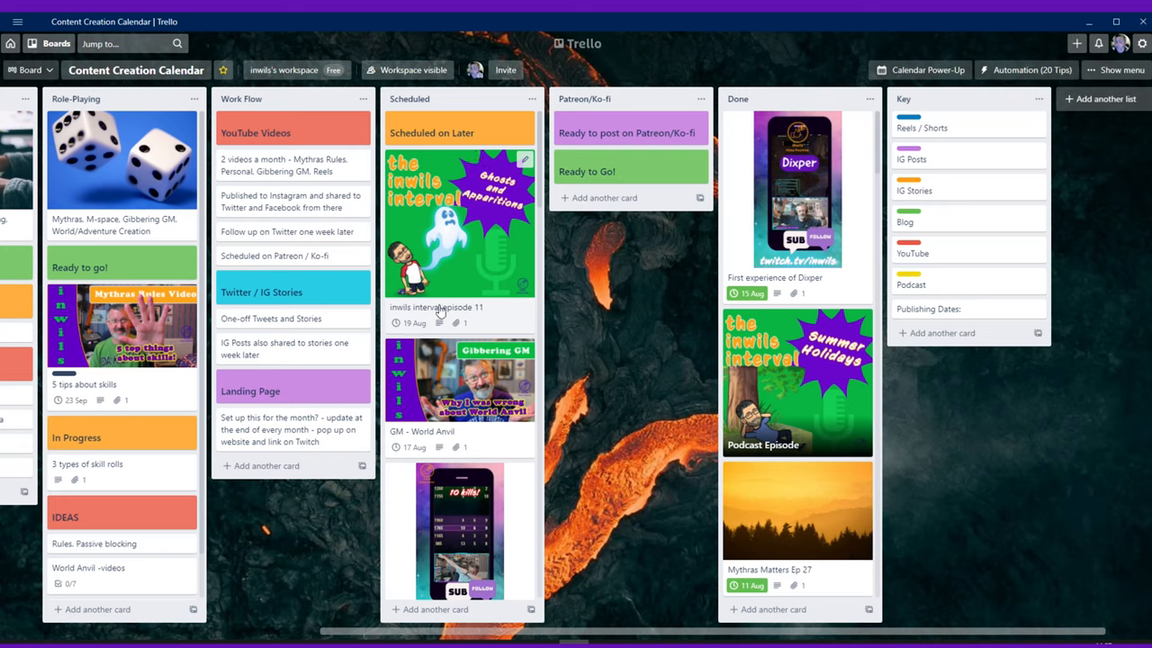
pyautogui.moveTo(448, 321)
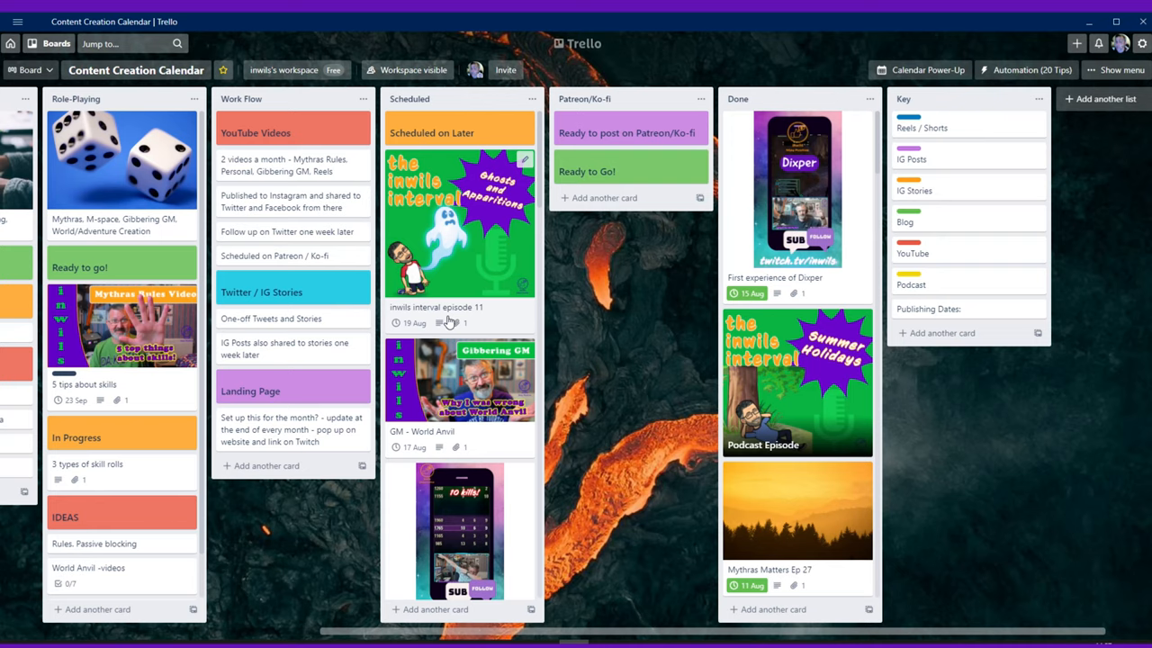
pyautogui.moveTo(549, 284)
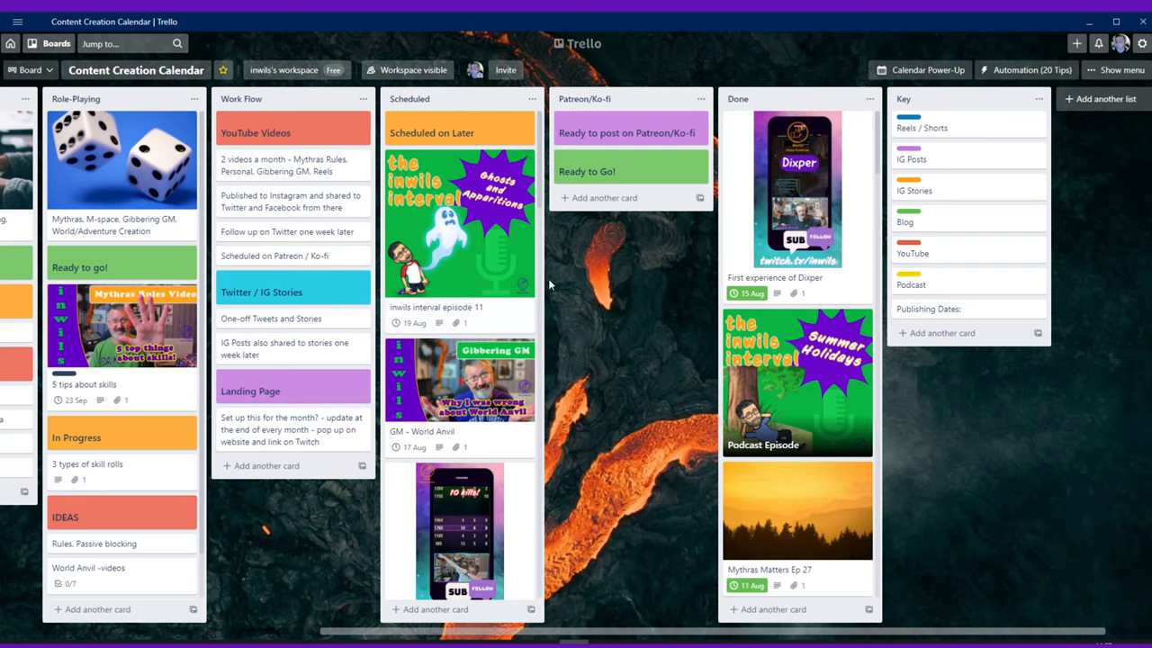
pyautogui.moveTo(439, 209)
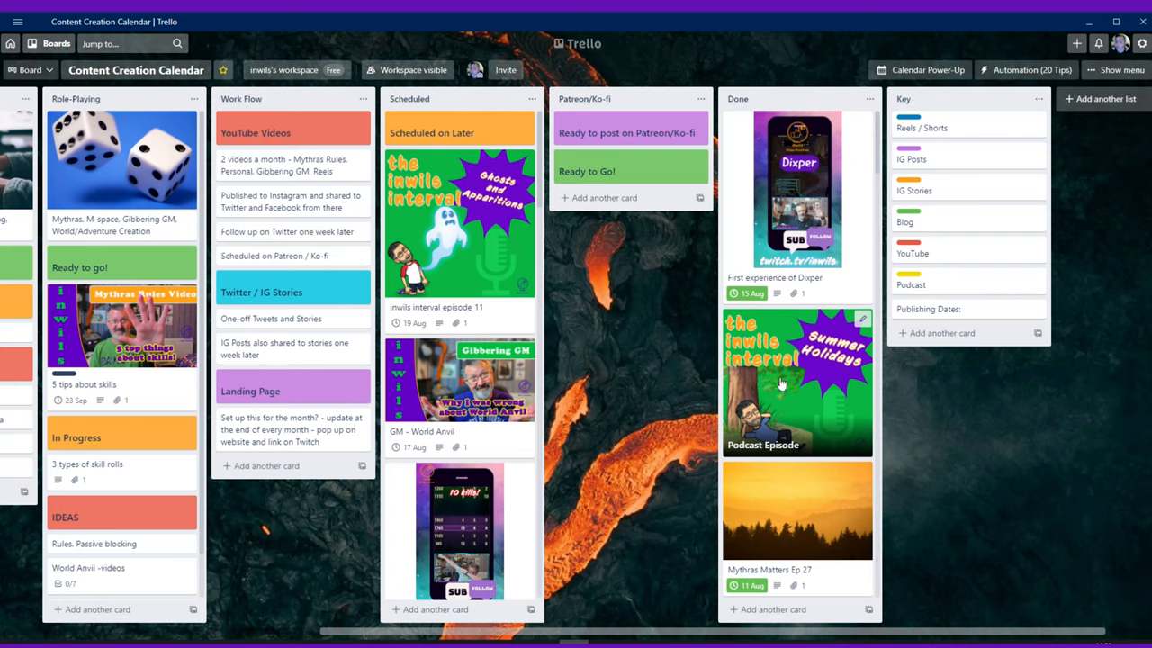
pyautogui.moveTo(796, 385)
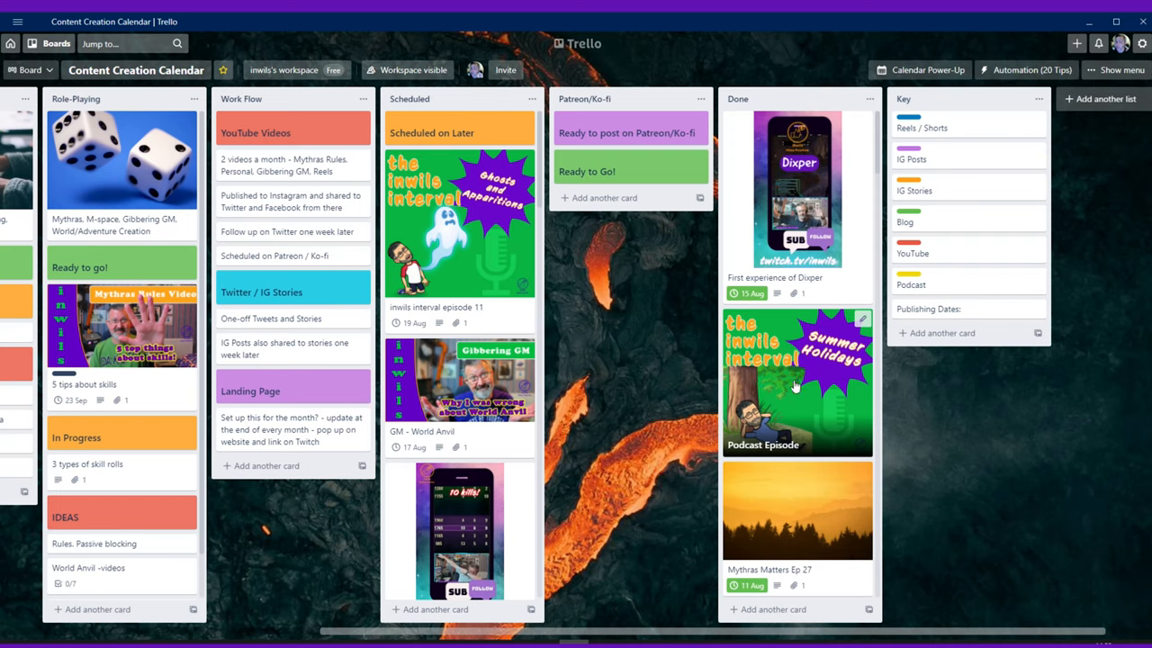
pyautogui.moveTo(657, 290)
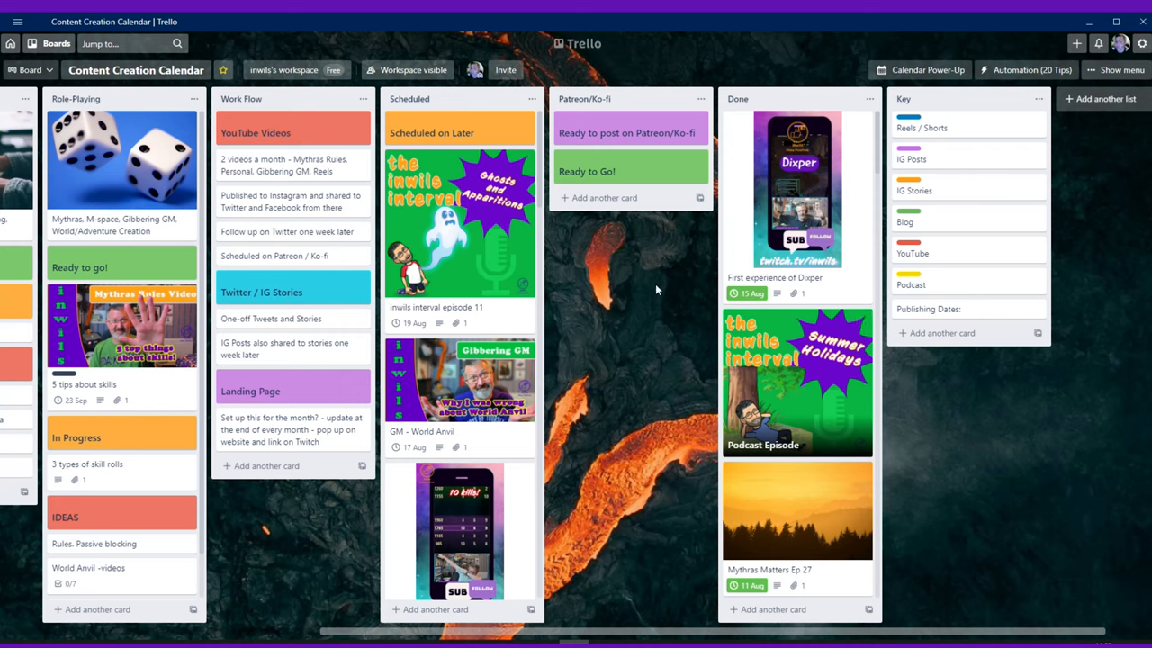
pyautogui.moveTo(774, 392)
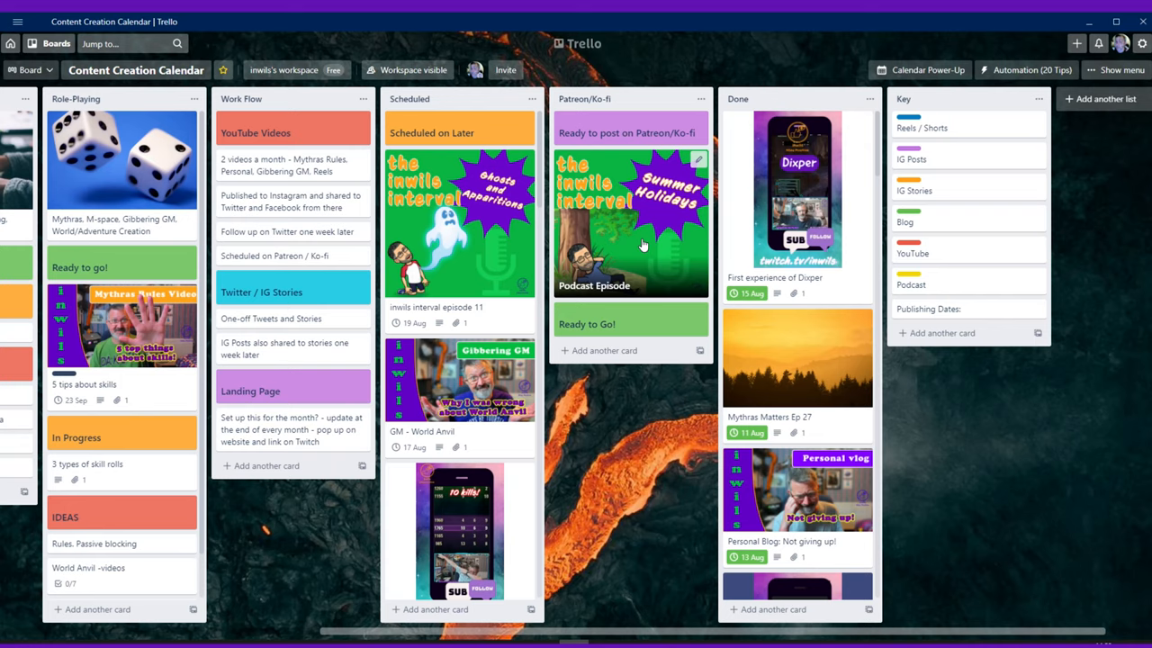
pyautogui.moveTo(792, 360)
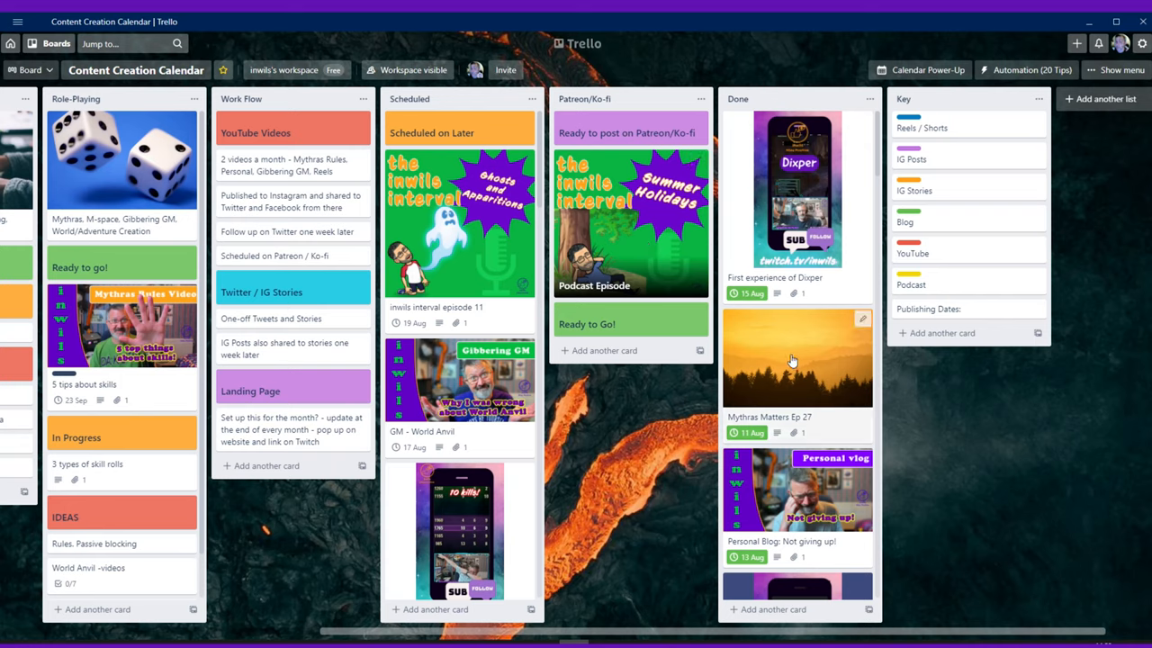
pyautogui.moveTo(788, 218)
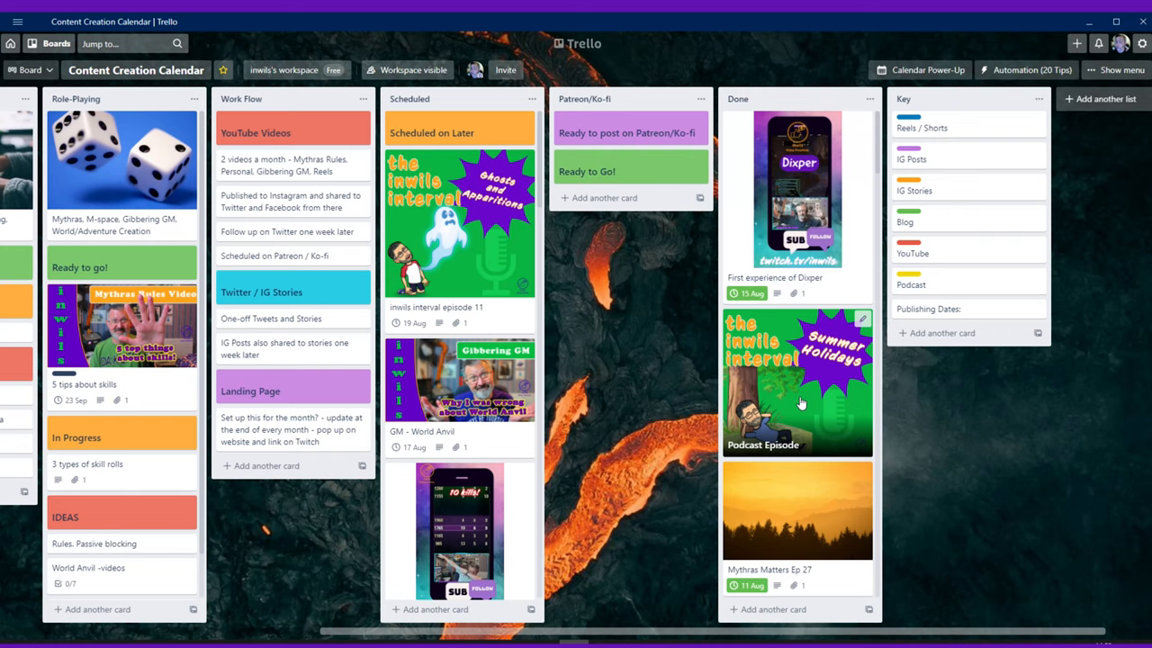
pyautogui.moveTo(772, 381)
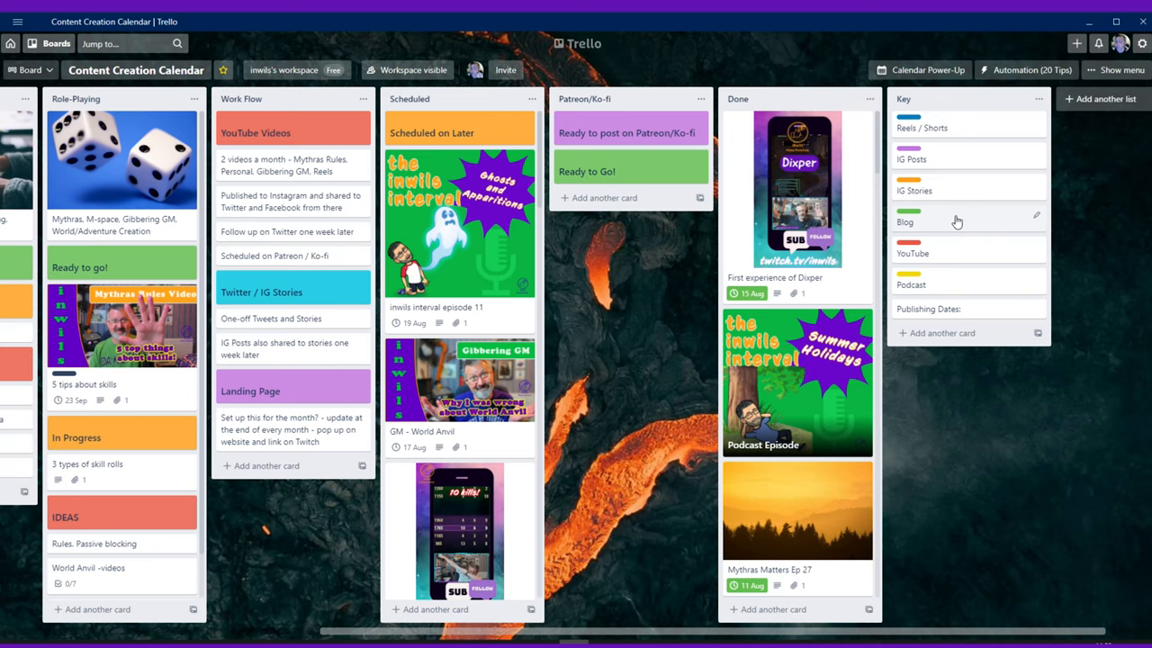
pyautogui.moveTo(990, 243)
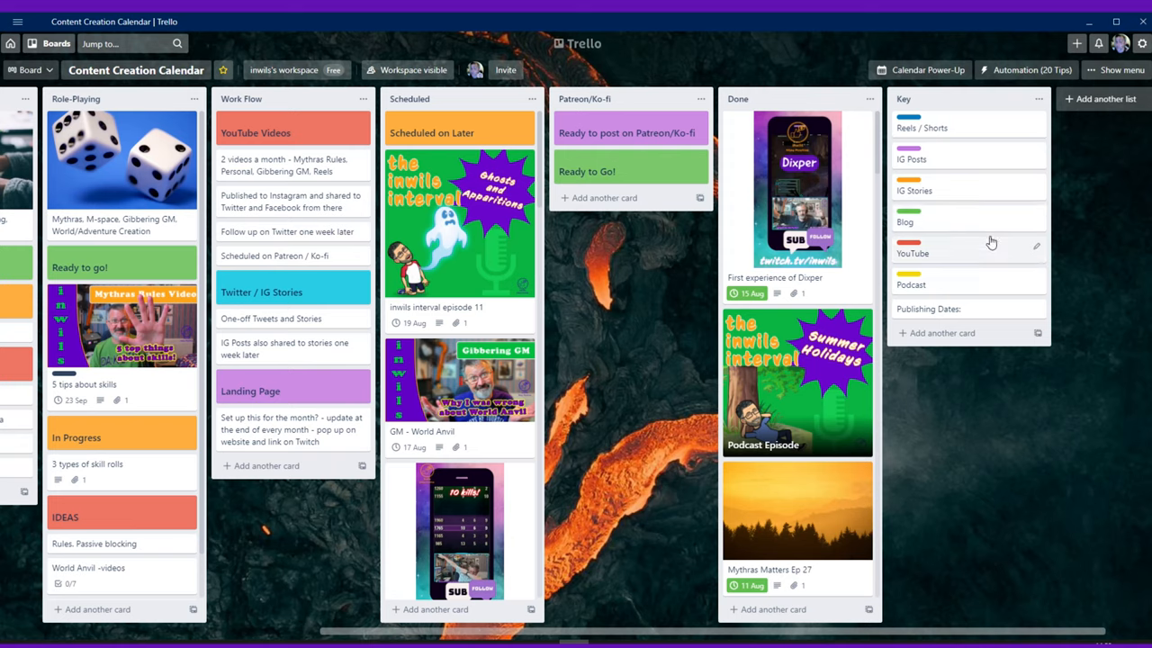
pyautogui.moveTo(951, 213)
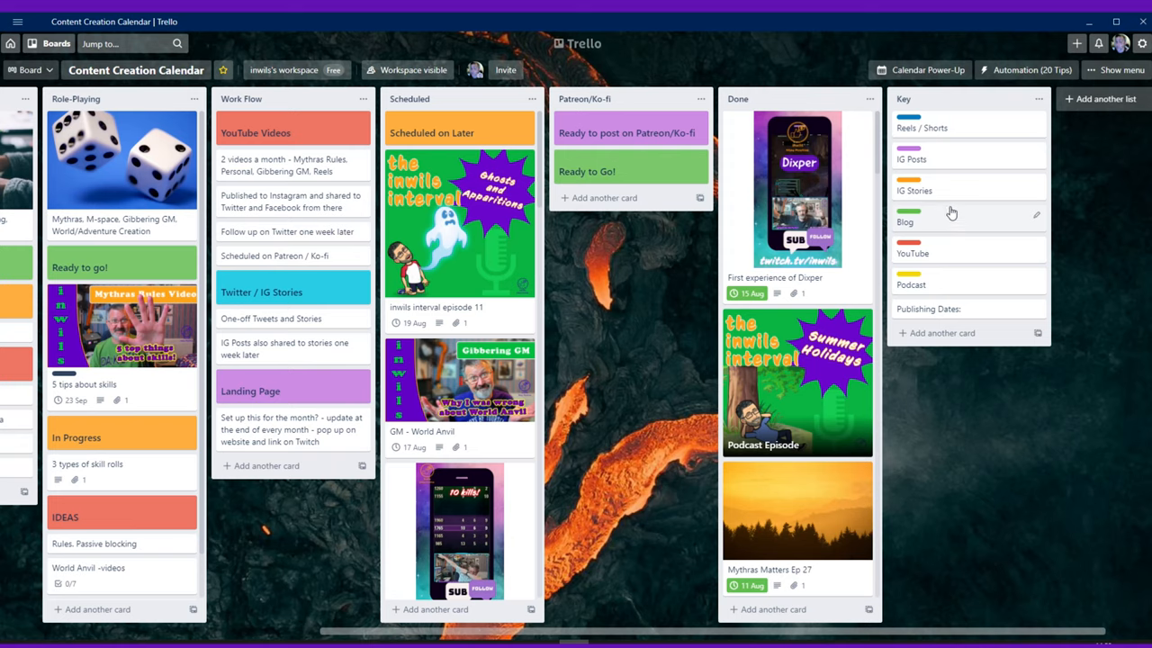
pyautogui.moveTo(951, 159)
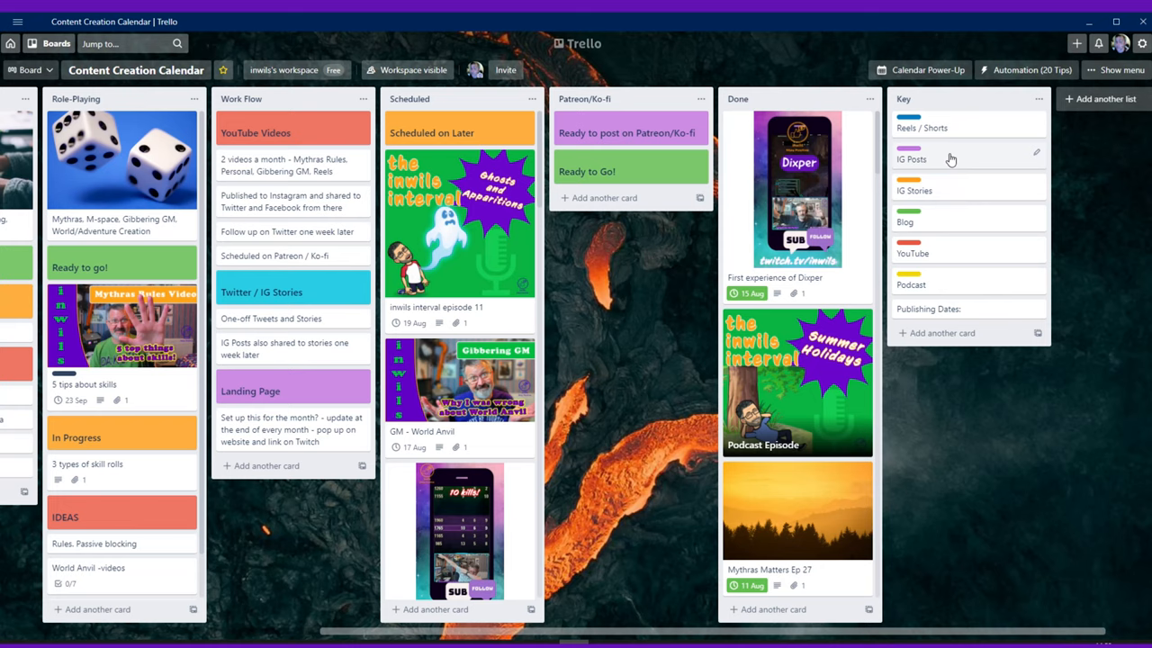
pyautogui.moveTo(943, 232)
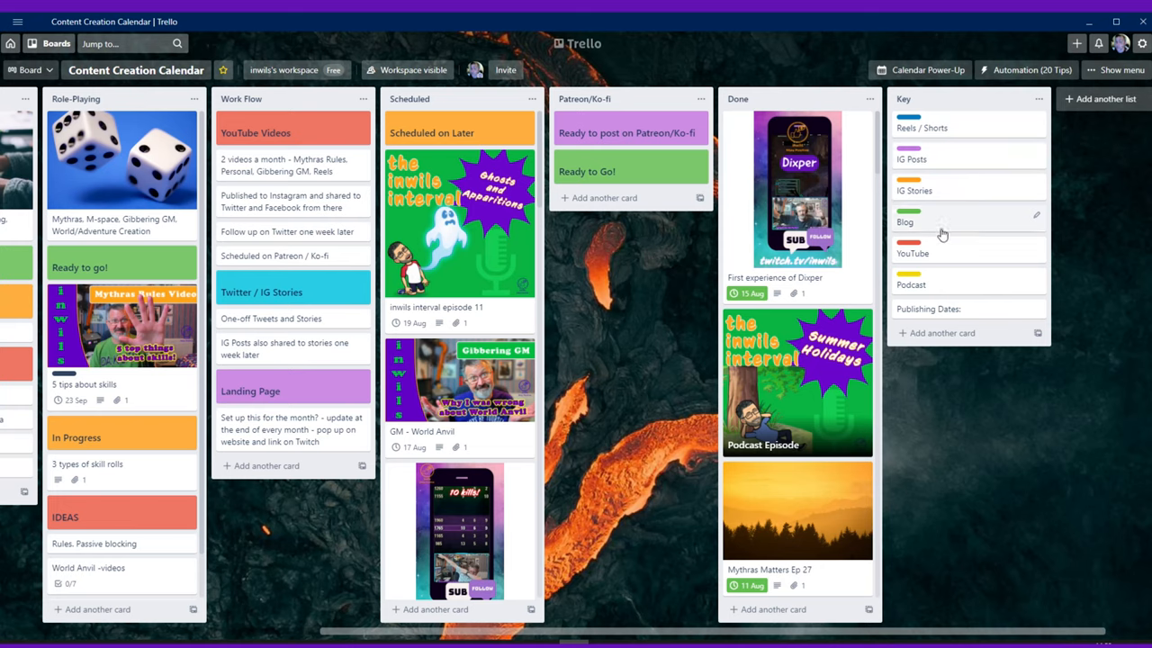
pyautogui.moveTo(490, 378)
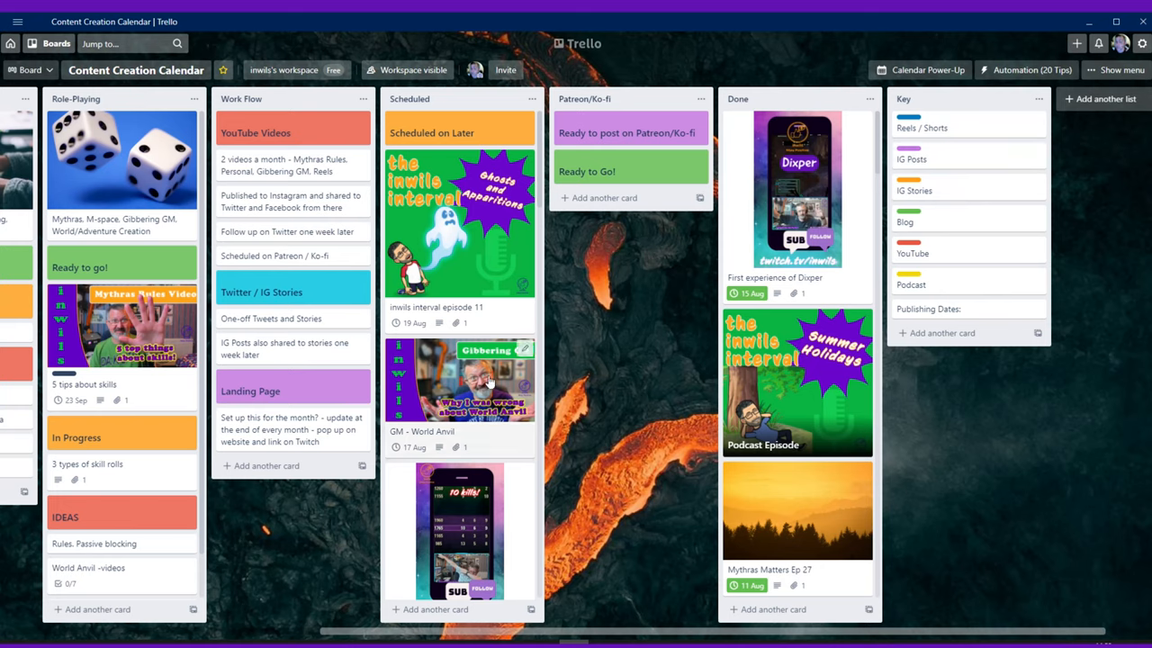
# - Scroll down the Scheduled list to the Coordination Reel and Knocked off Rush Video cards
pyautogui.scroll(-3)
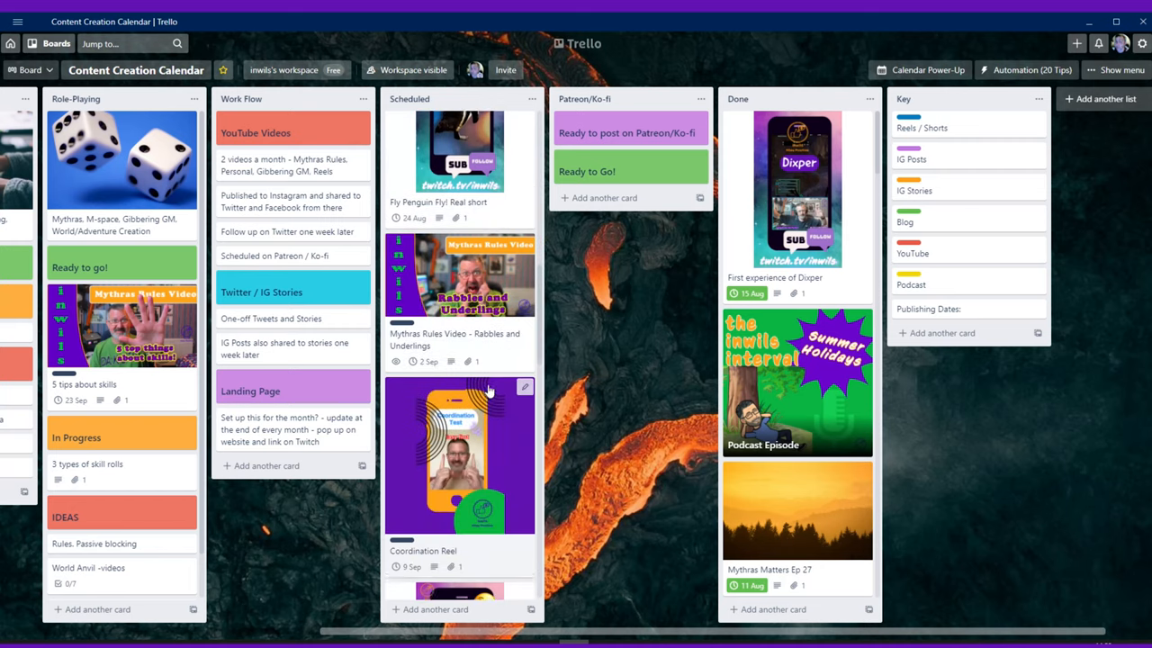
pyautogui.scroll(-3)
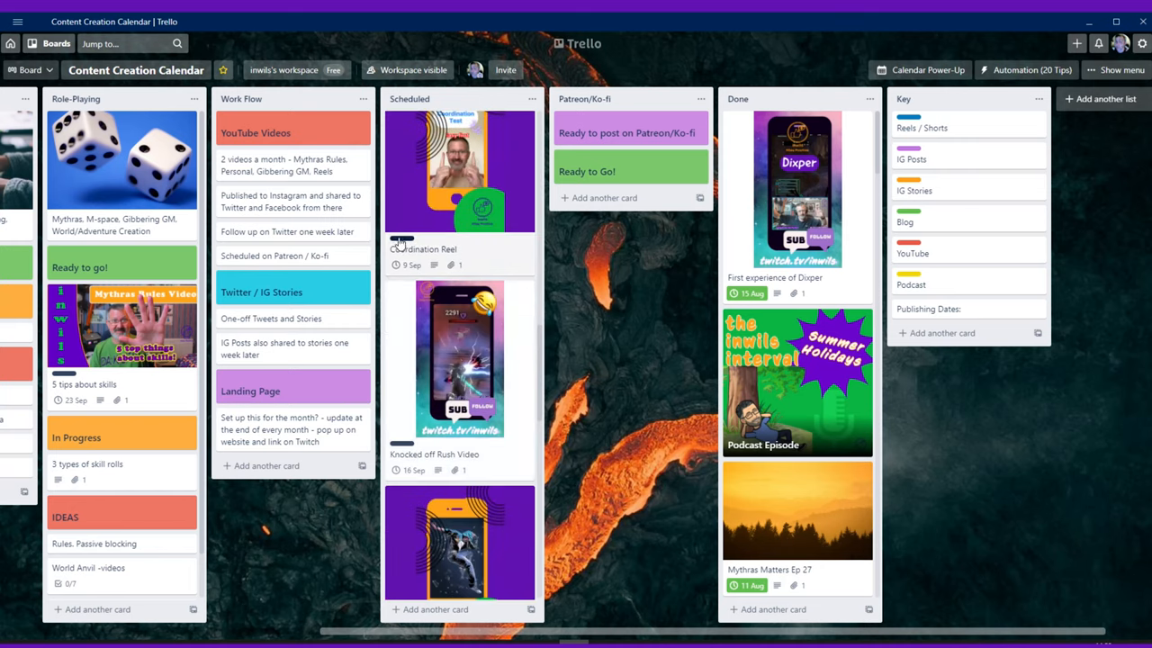
pyautogui.moveTo(393, 248)
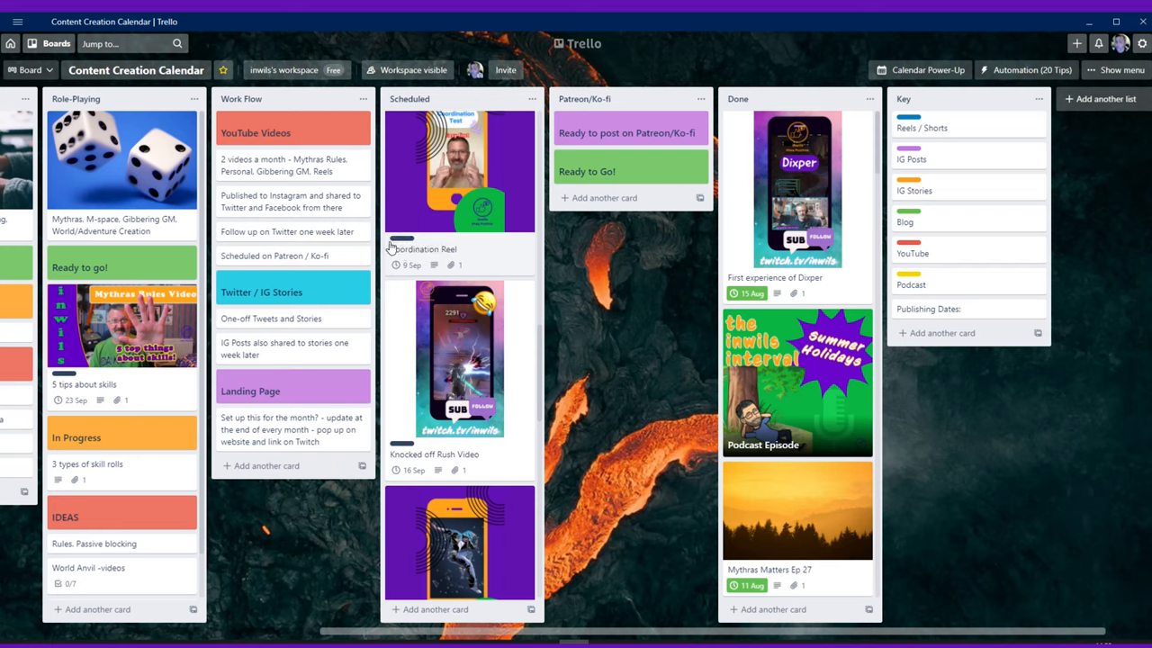
pyautogui.moveTo(399, 251)
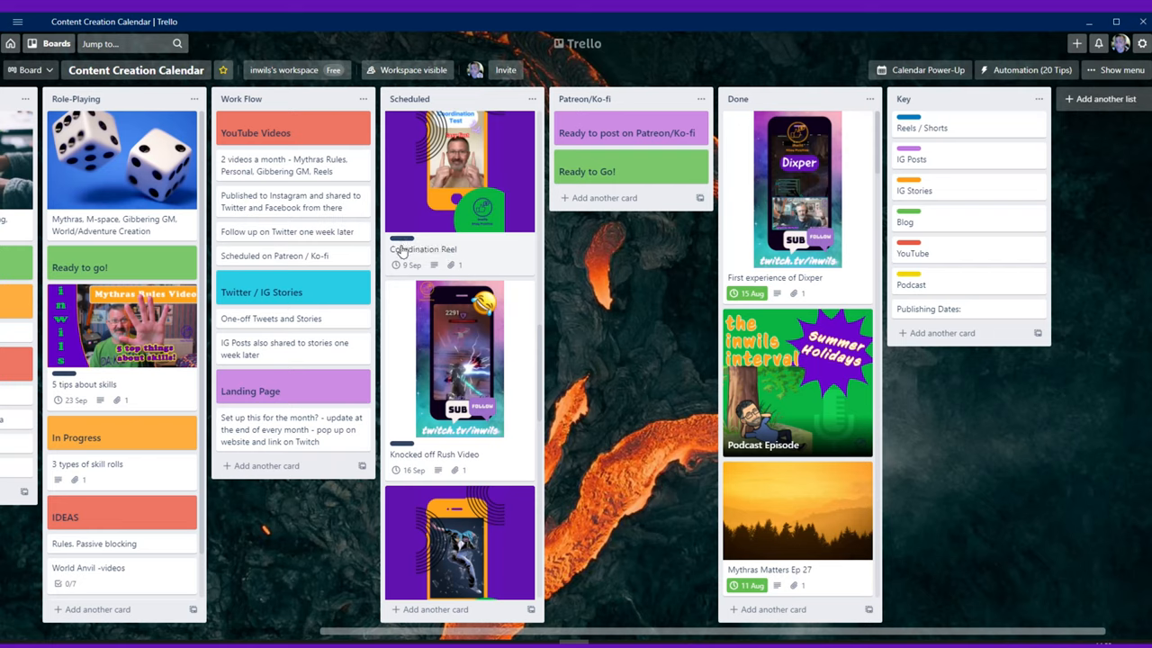
pyautogui.moveTo(486, 634)
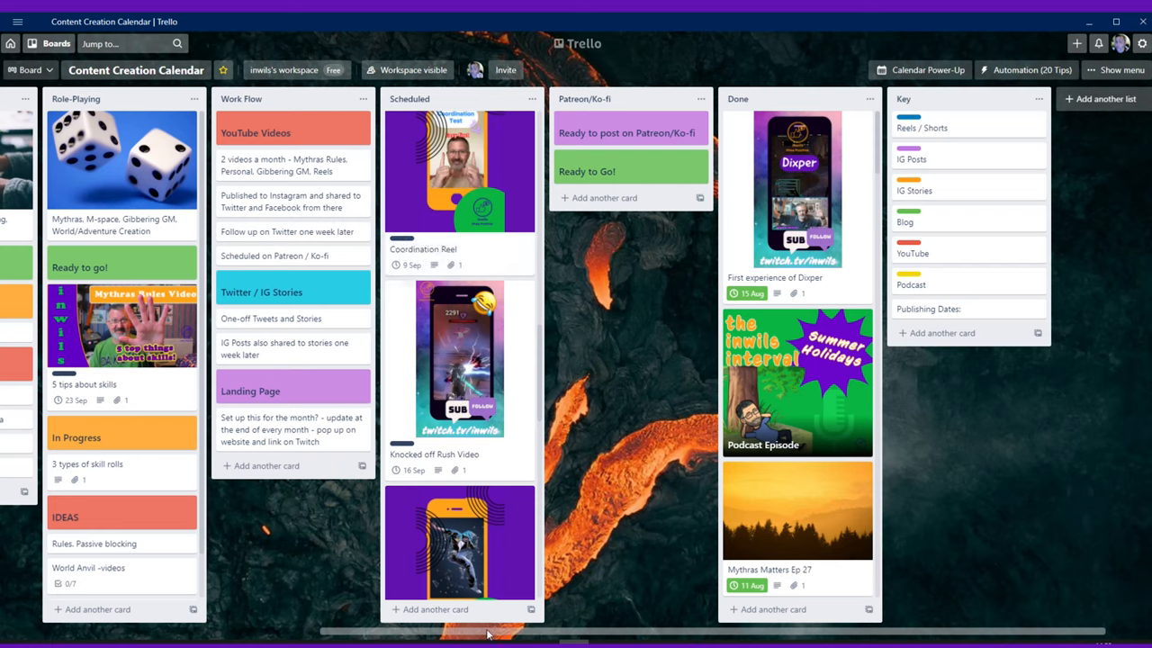
# - Scroll the board left back to the Streaming, Vaguely Creative and Personal lists
pyautogui.hscroll(-3)
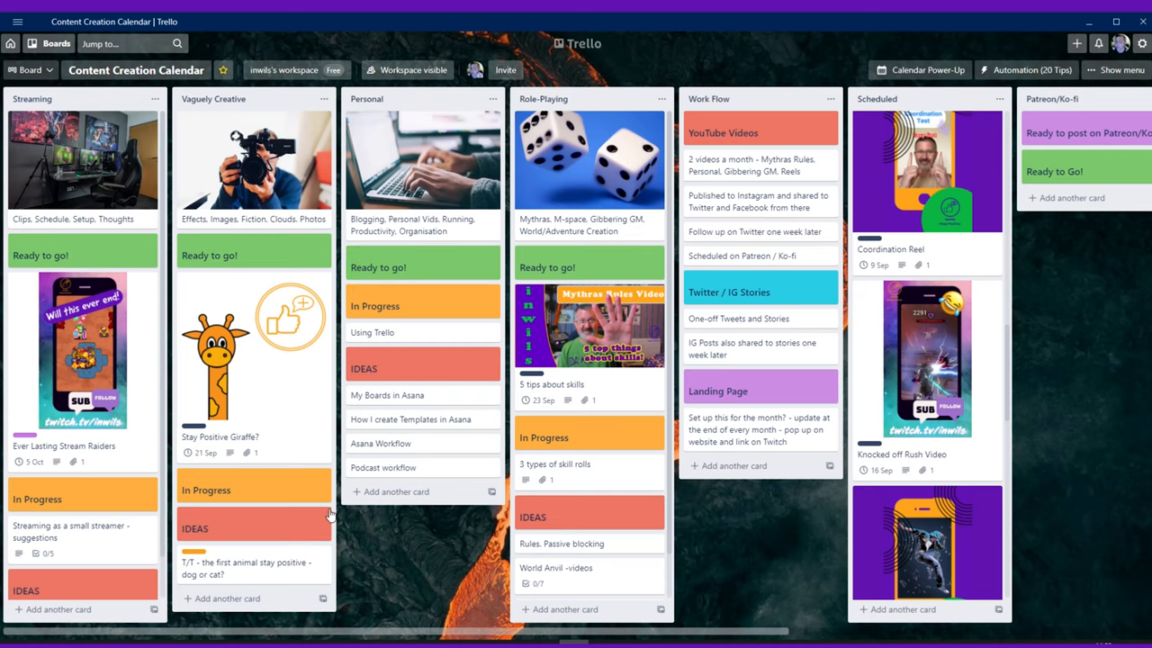
pyautogui.moveTo(495, 438)
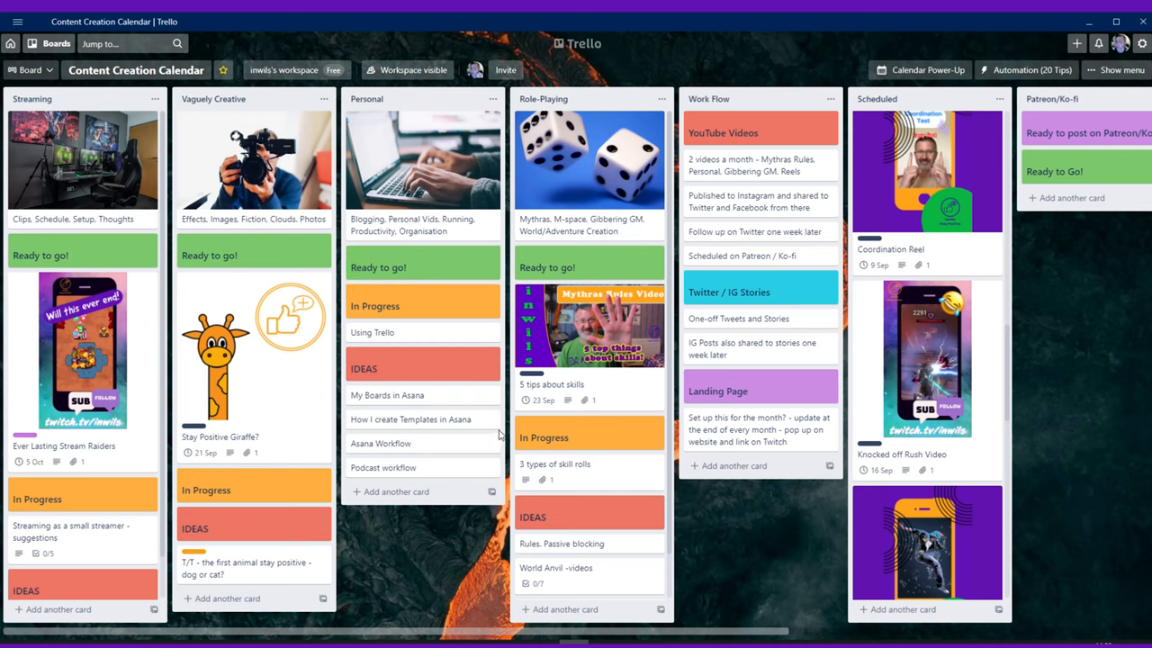
pyautogui.moveTo(540, 286)
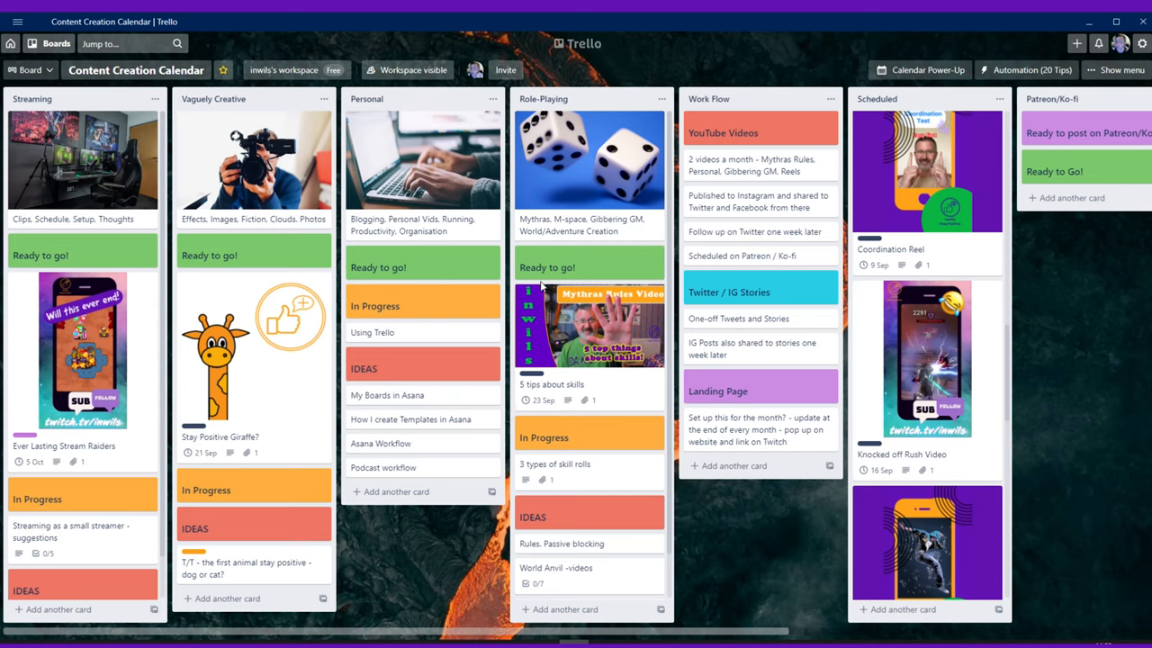
pyautogui.moveTo(579, 273)
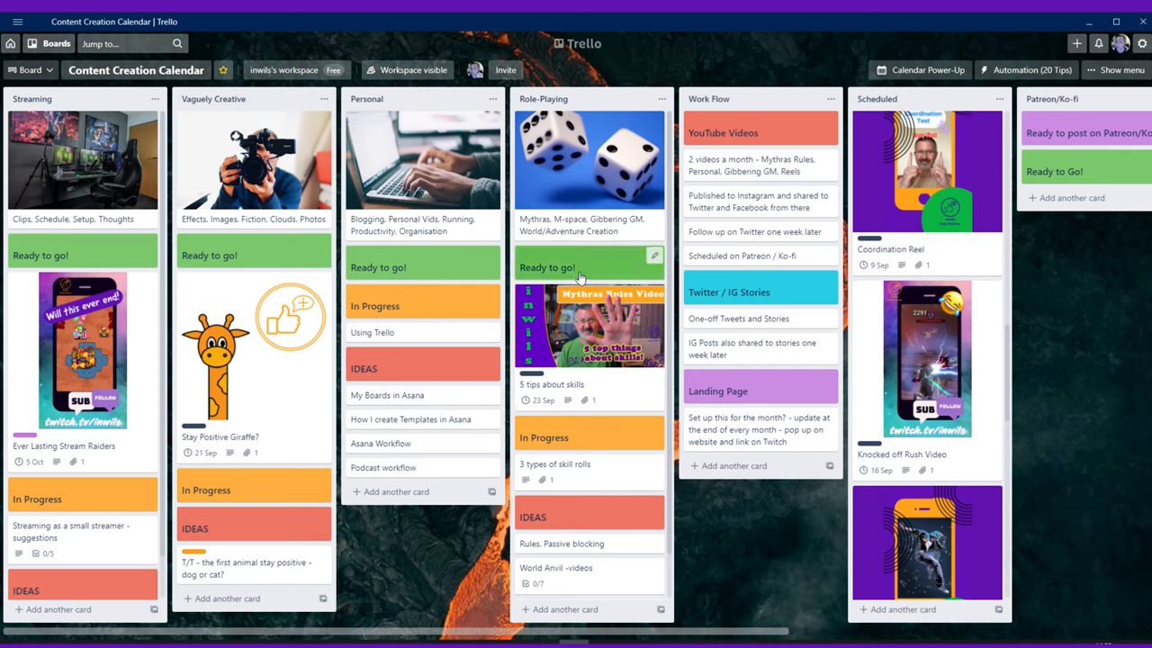
pyautogui.moveTo(551, 526)
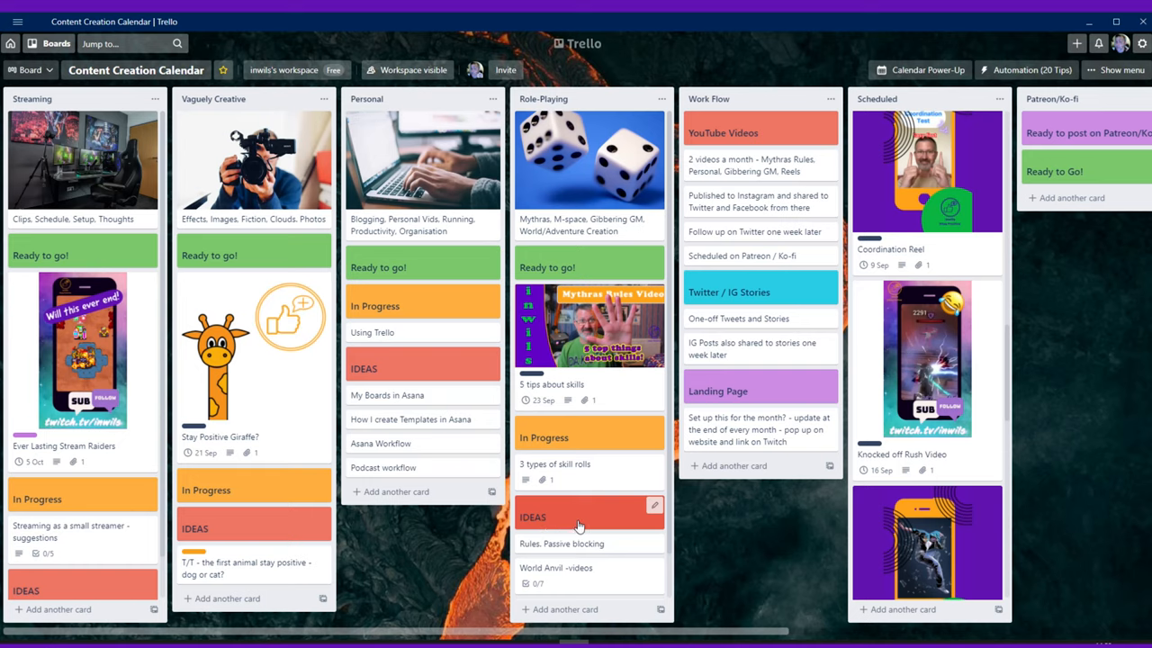
pyautogui.moveTo(558, 543)
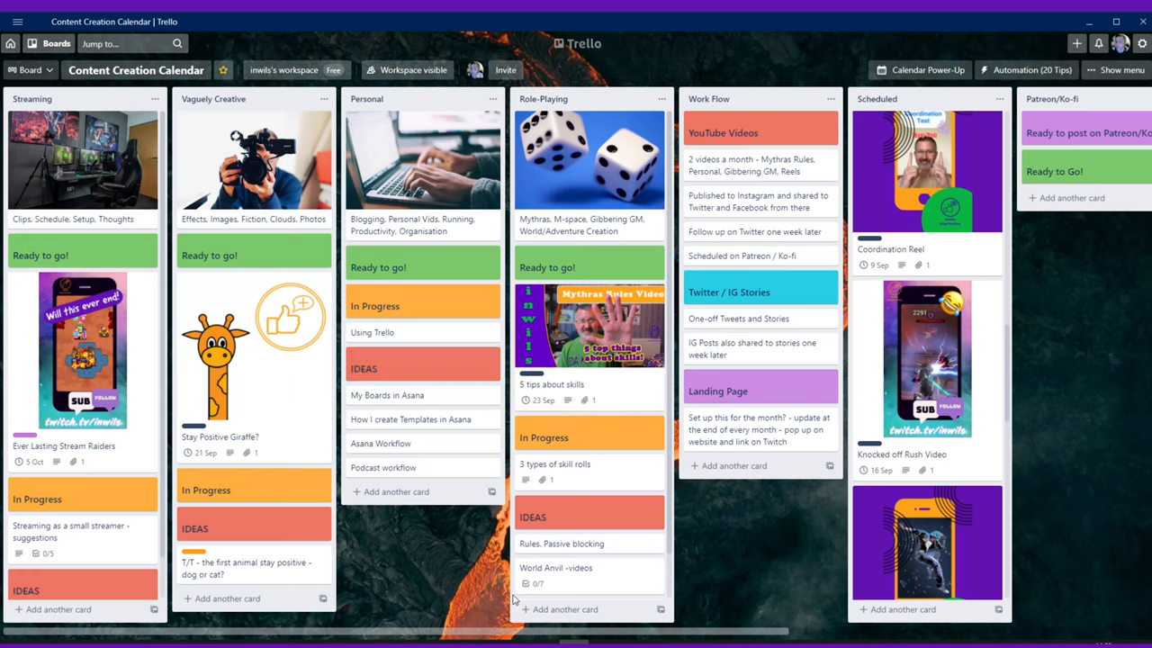
pyautogui.moveTo(314, 583)
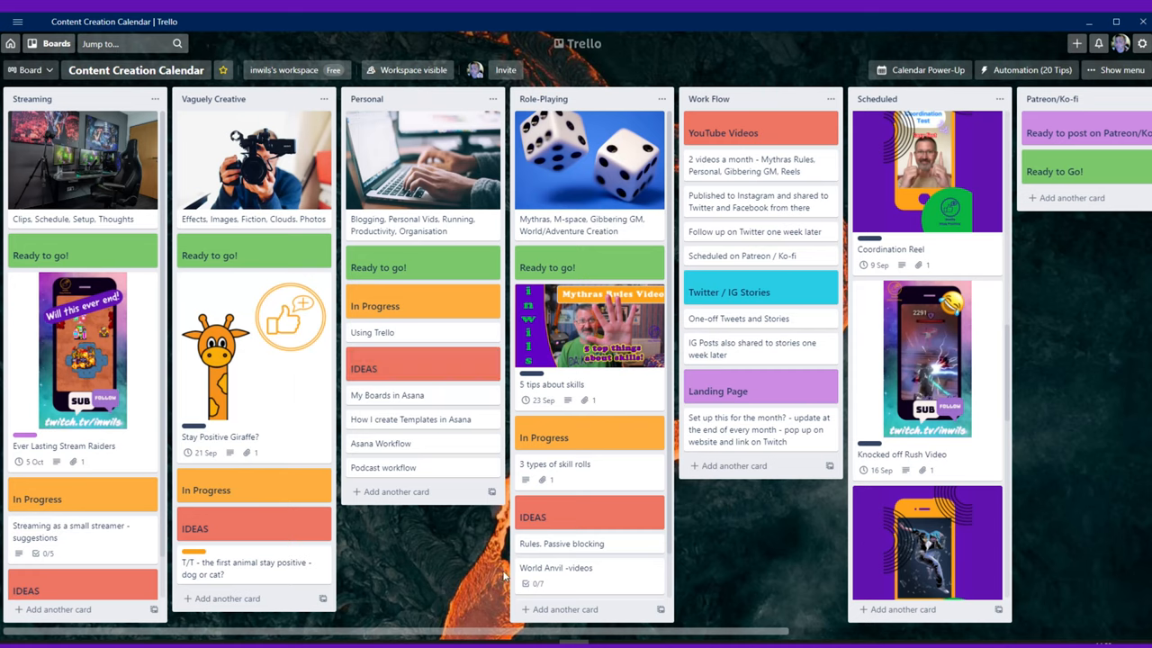
# - Scroll down the Role-Playing list to Difficulty Grades and Creating new gear in Mythras
pyautogui.scroll(-3)
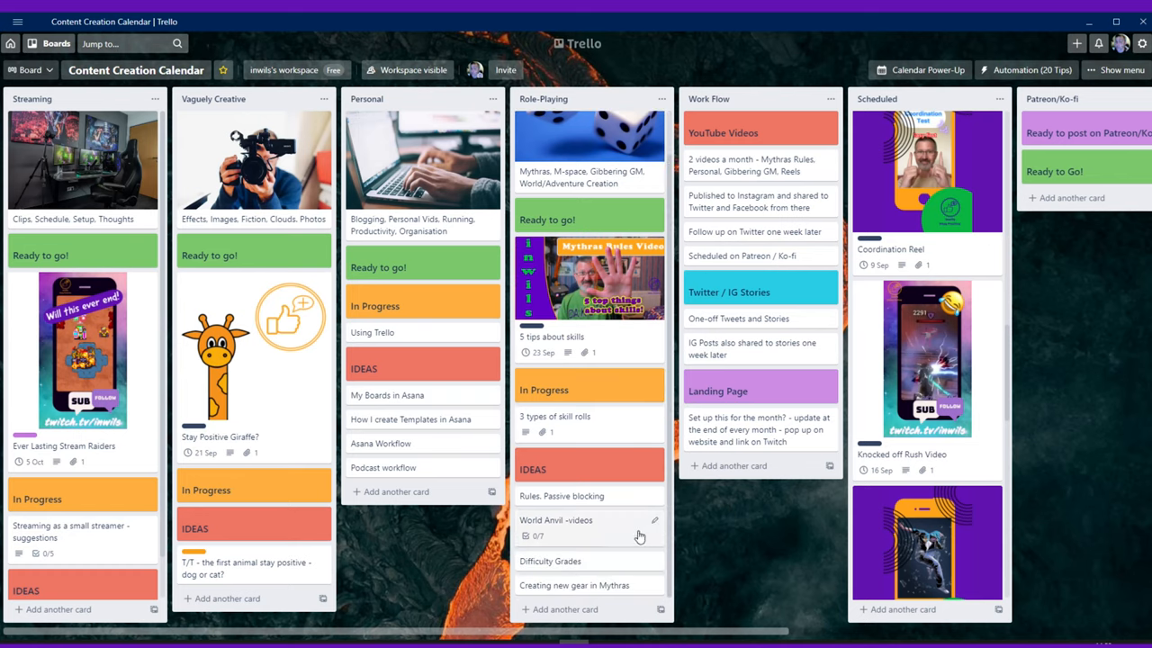
pyautogui.moveTo(565, 576)
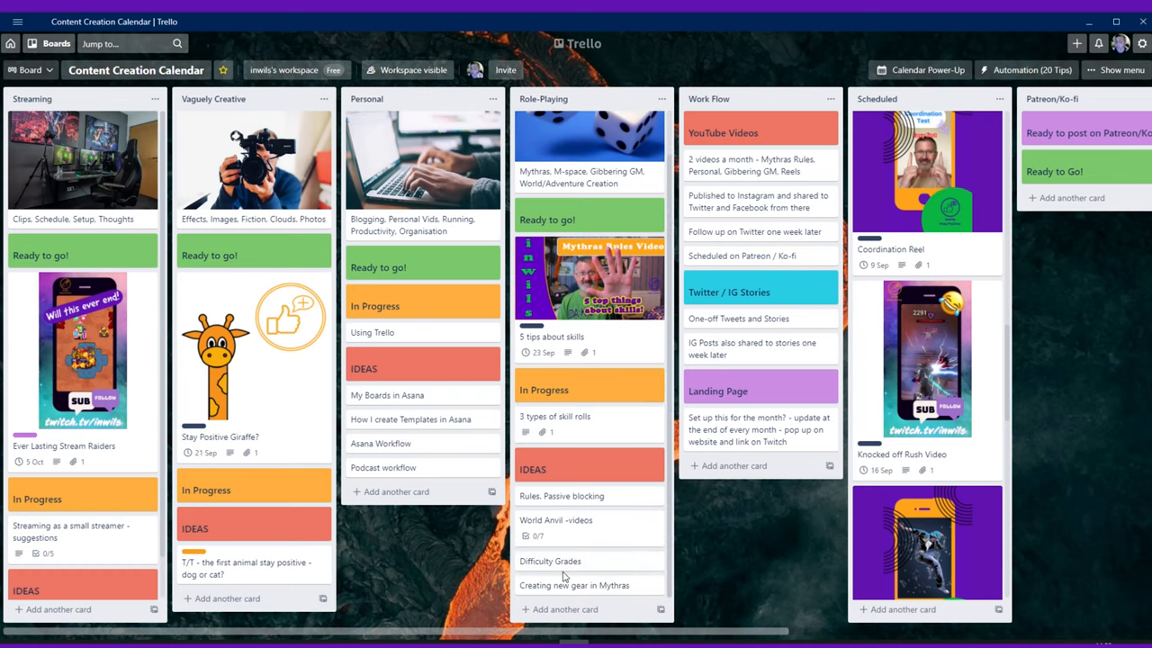
pyautogui.moveTo(576, 562)
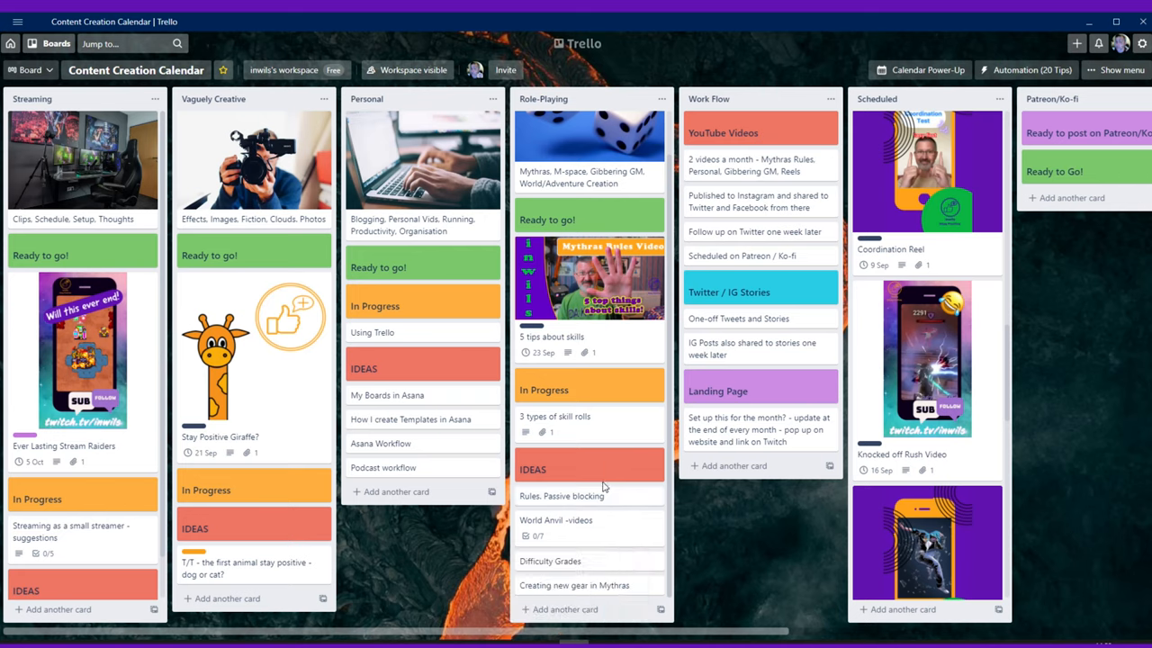
pyautogui.moveTo(549, 555)
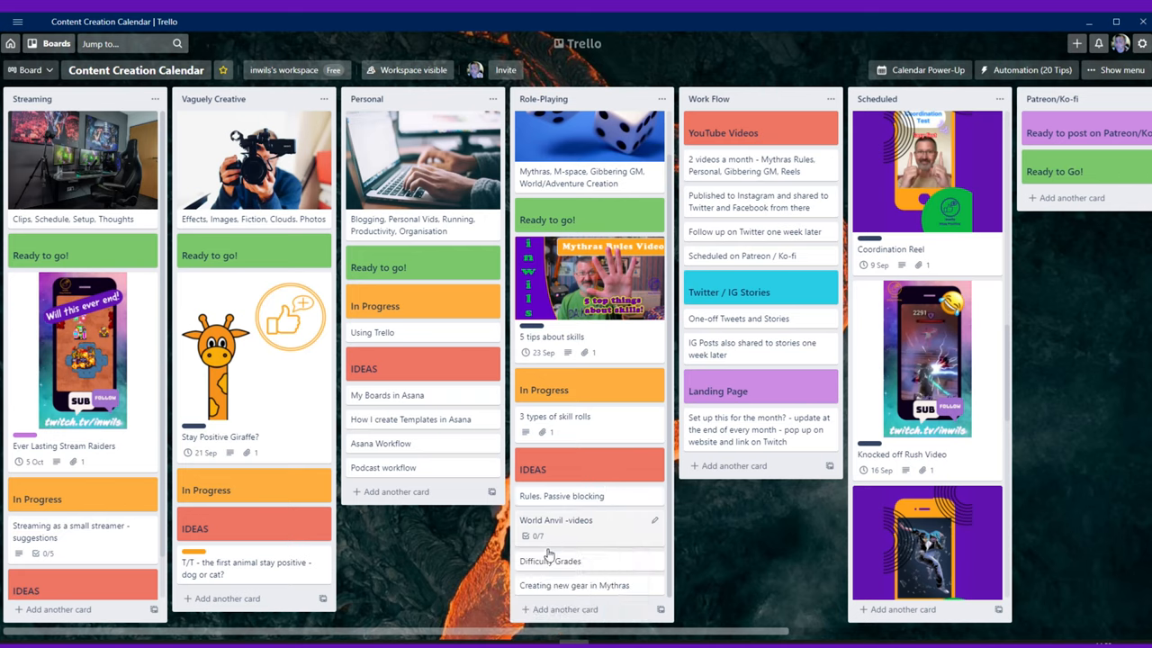
pyautogui.moveTo(560, 536)
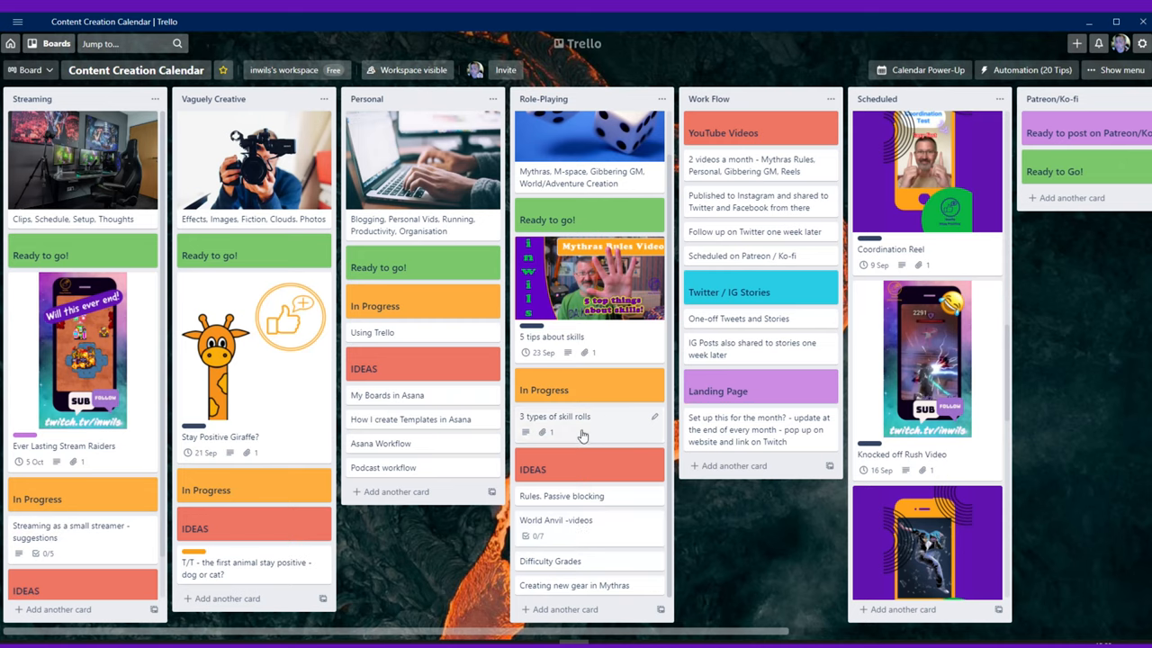
pyautogui.moveTo(580, 432)
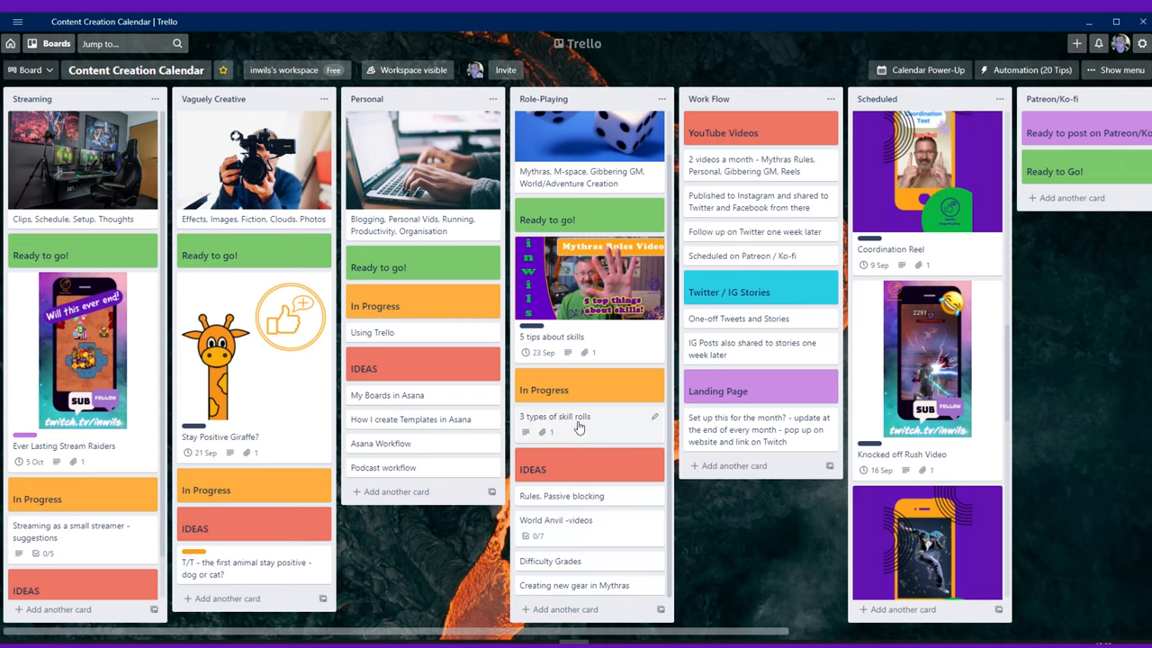
pyautogui.moveTo(573, 434)
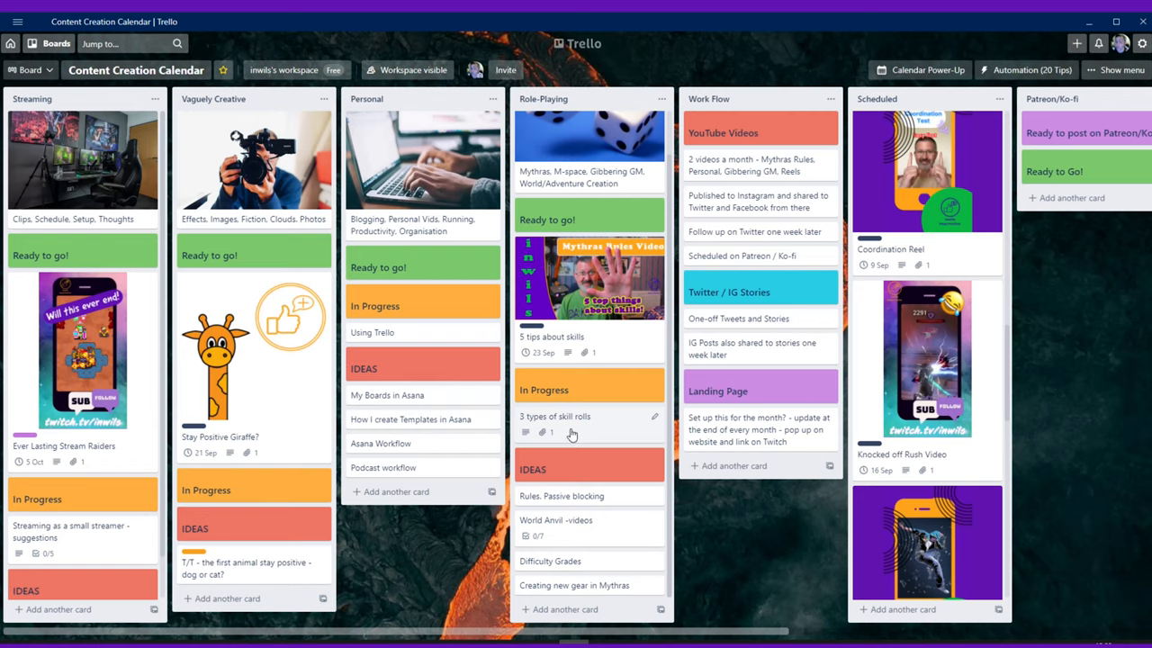
pyautogui.moveTo(587, 434)
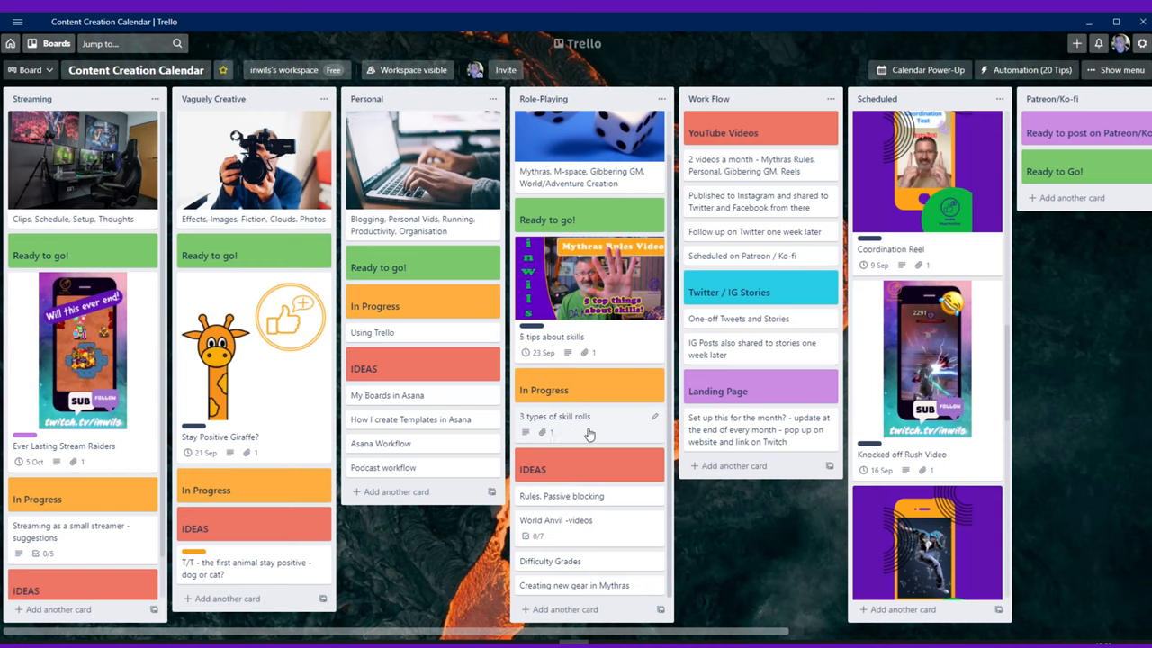
# - Edit the '3 types of skill rolls' description to Opposed, Differential, Augmenting and delete its thumbnail attachment
pyautogui.click(554, 416)
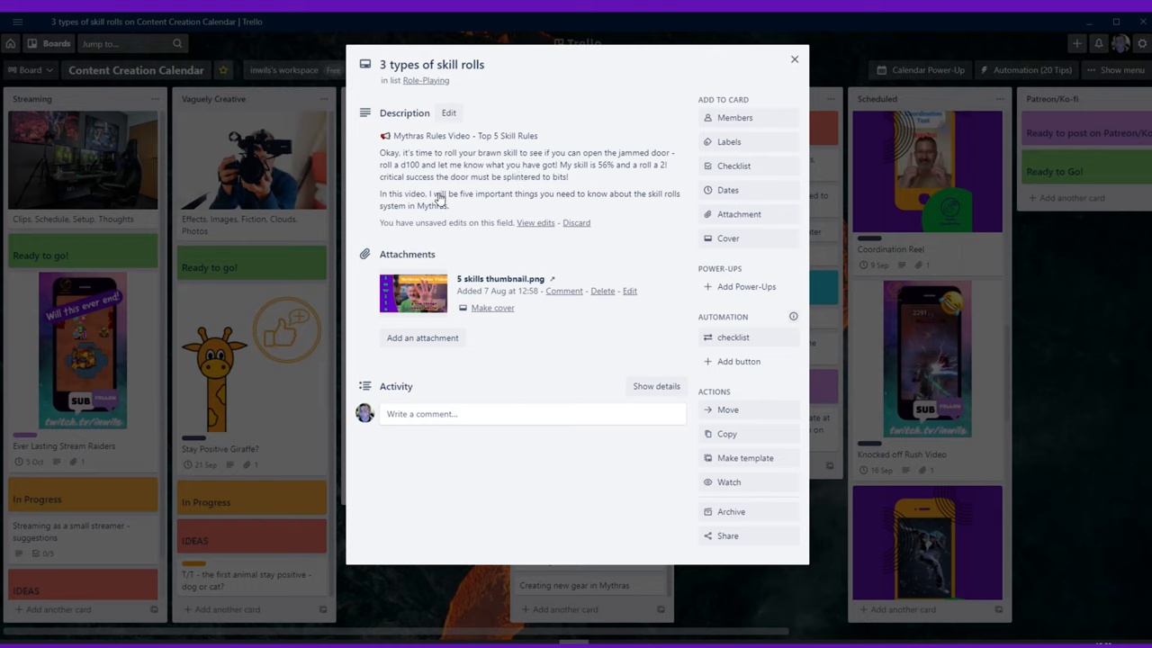
pyautogui.moveTo(662, 101)
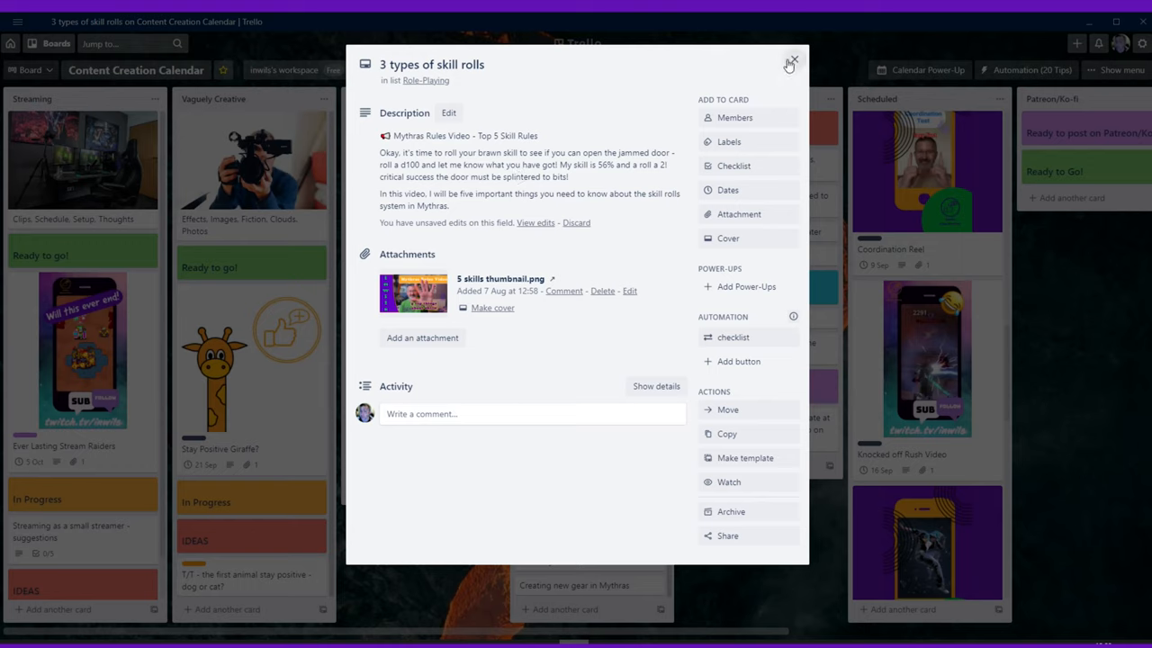
pyautogui.moveTo(655, 144)
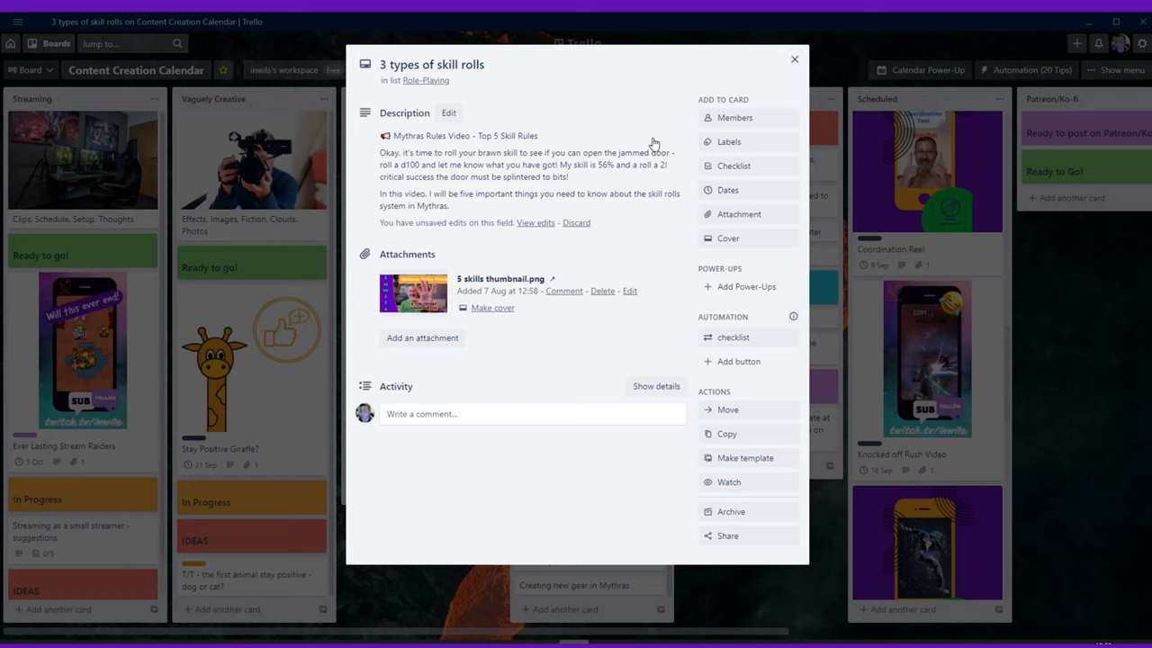
pyautogui.moveTo(510, 185)
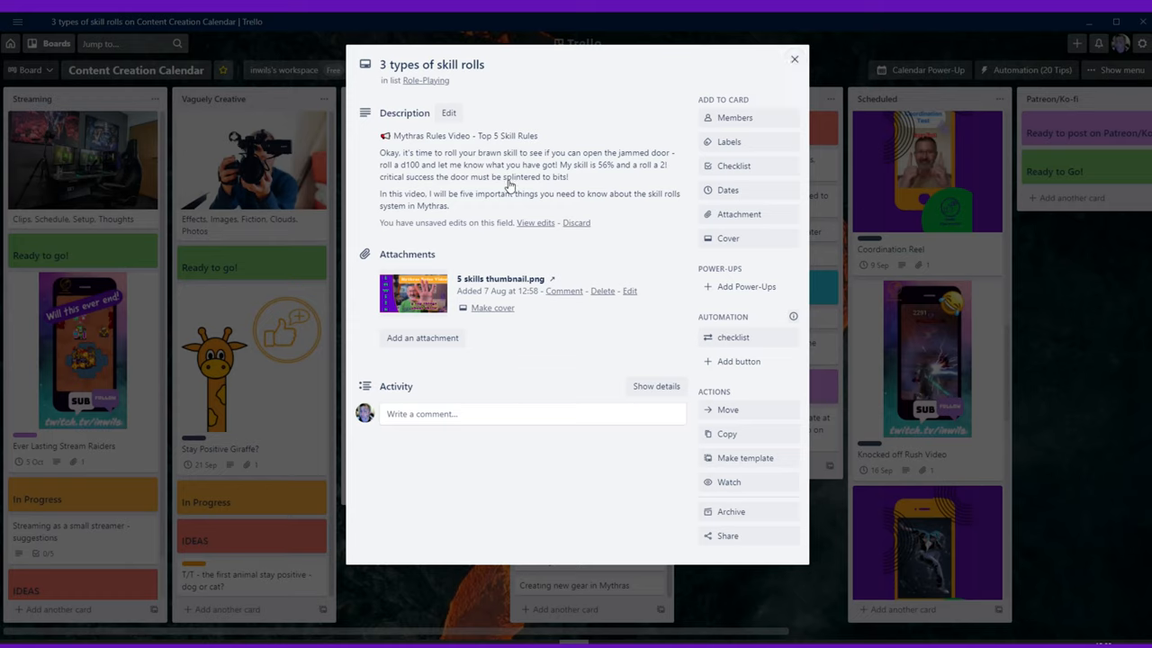
pyautogui.click(448, 111)
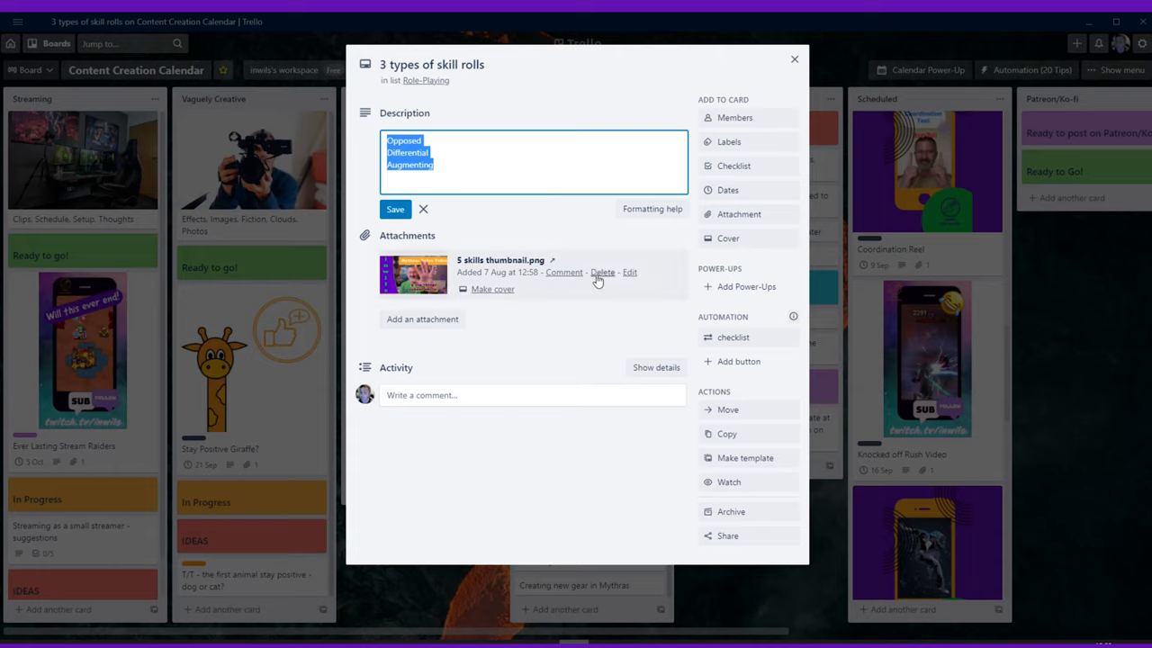
pyautogui.click(601, 272)
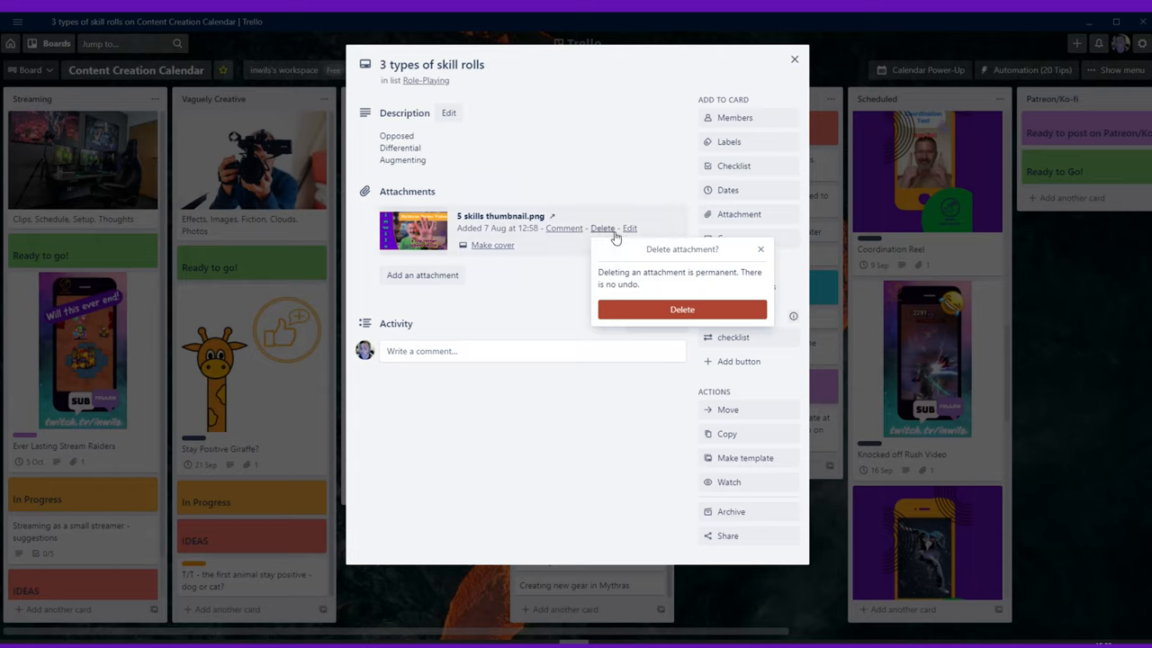
pyautogui.click(682, 309)
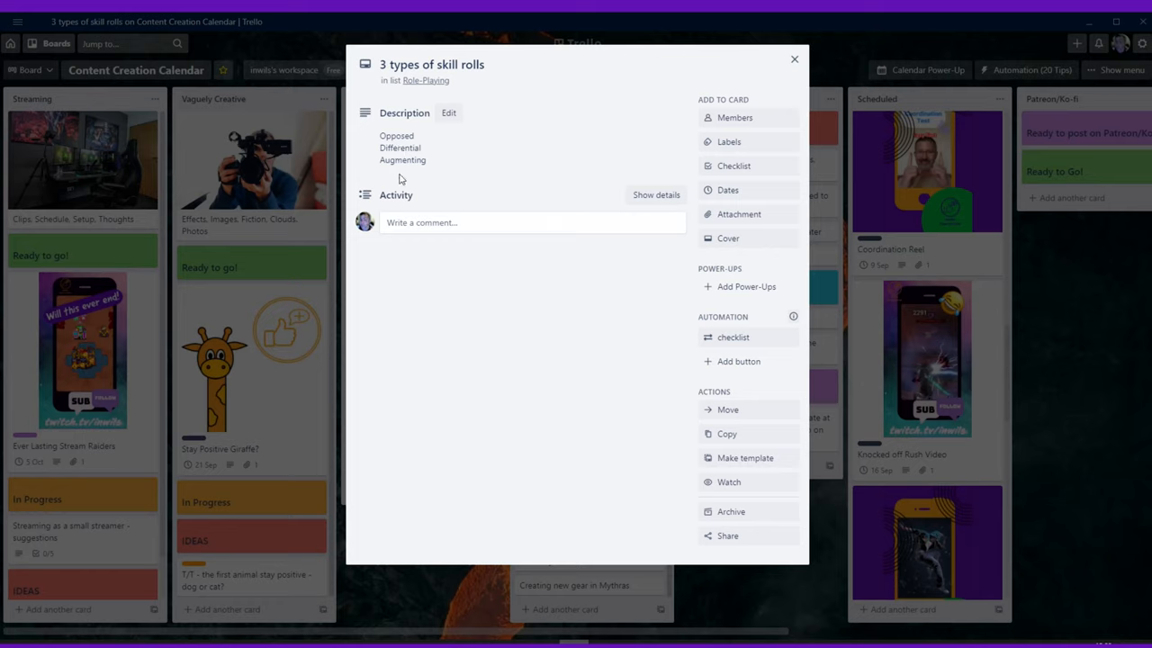
pyautogui.moveTo(387, 162)
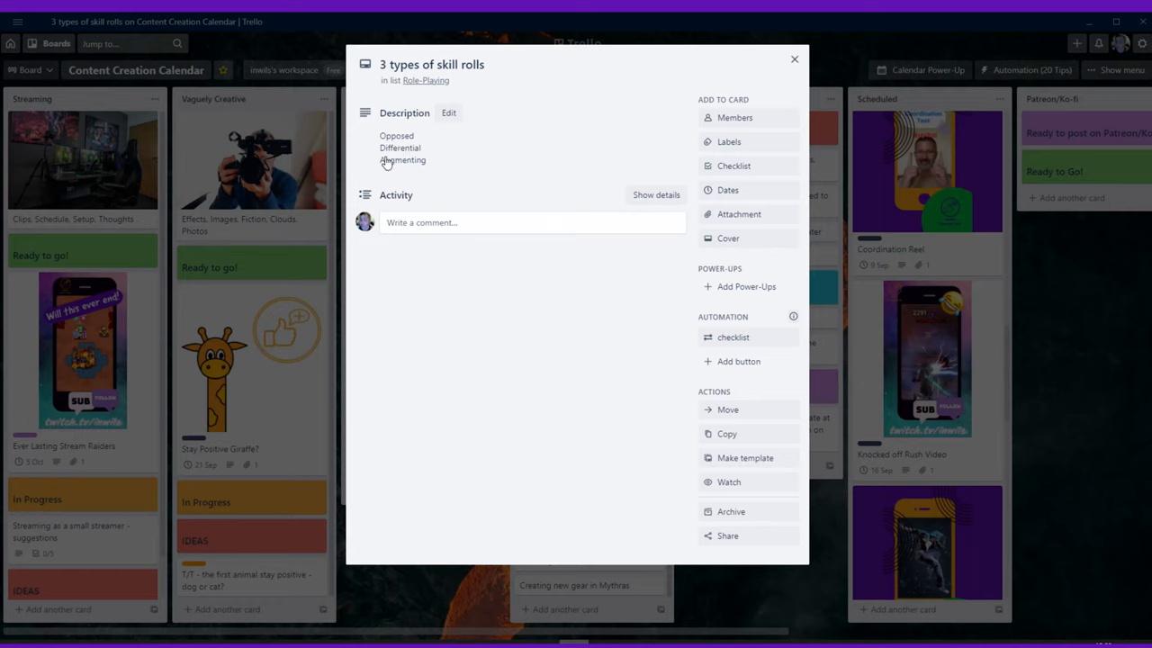
pyautogui.moveTo(607, 144)
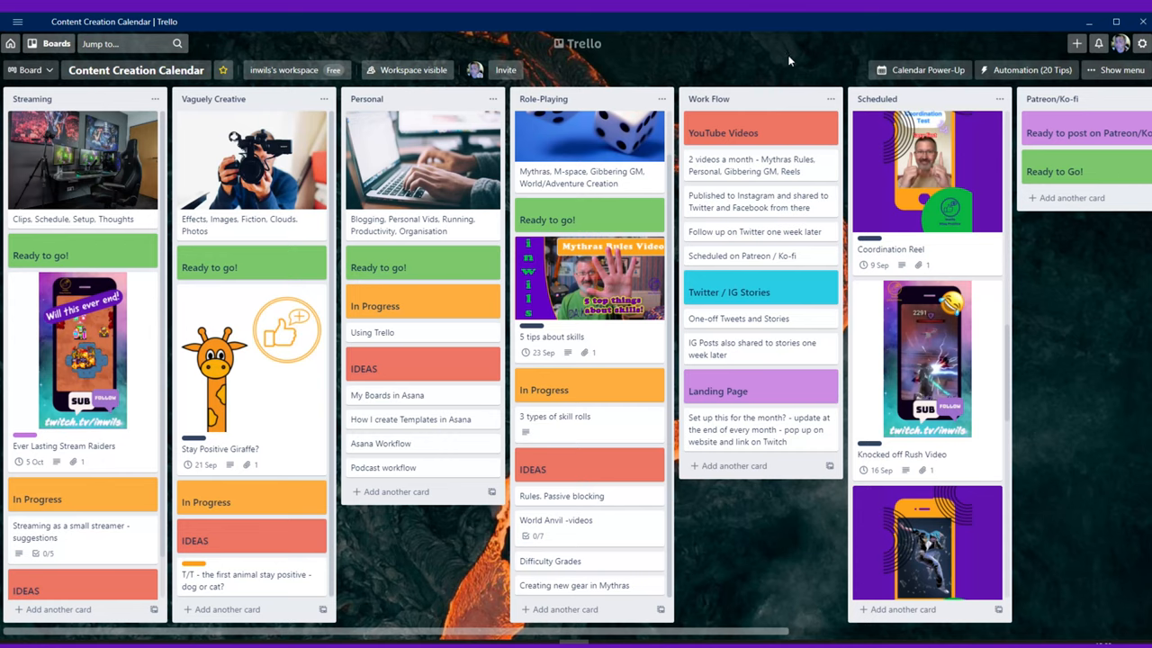
pyautogui.moveTo(576, 416)
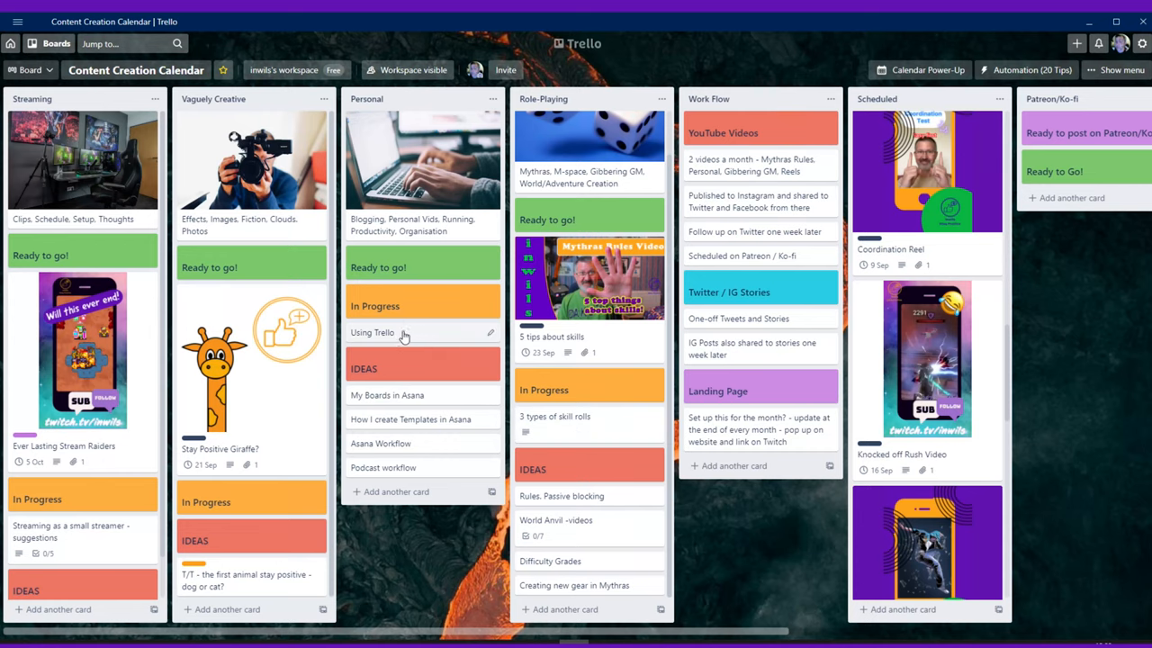
pyautogui.moveTo(390, 340)
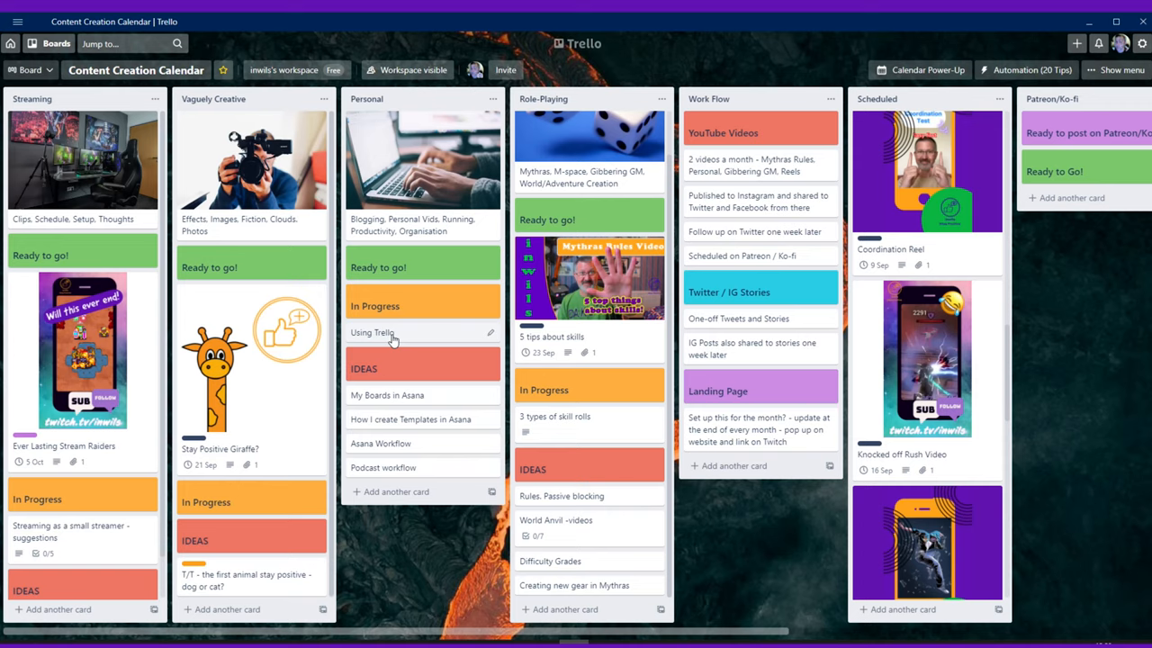
pyautogui.moveTo(398, 333)
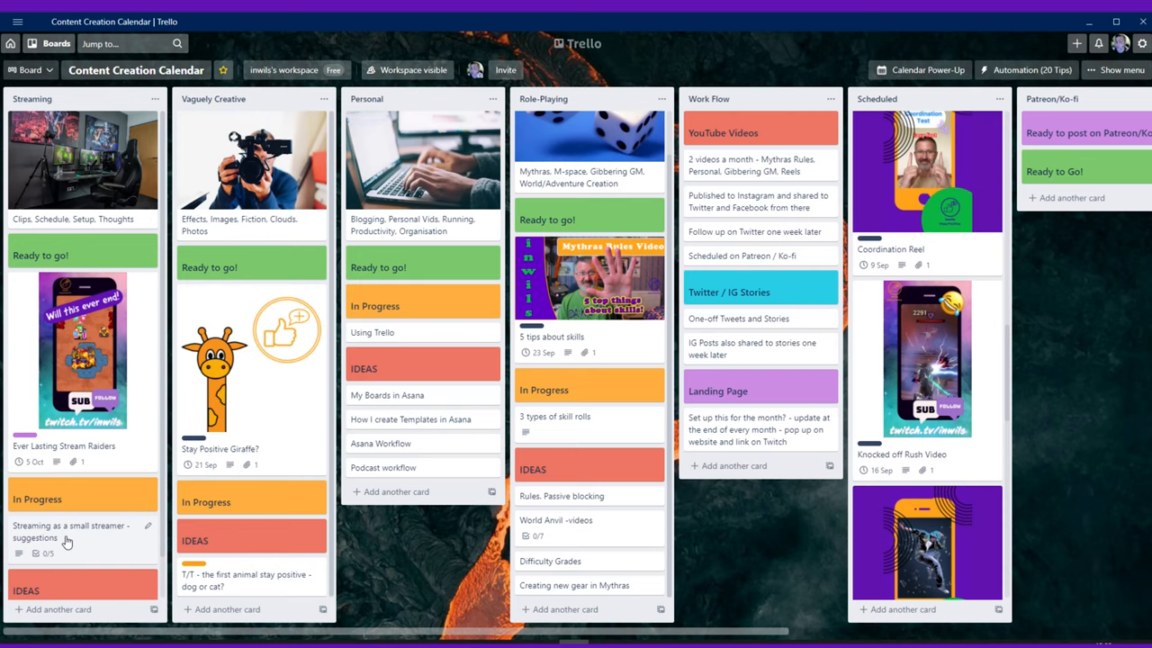
pyautogui.click(68, 531)
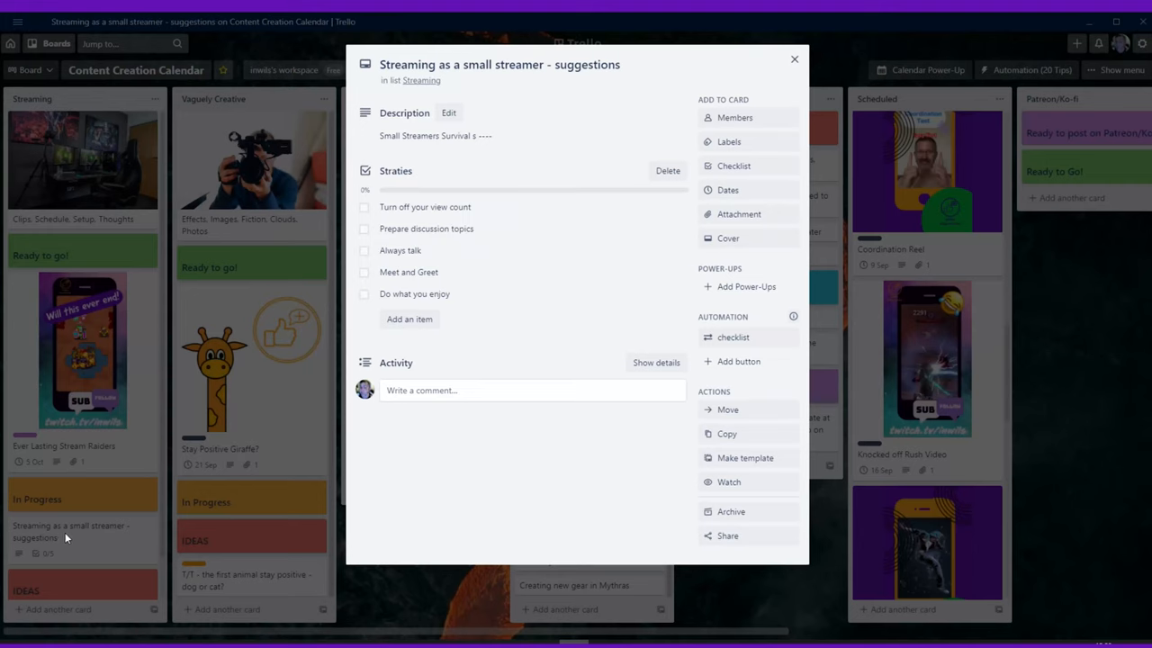
pyautogui.moveTo(464, 294)
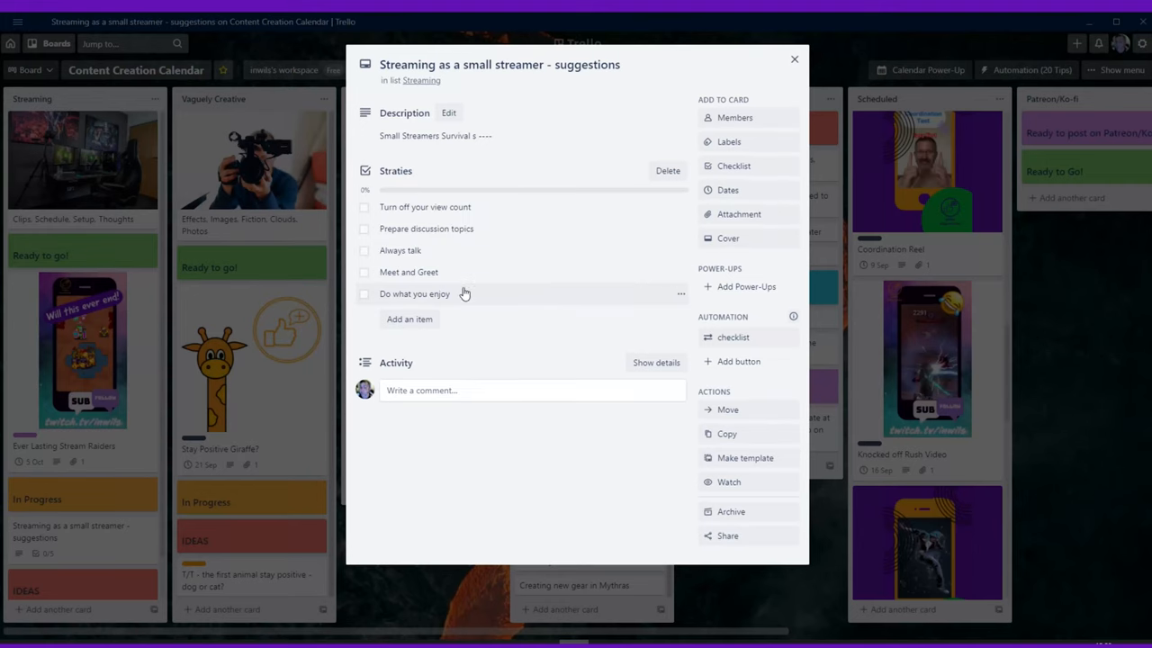
pyautogui.moveTo(439, 250)
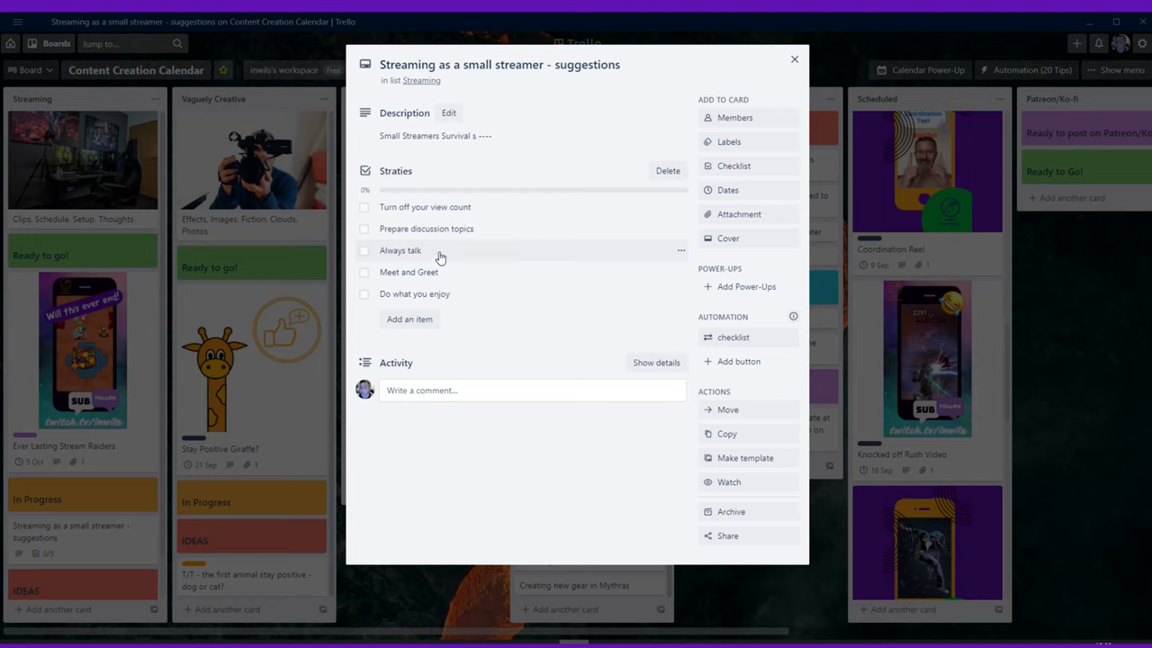
pyautogui.moveTo(391, 255)
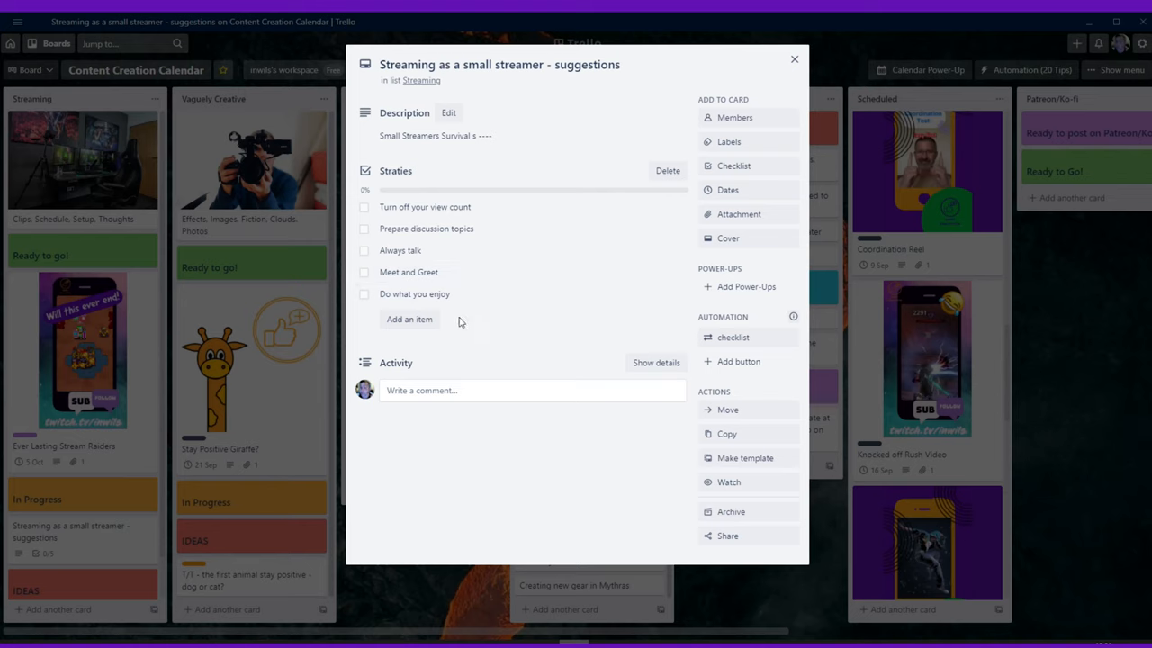
pyautogui.moveTo(745, 90)
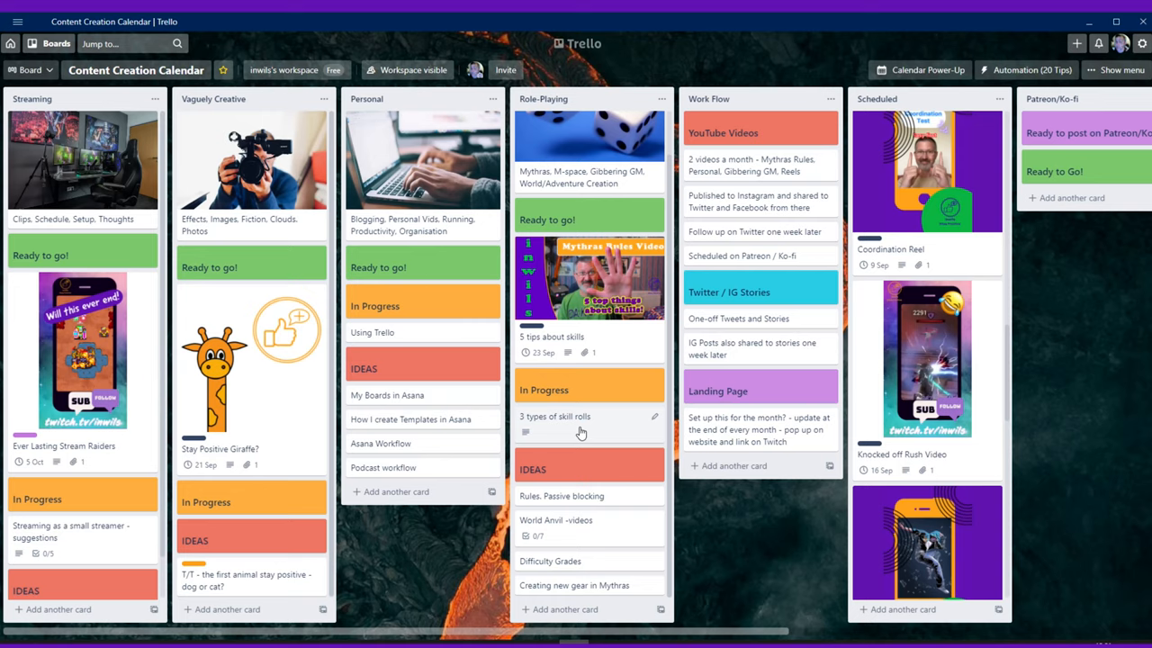
pyautogui.moveTo(576, 303)
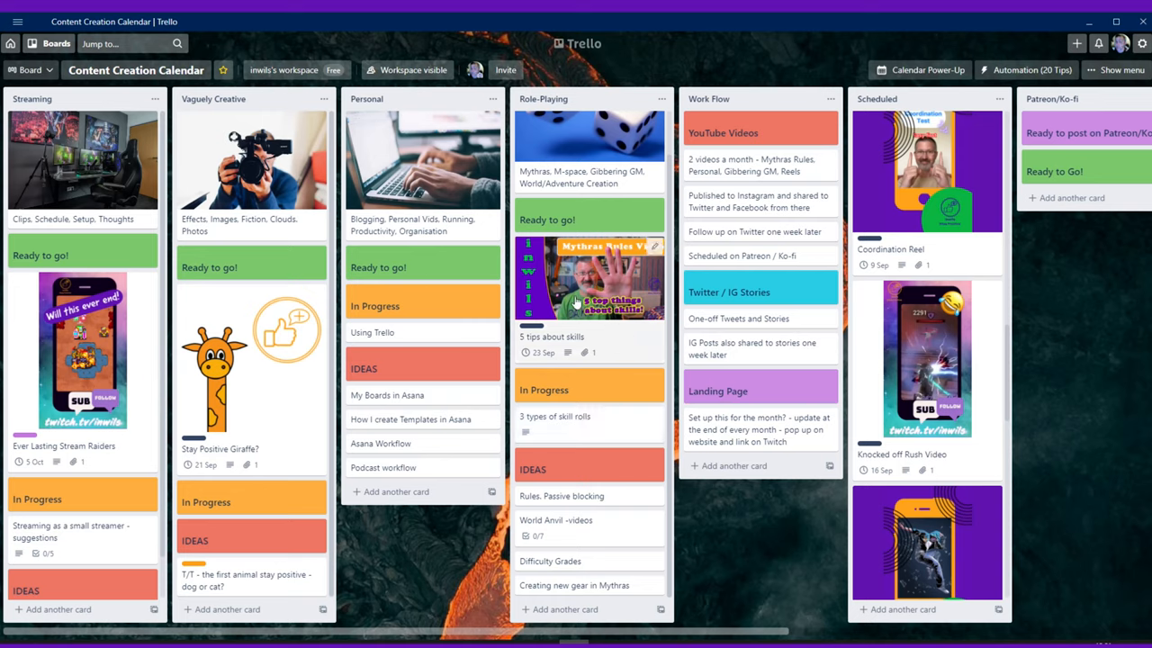
pyautogui.moveTo(590, 338)
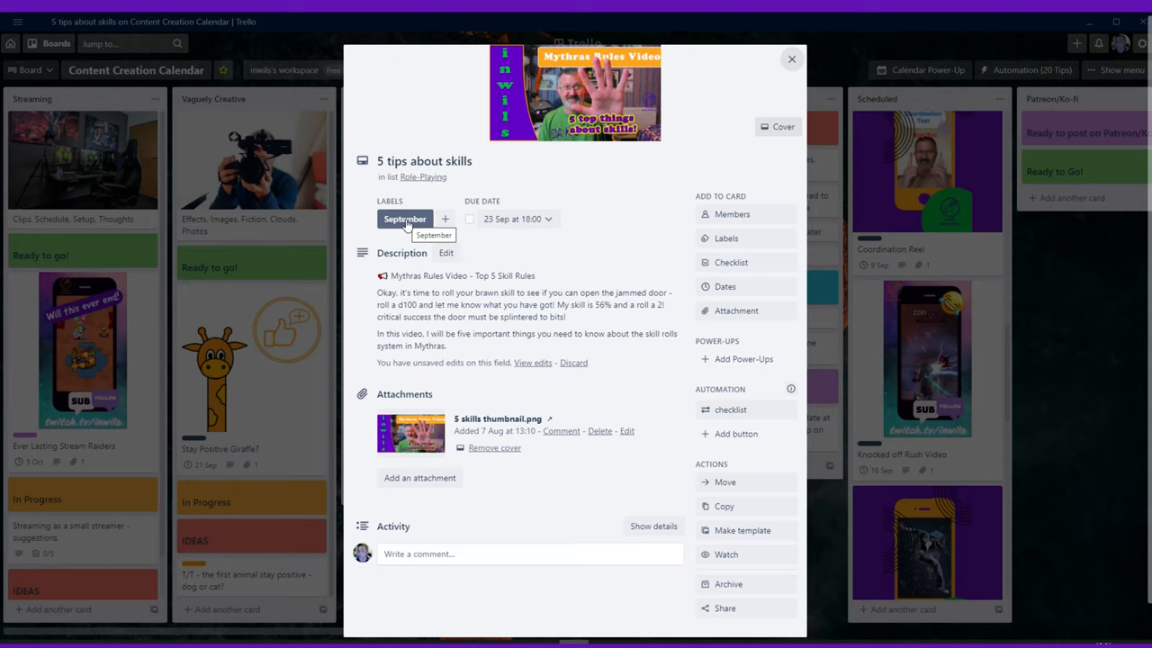
# - Review the '5 tips about skills' card's labels, then close the card to return to the board
pyautogui.click(728, 238)
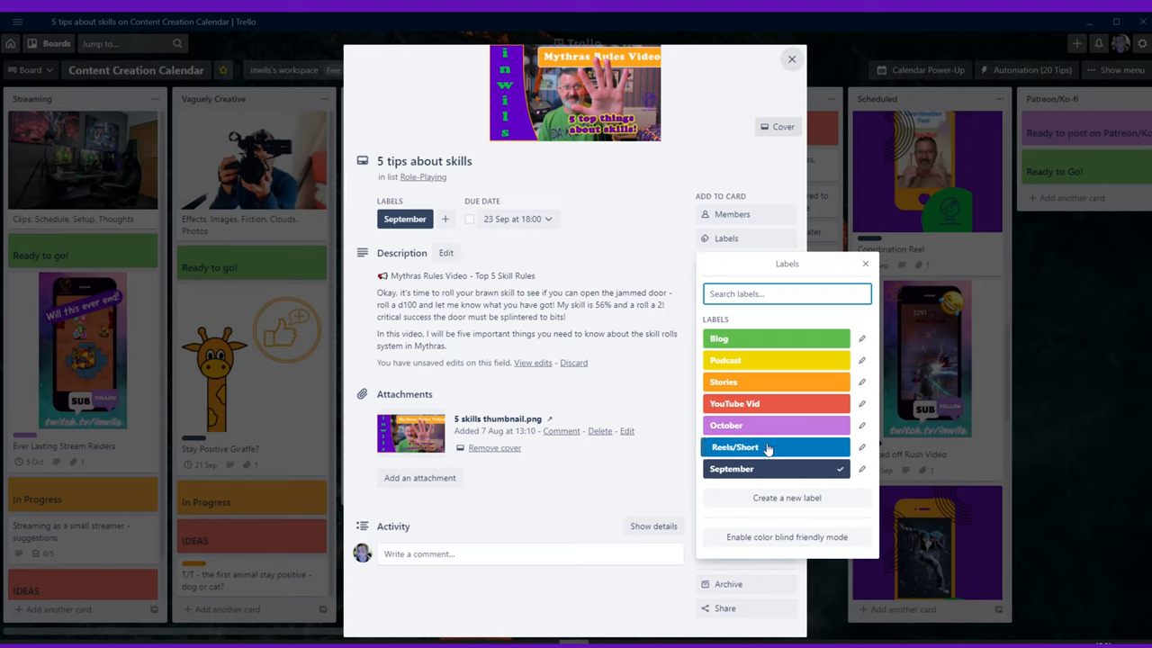
pyautogui.moveTo(731, 453)
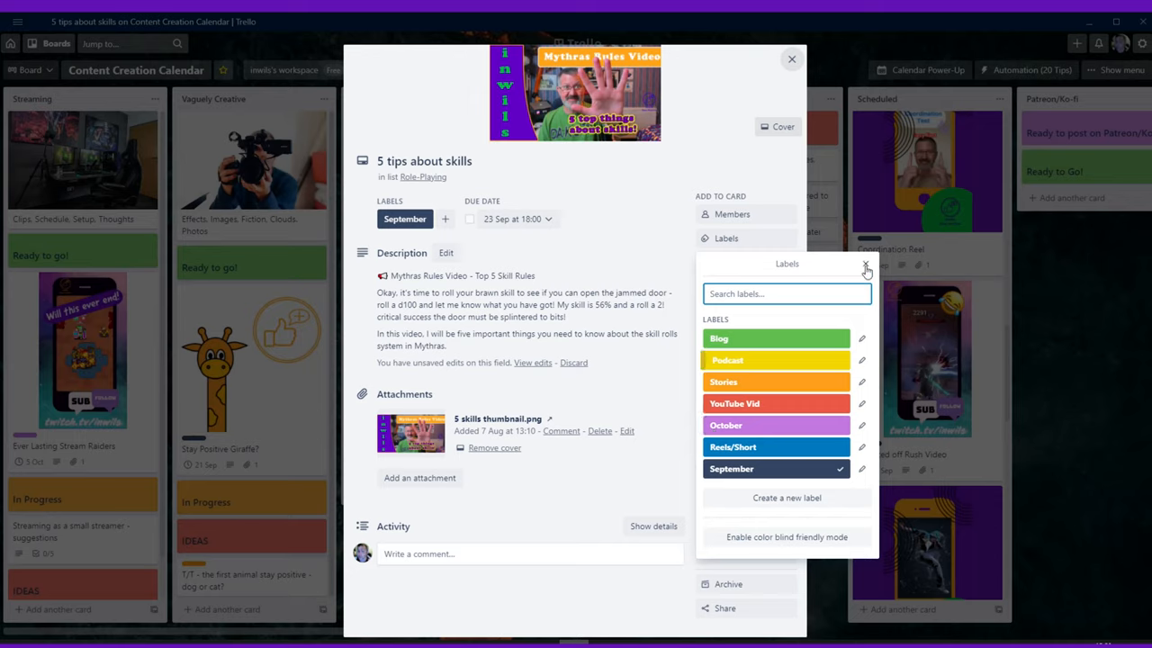
pyautogui.click(865, 267)
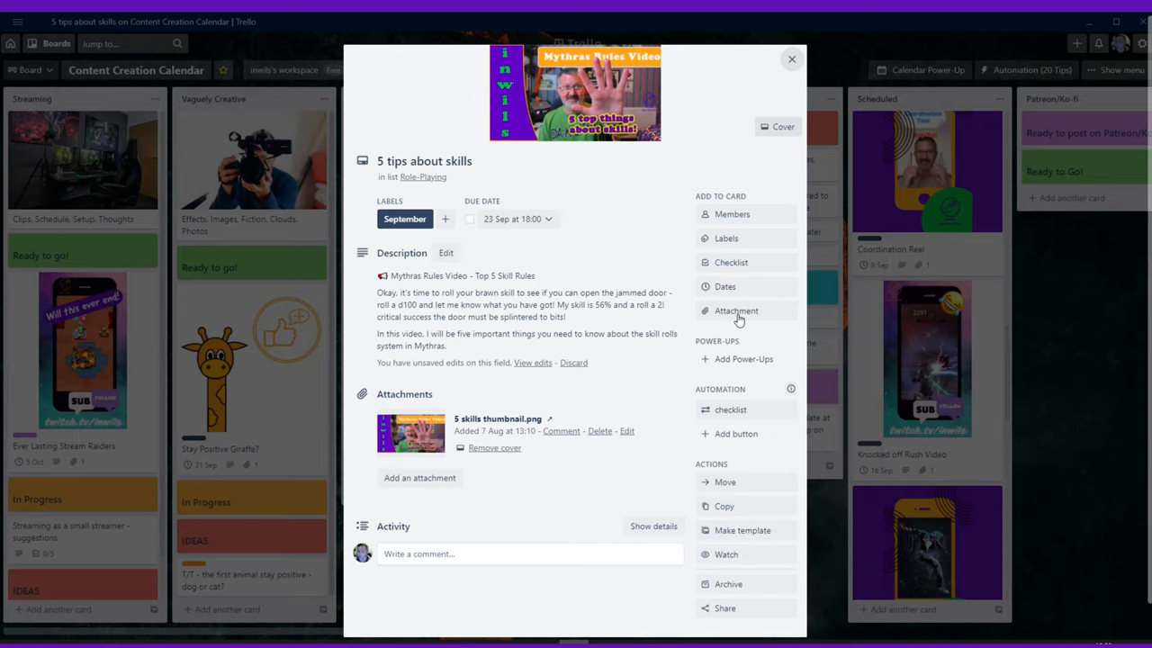
pyautogui.moveTo(506, 338)
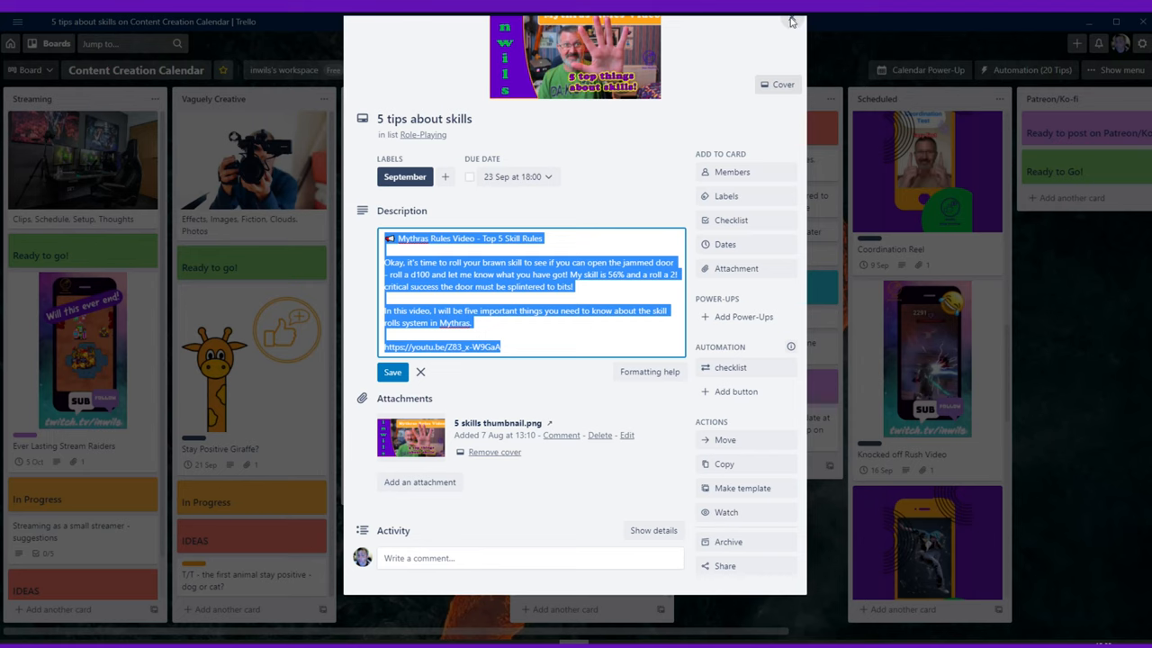
pyautogui.click(790, 22)
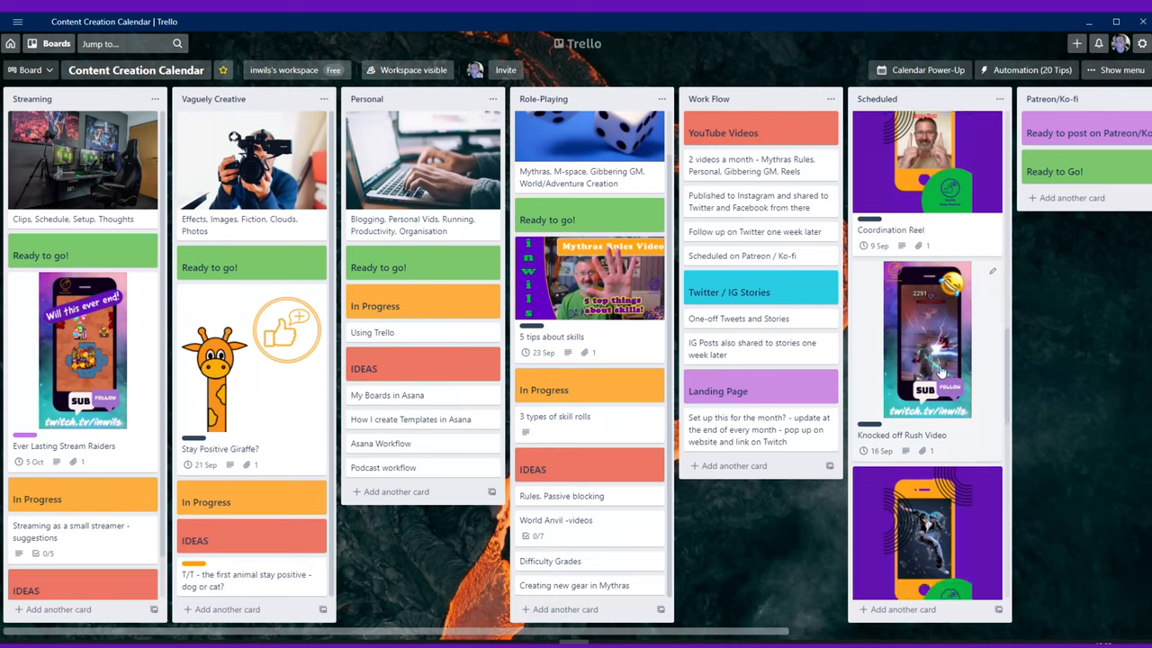
pyautogui.scroll(-3)
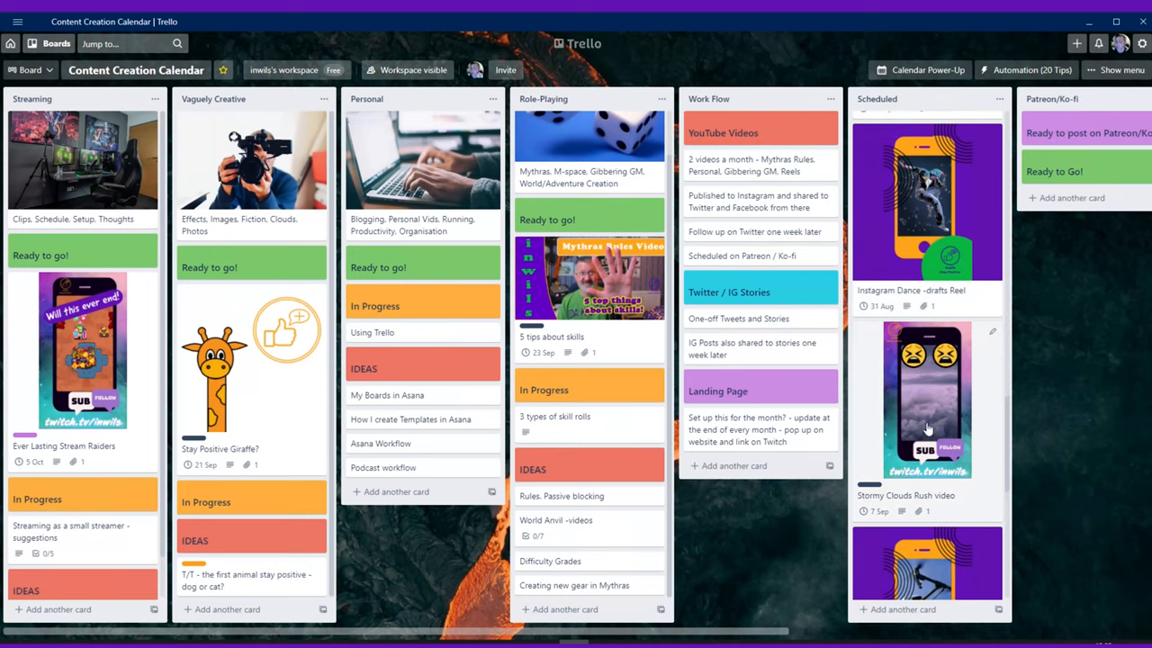
pyautogui.click(927, 400)
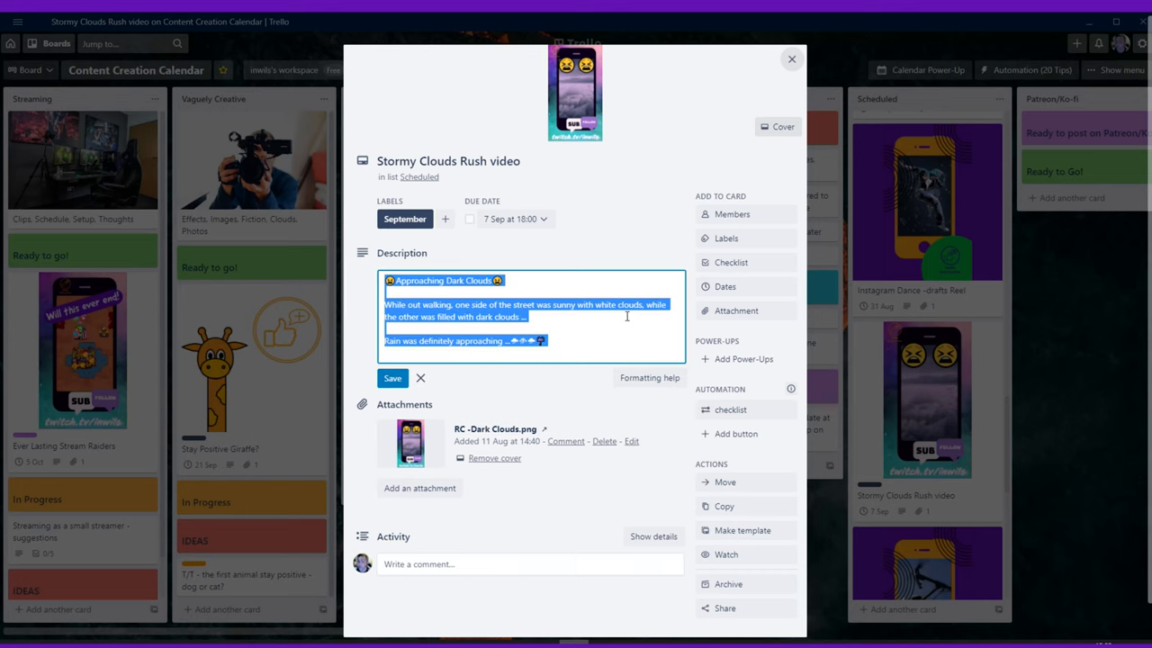
pyautogui.click(792, 58)
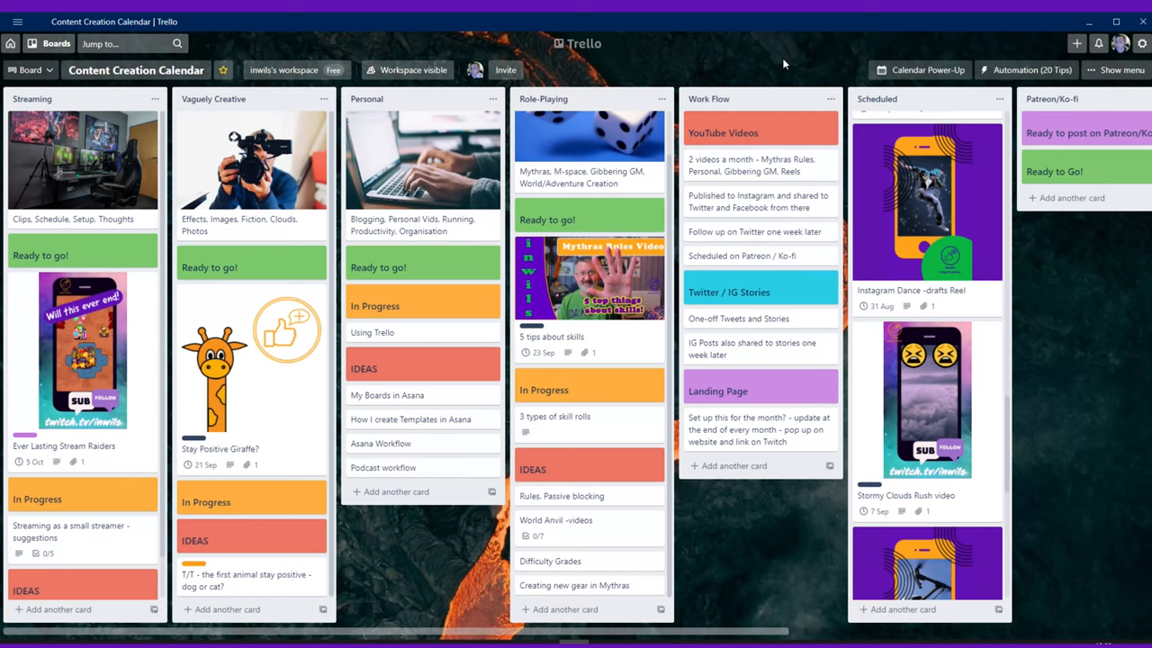
pyautogui.scroll(-3)
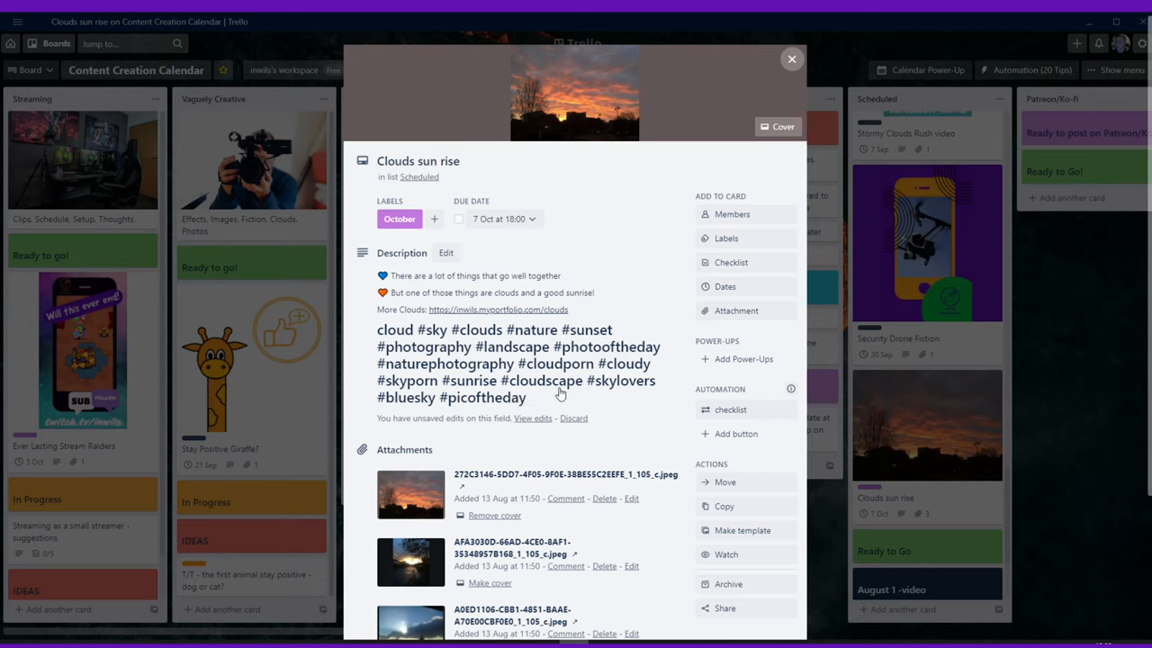
pyautogui.moveTo(452, 398)
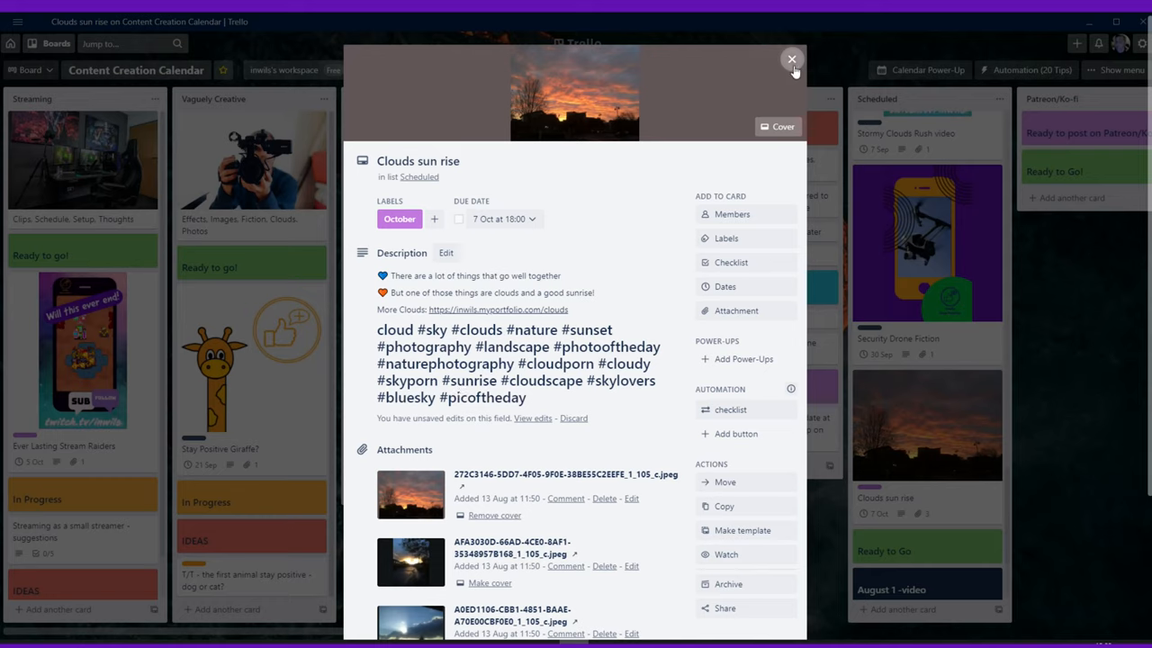
pyautogui.click(792, 60)
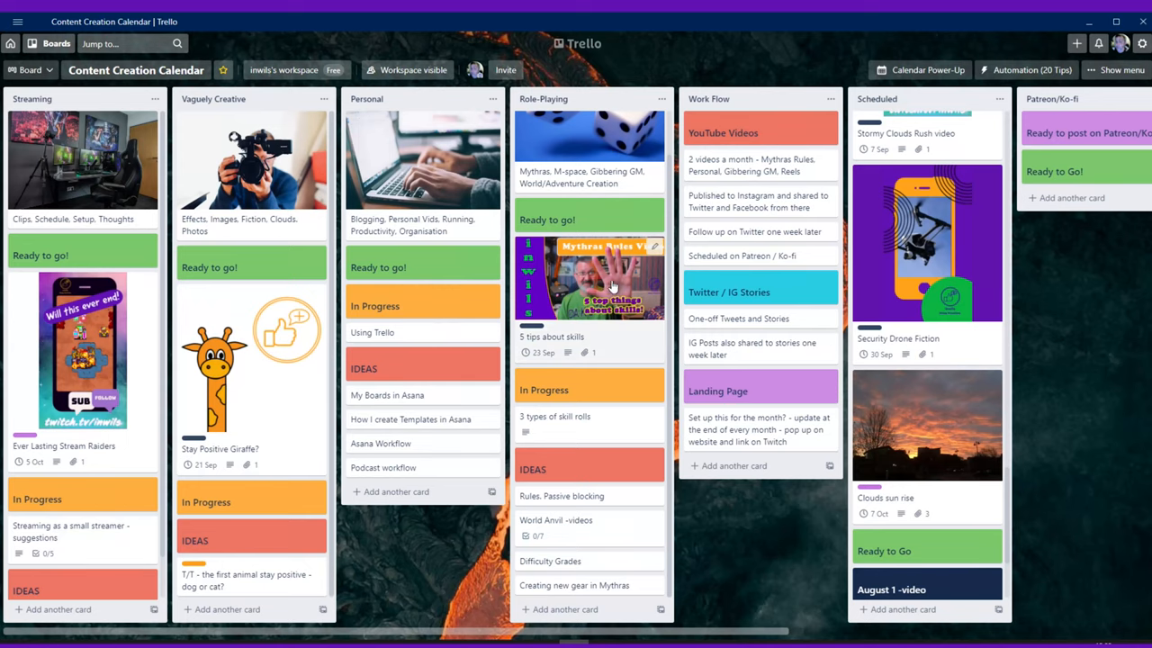
pyautogui.moveTo(544, 310)
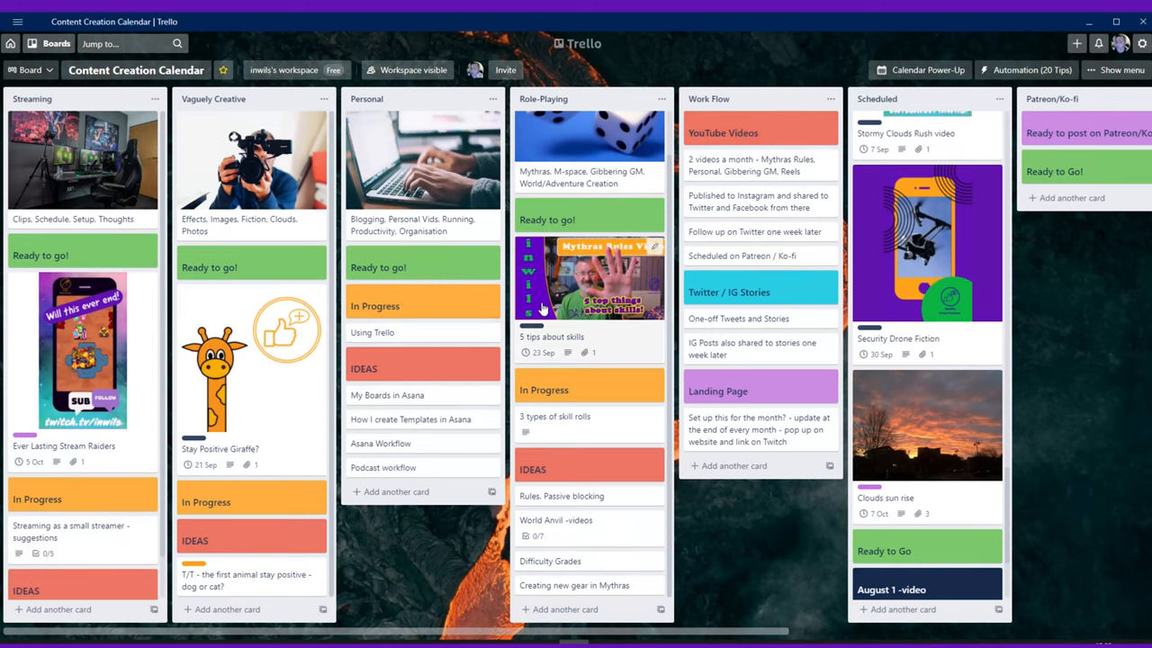
pyautogui.moveTo(613, 250)
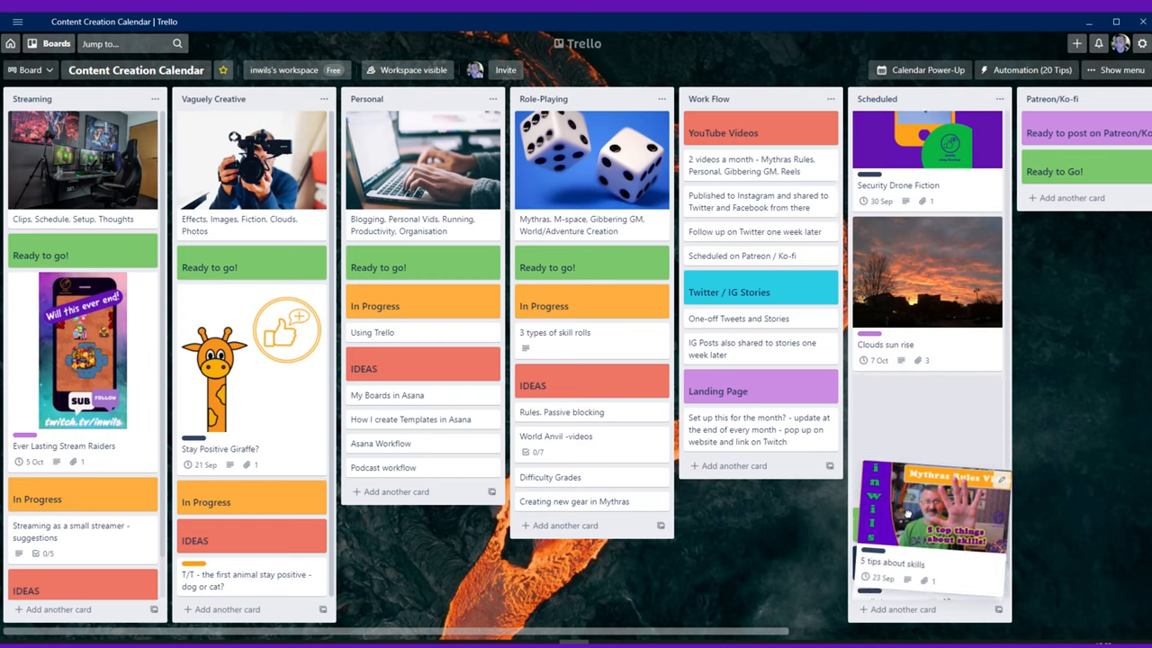
# - Scroll down the Scheduled list to the '5 tips about skills' card under the August 1 video
pyautogui.scroll(-3)
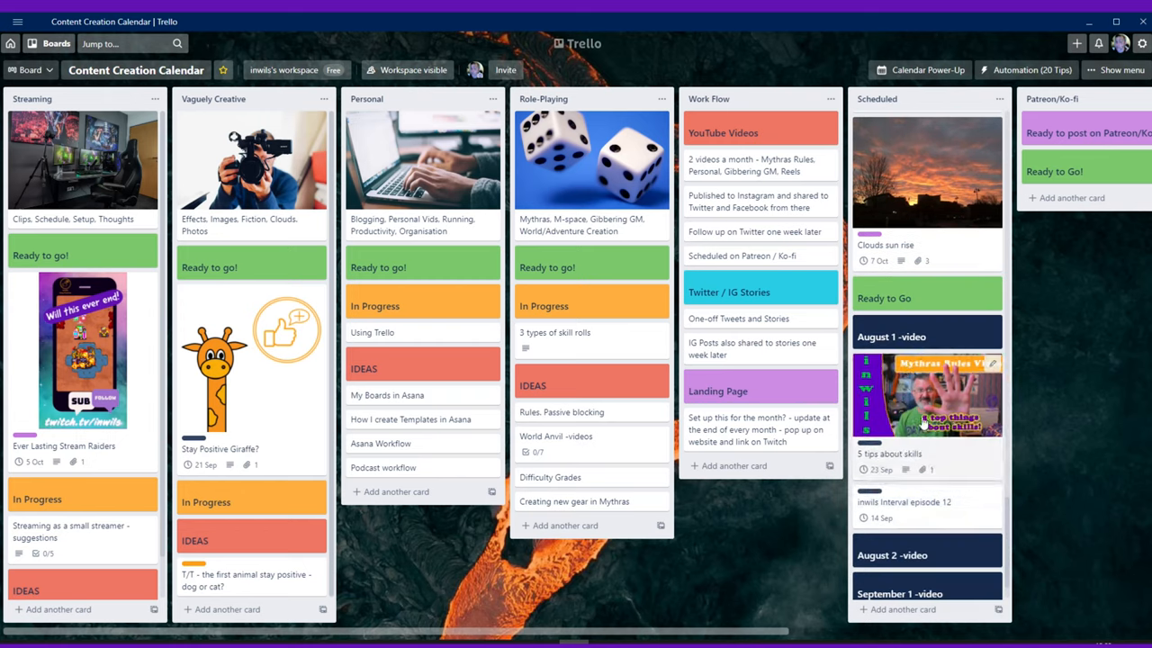
pyautogui.scroll(-3)
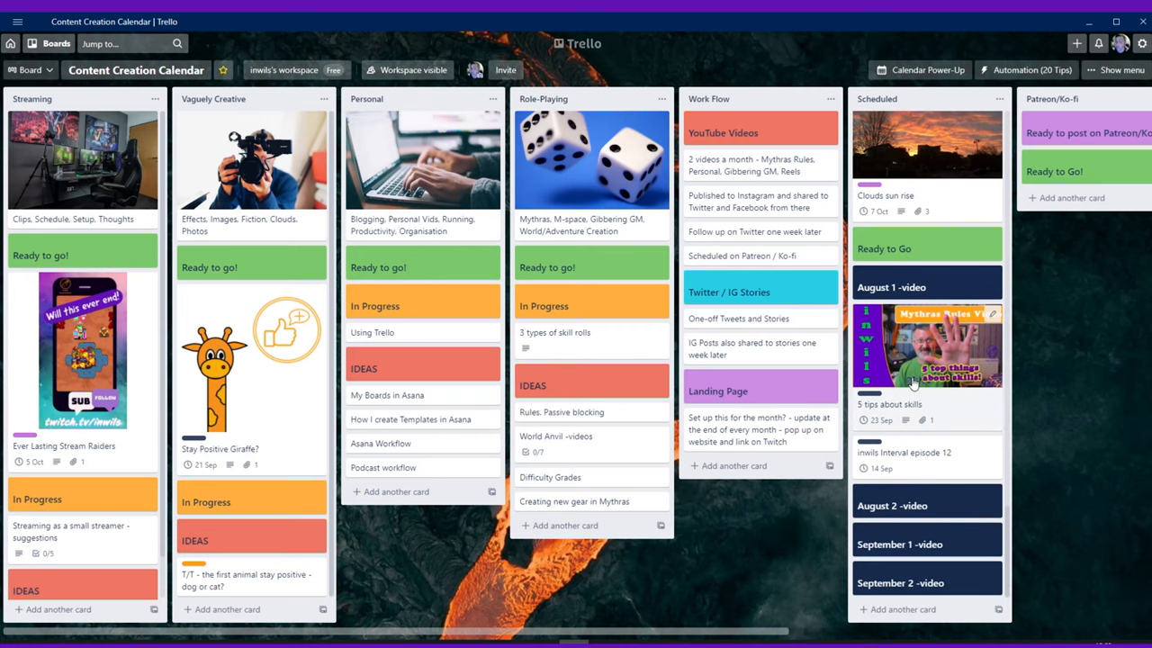
pyautogui.moveTo(914, 496)
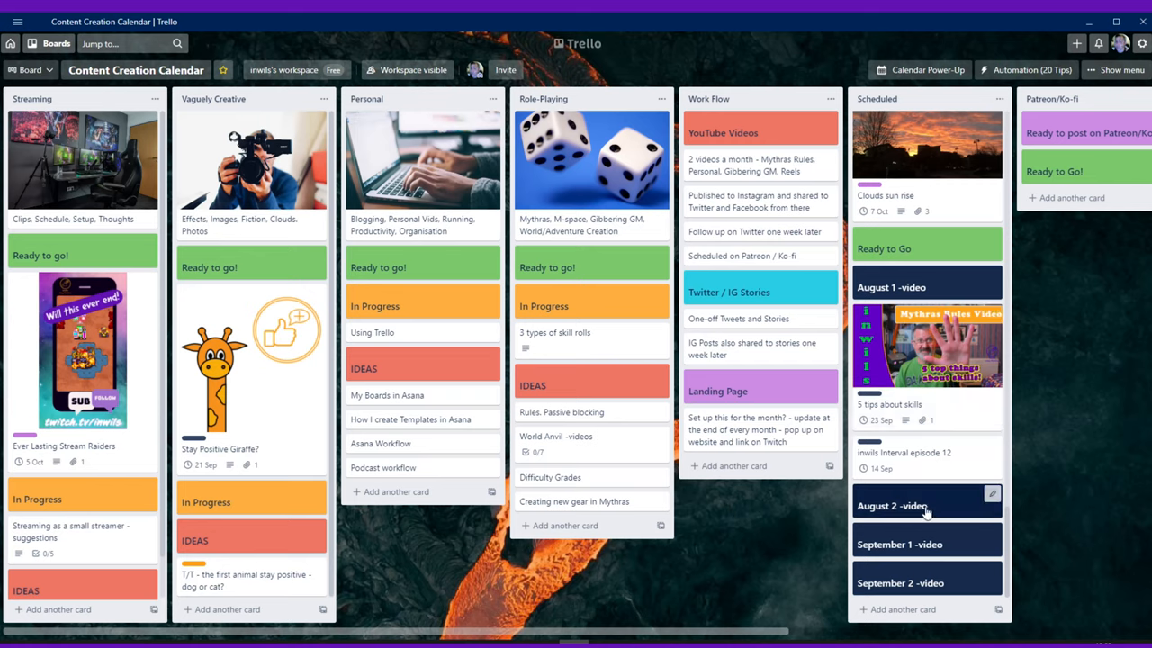
pyautogui.moveTo(880, 454)
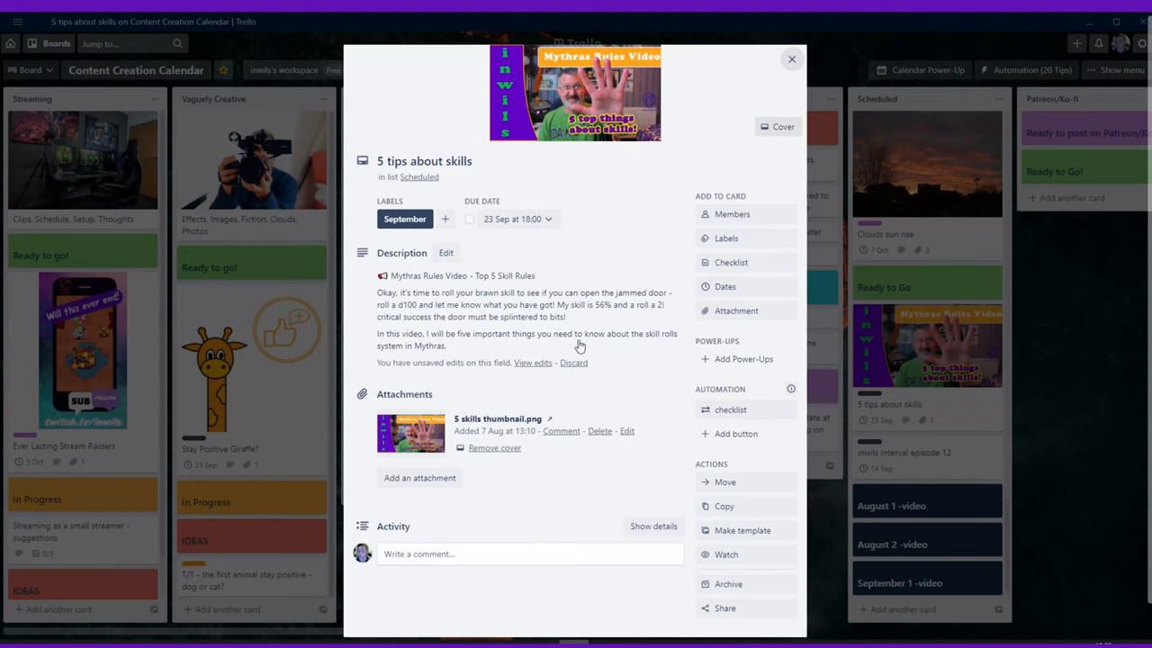
pyautogui.moveTo(529, 189)
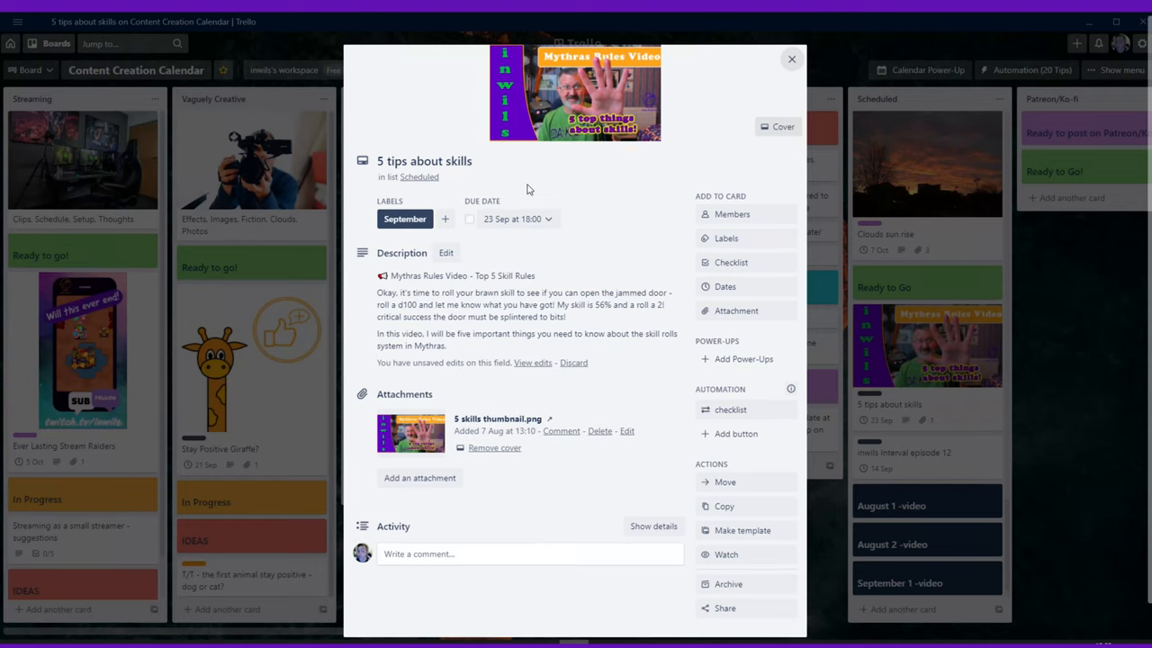
pyautogui.moveTo(741, 529)
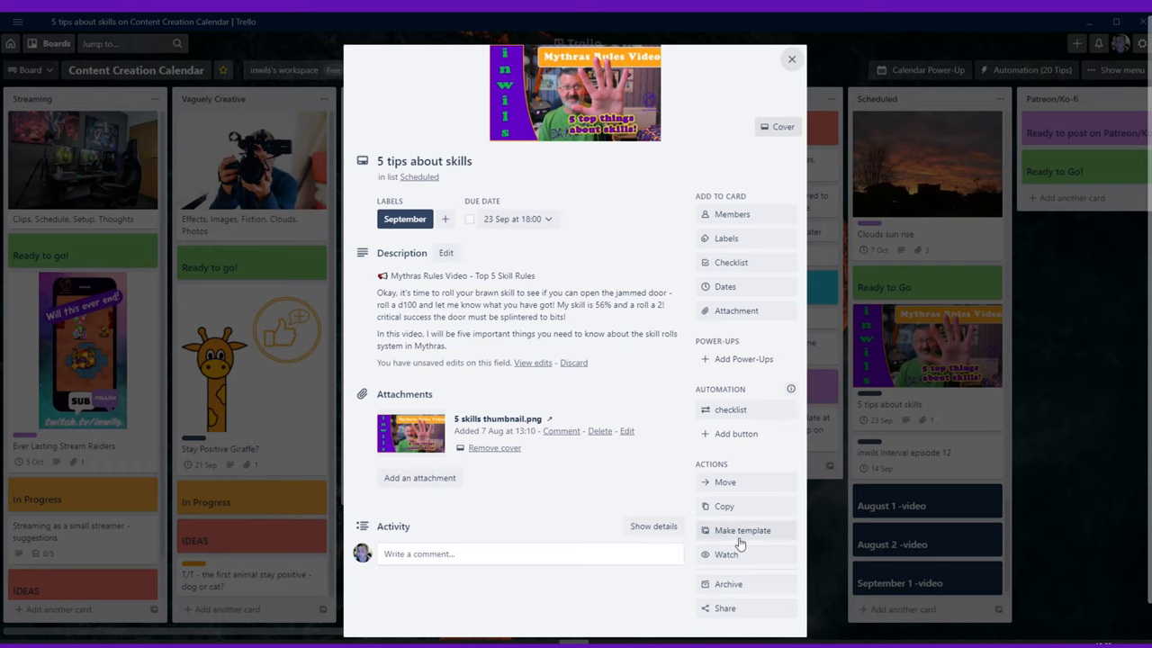
pyautogui.moveTo(729, 558)
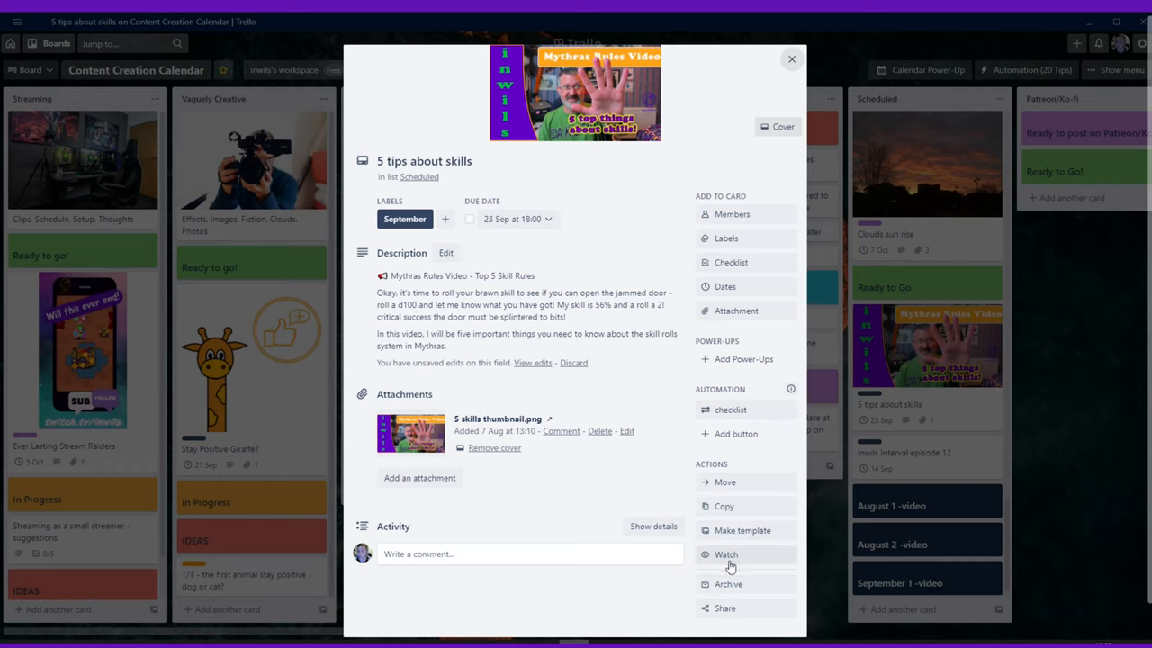
pyautogui.moveTo(727, 554)
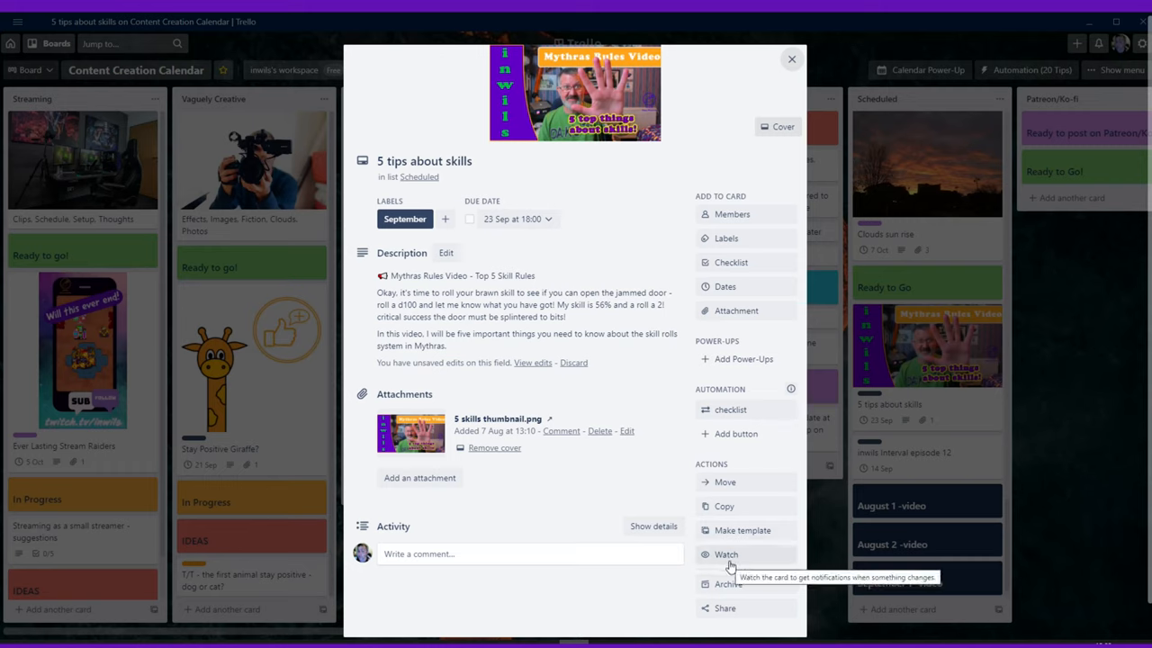
pyautogui.moveTo(738, 529)
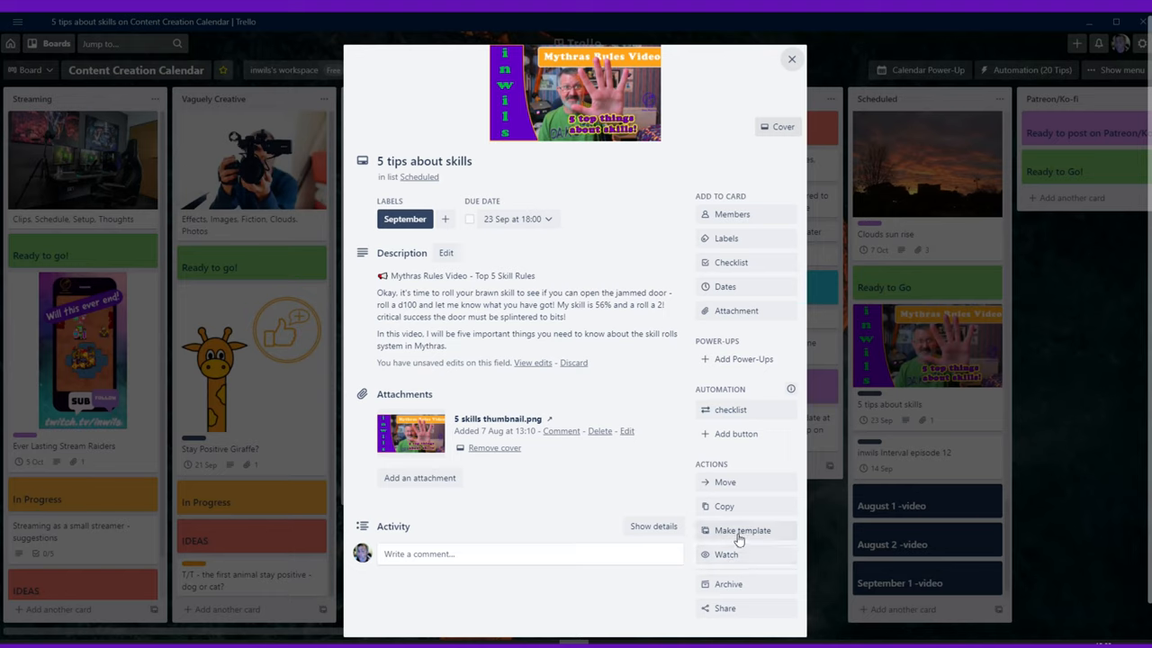
pyautogui.moveTo(742, 529)
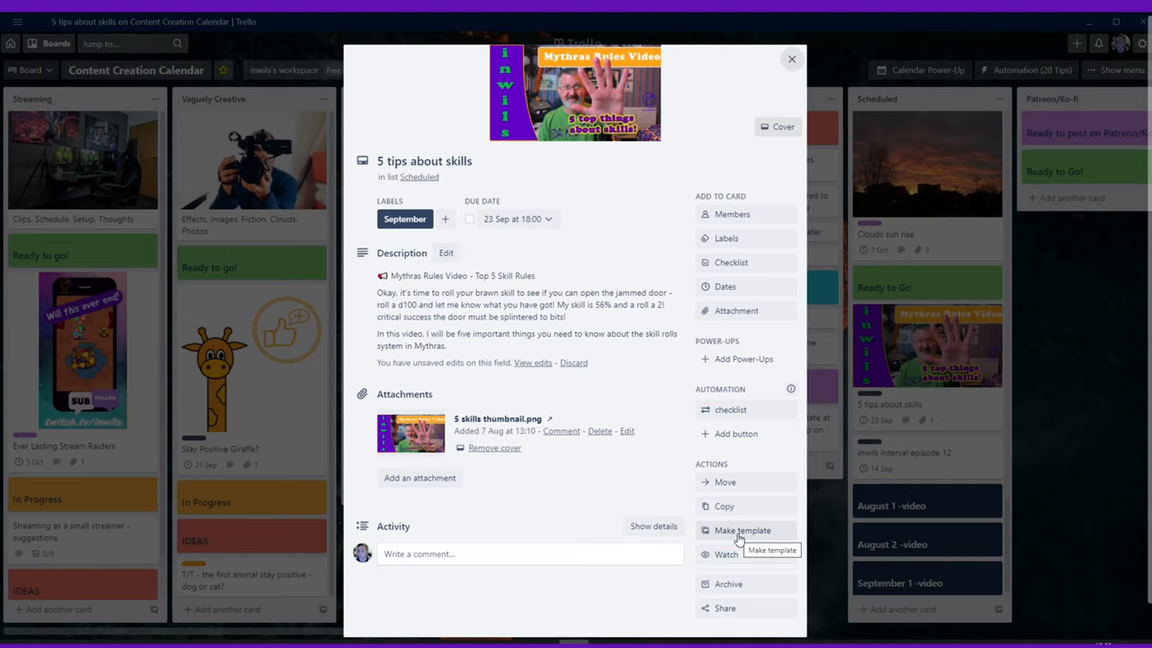
pyautogui.moveTo(779, 307)
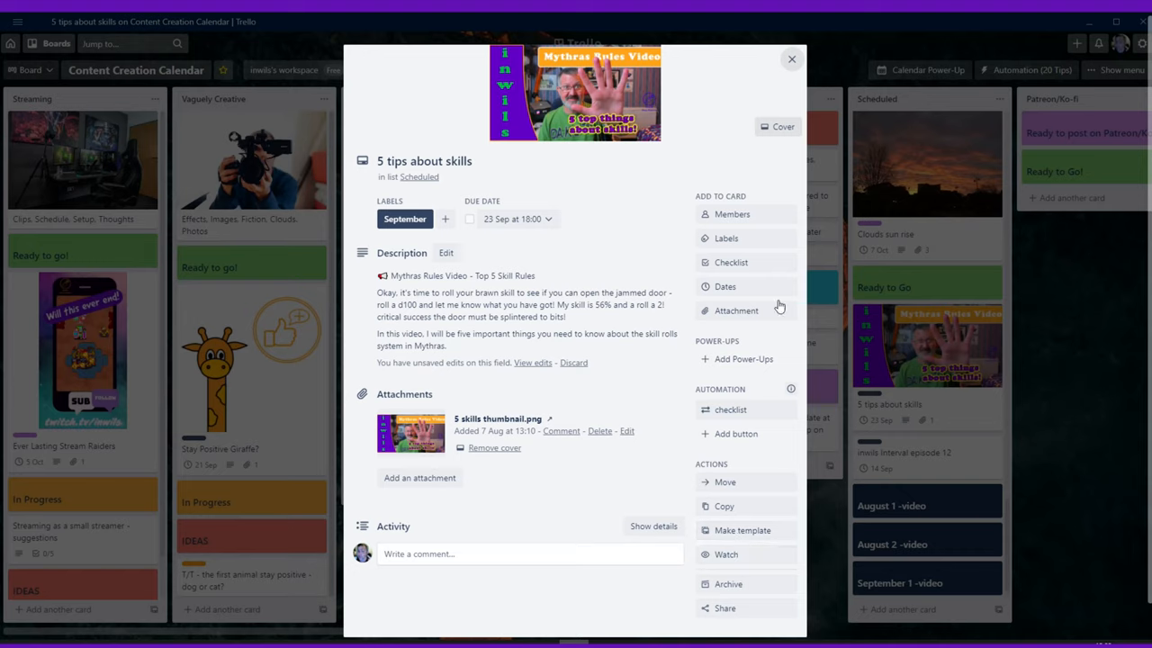
# - Close the '5 tips about skills' card to show the full Content Creation Calendar board
pyautogui.click(792, 57)
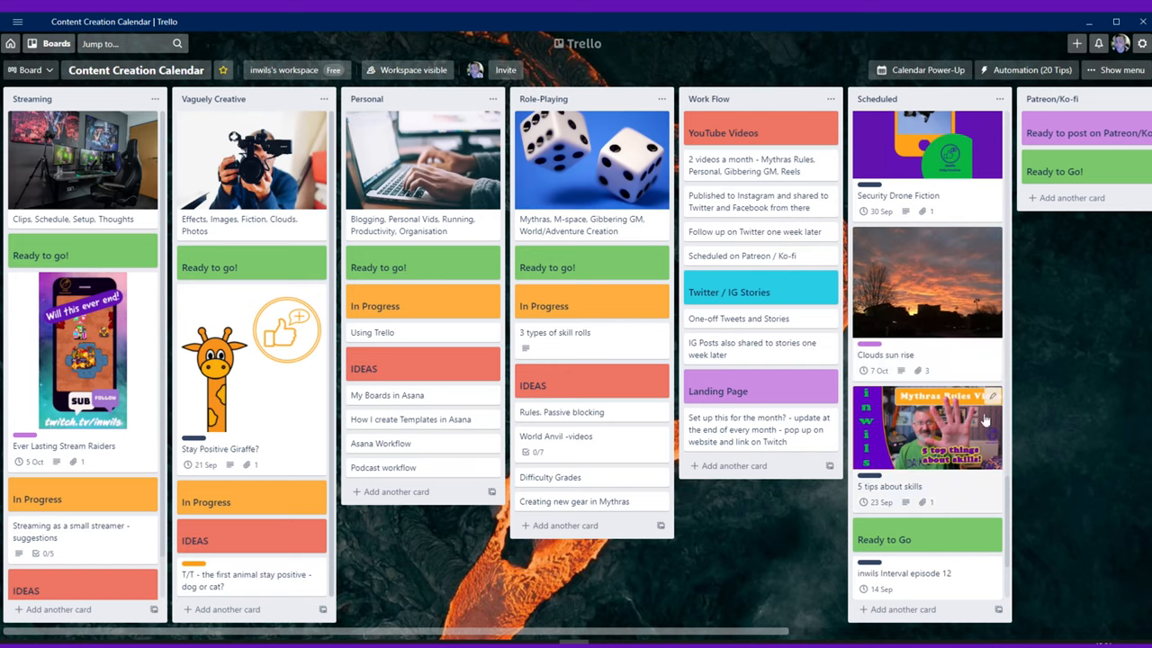
pyautogui.moveTo(953, 490)
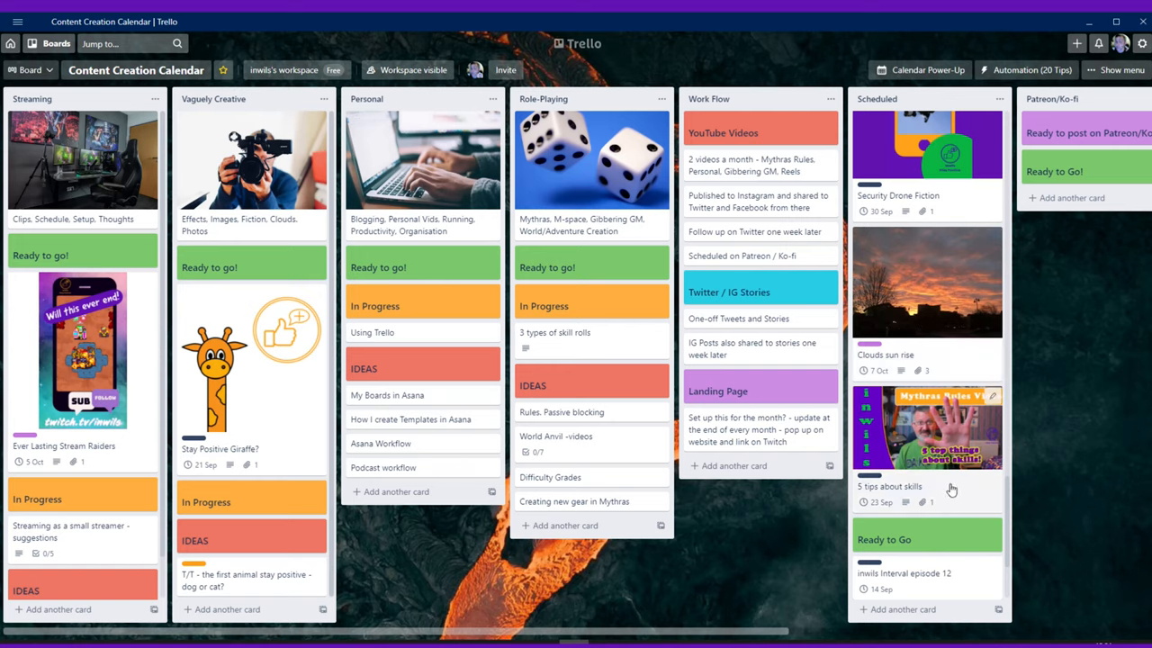
pyautogui.scroll(-3)
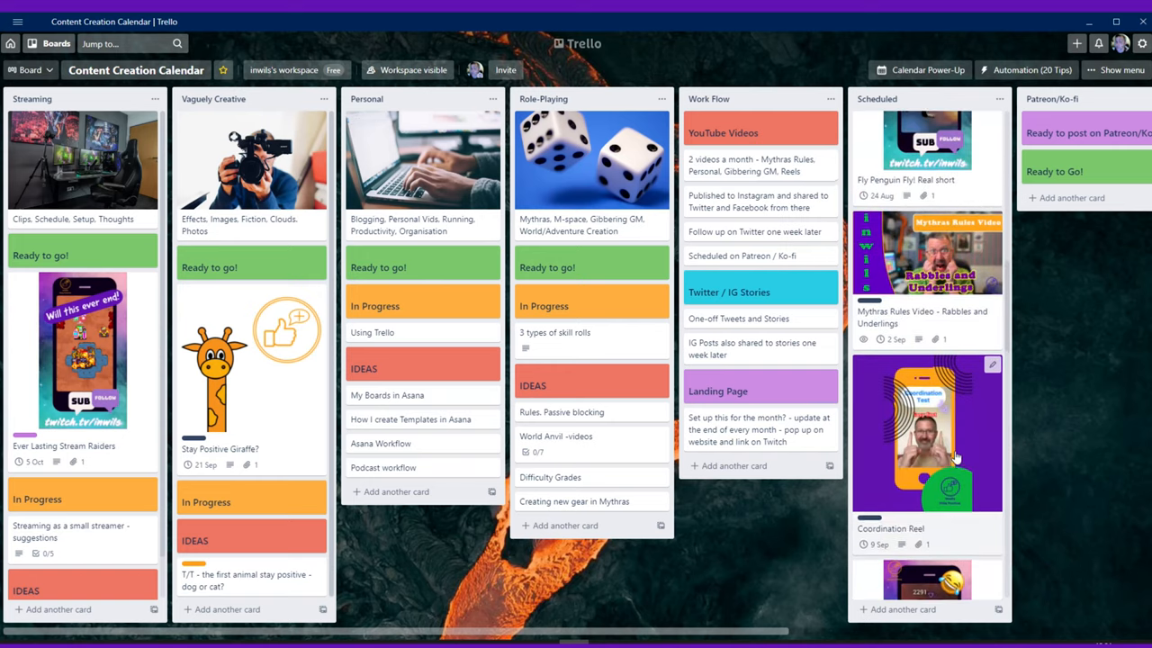
pyautogui.scroll(-3)
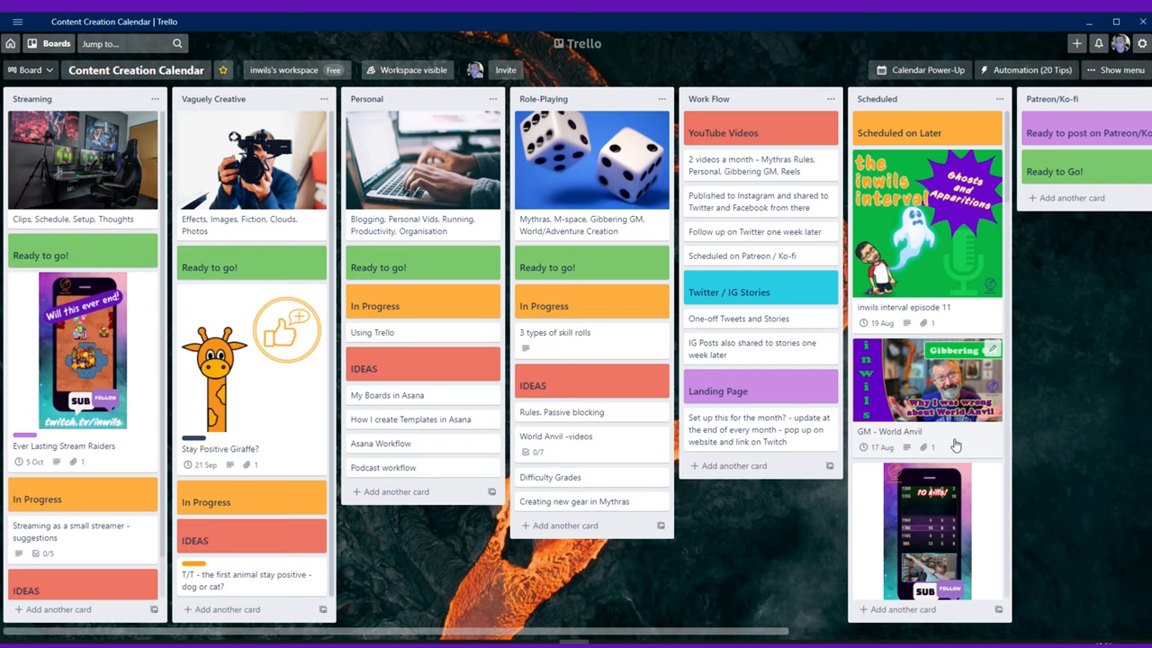
pyautogui.moveTo(954, 418)
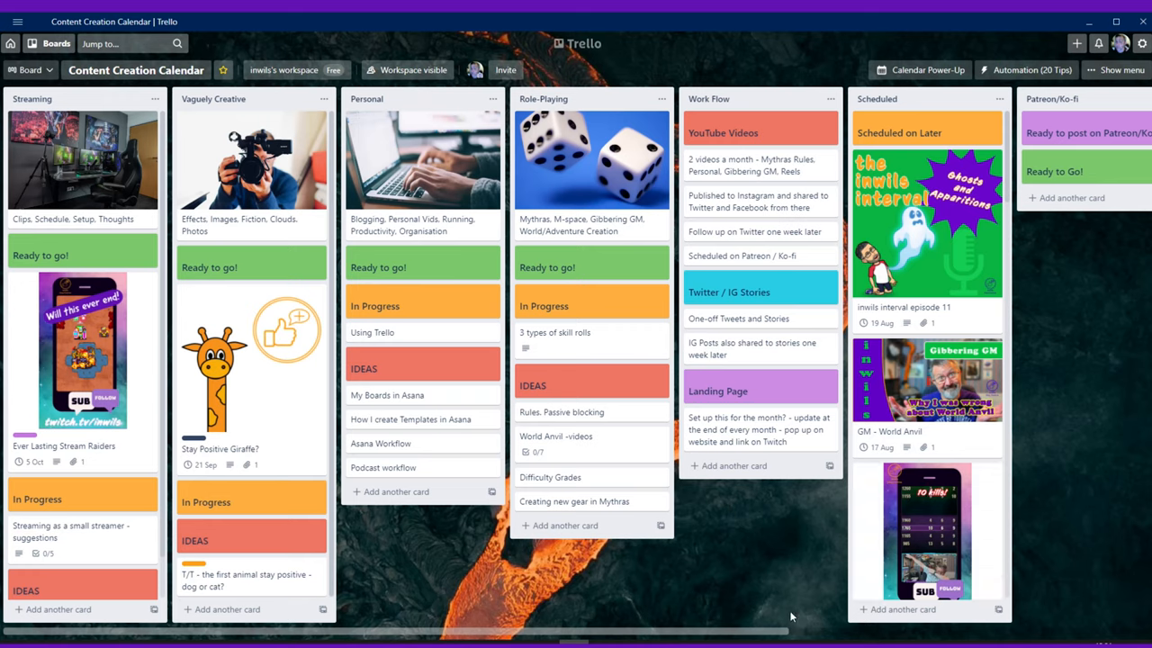
pyautogui.moveTo(961, 225)
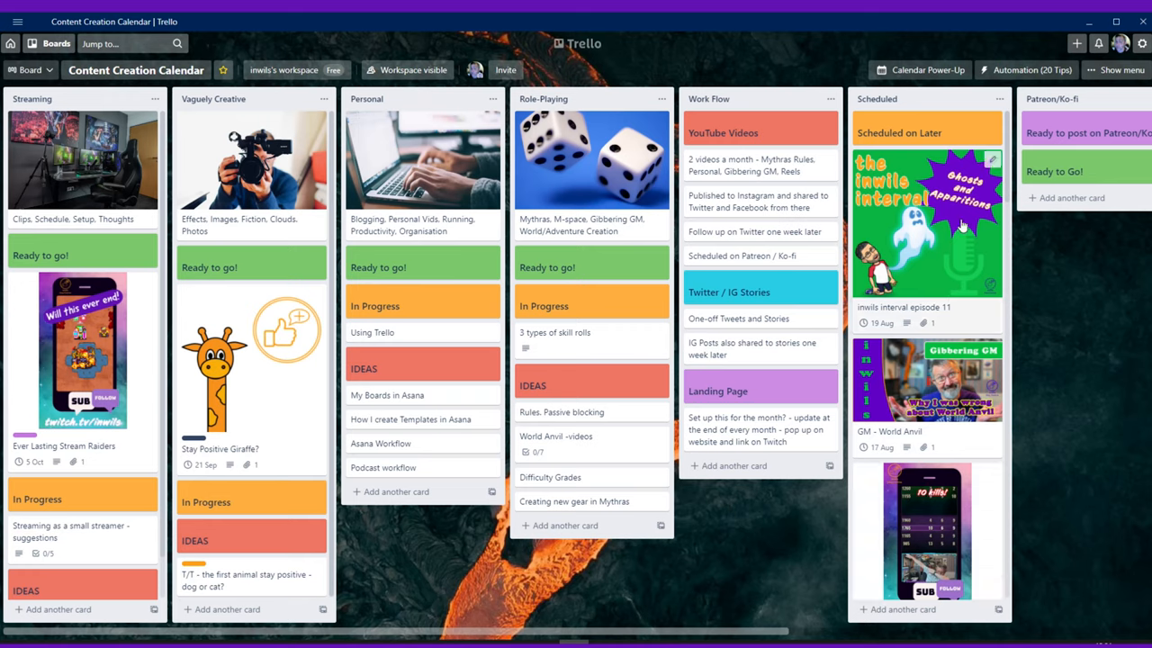
pyautogui.moveTo(900, 231)
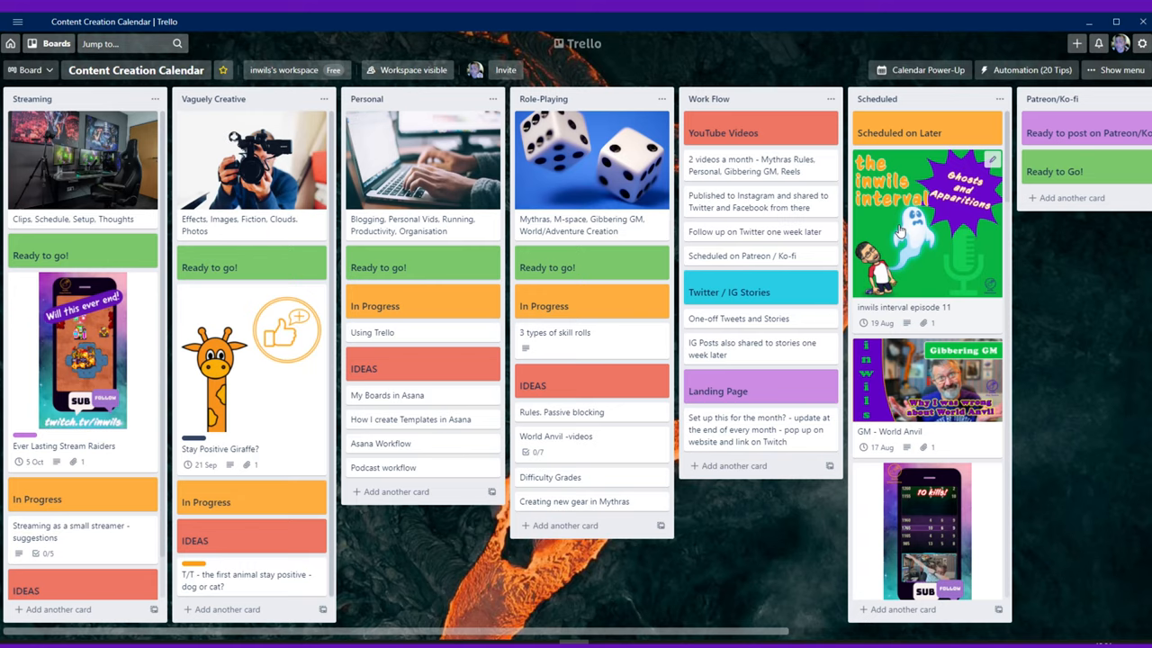
pyautogui.moveTo(886, 252)
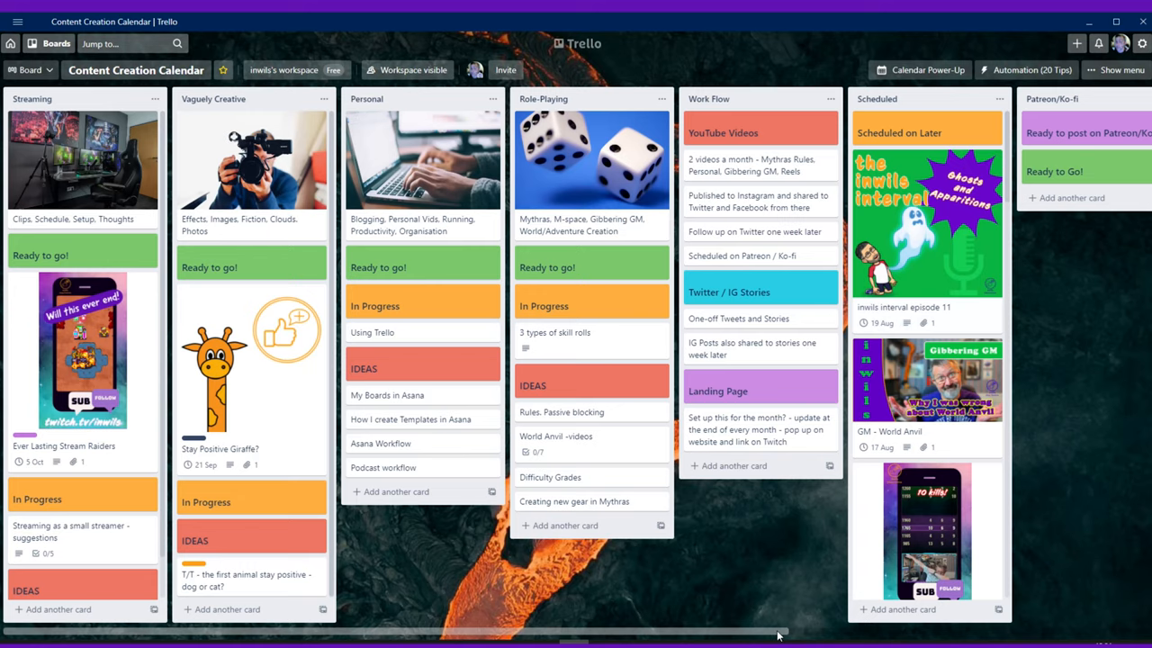
pyautogui.hscroll(3)
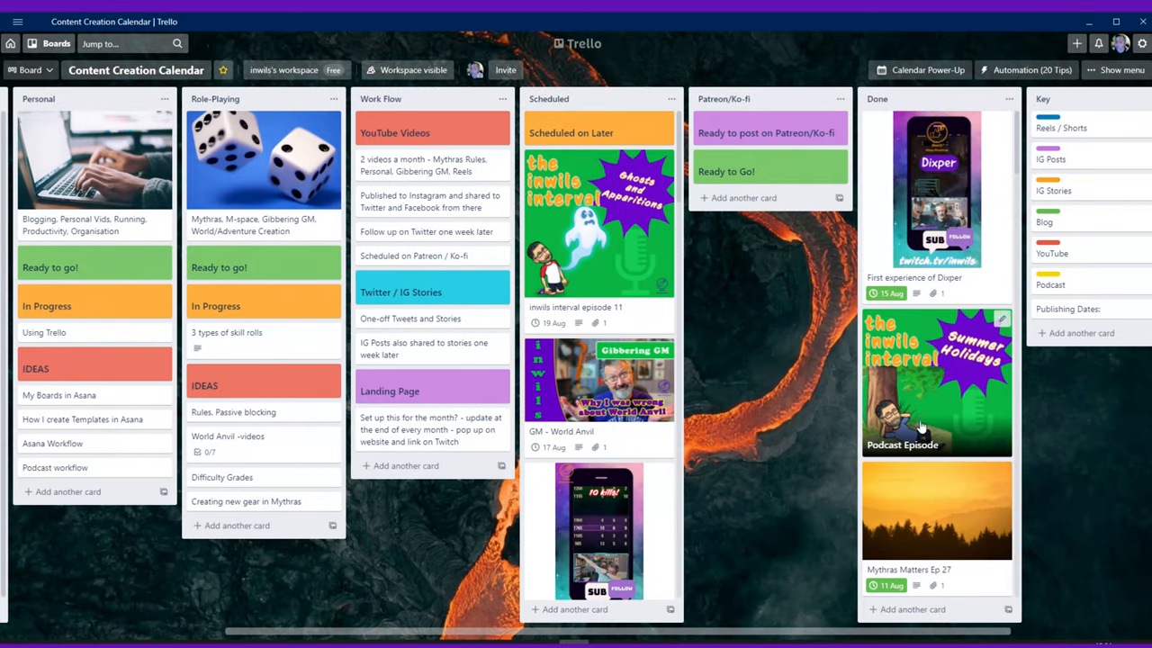
pyautogui.hscroll(-3)
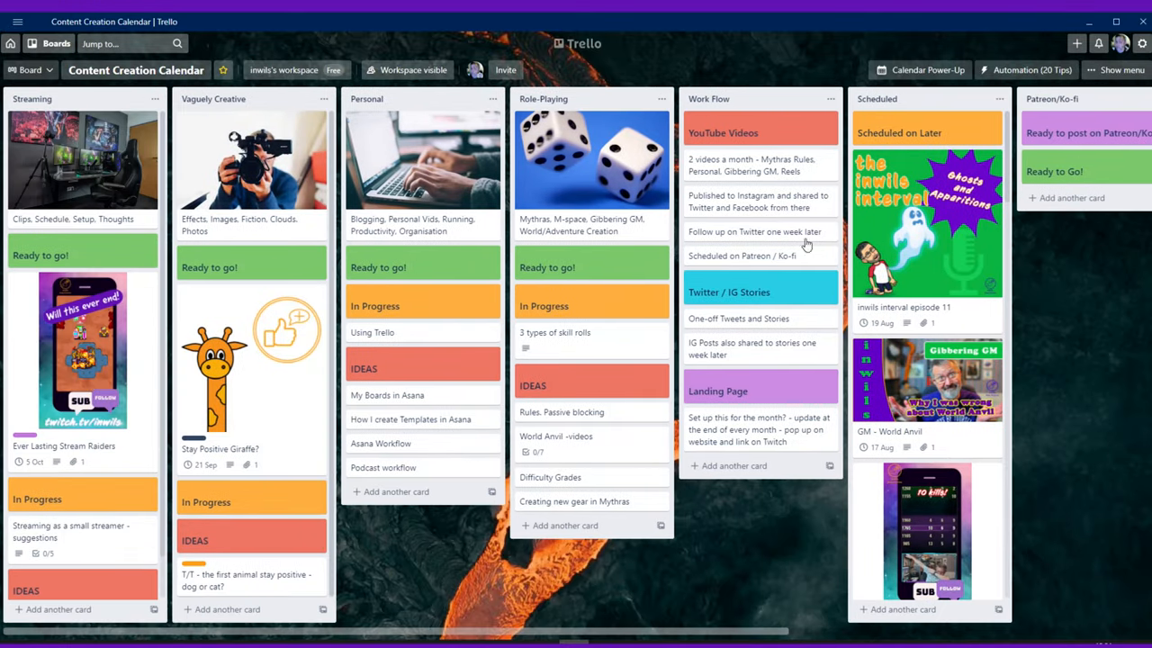
pyautogui.moveTo(504, 405)
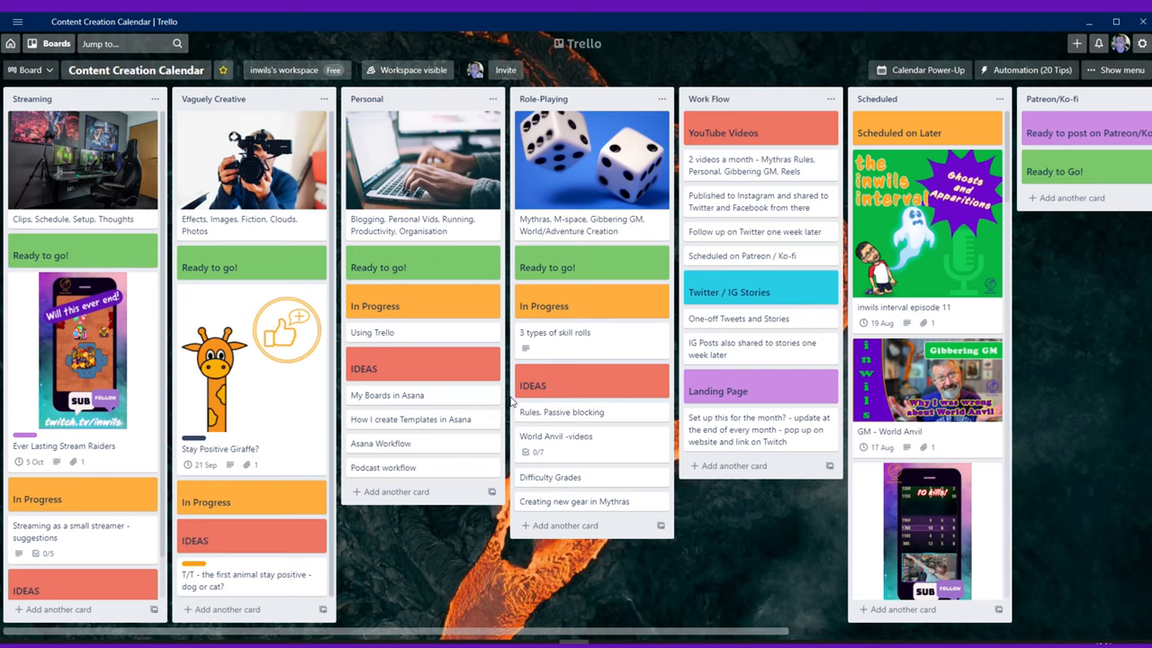
pyautogui.moveTo(643, 315)
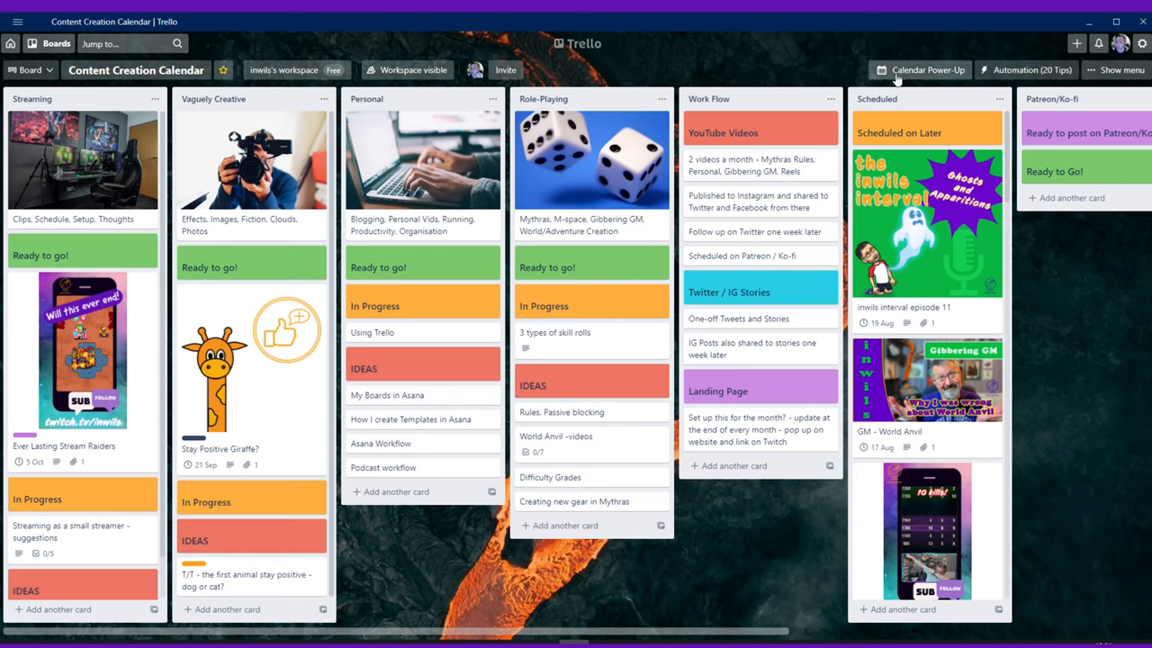
pyautogui.moveTo(918, 76)
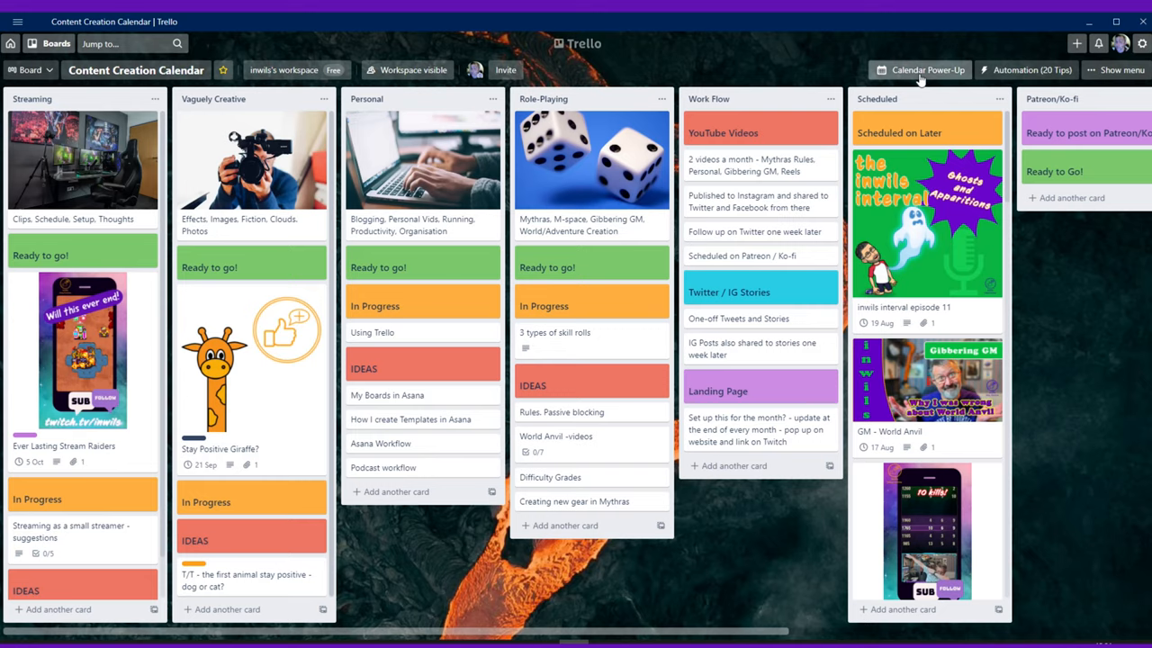
# - Show the Calendar Power-Up month view and return it to August 2021 with its scheduled cards
pyautogui.click(927, 70)
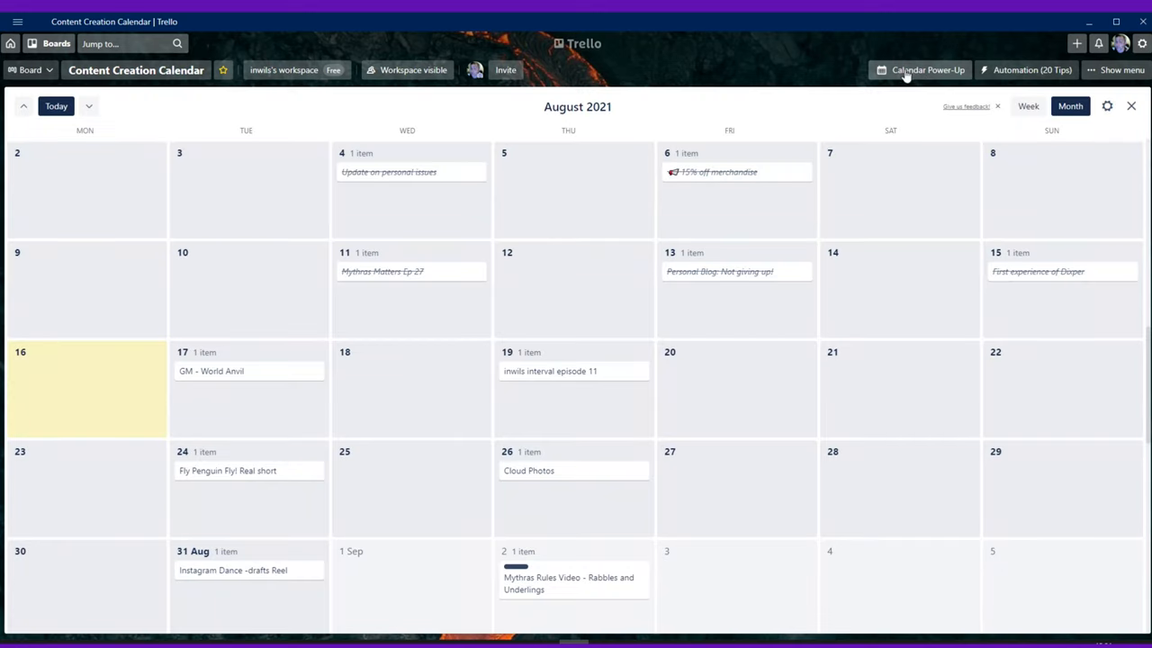
pyautogui.scroll(-3)
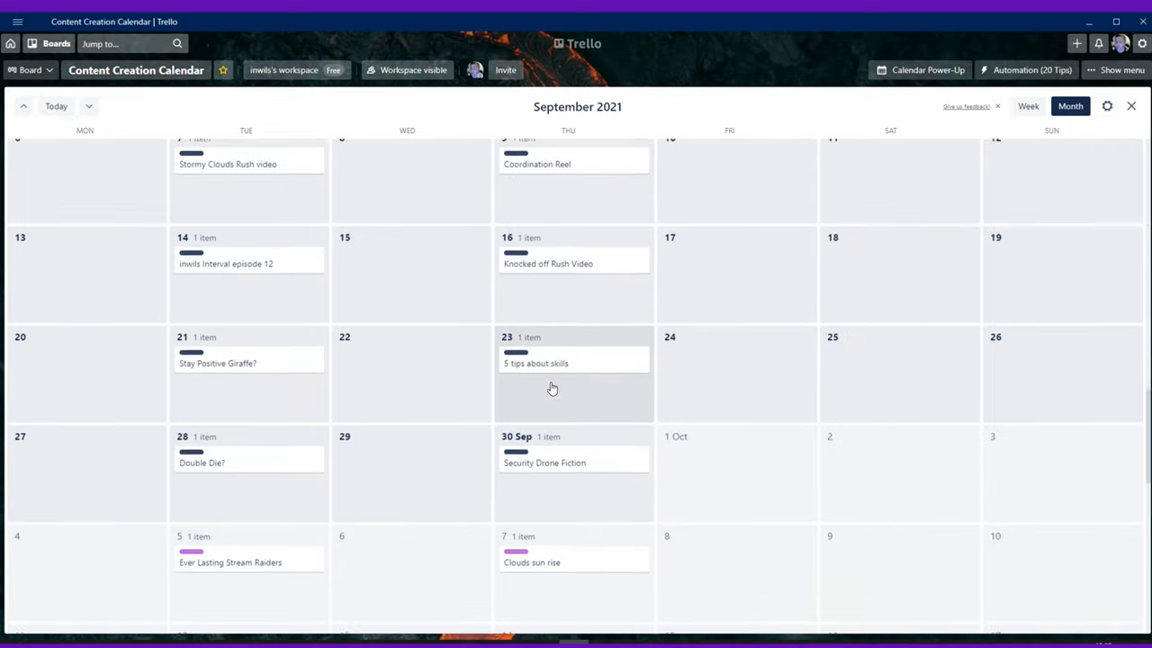
pyautogui.click(24, 107)
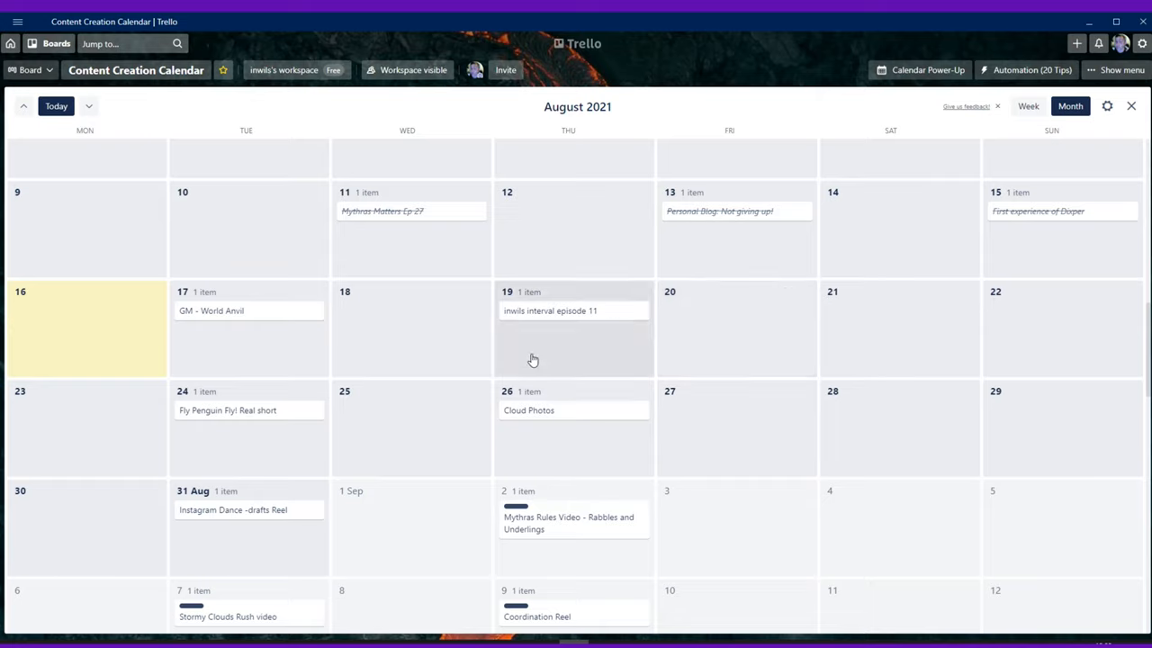
pyautogui.moveTo(207, 330)
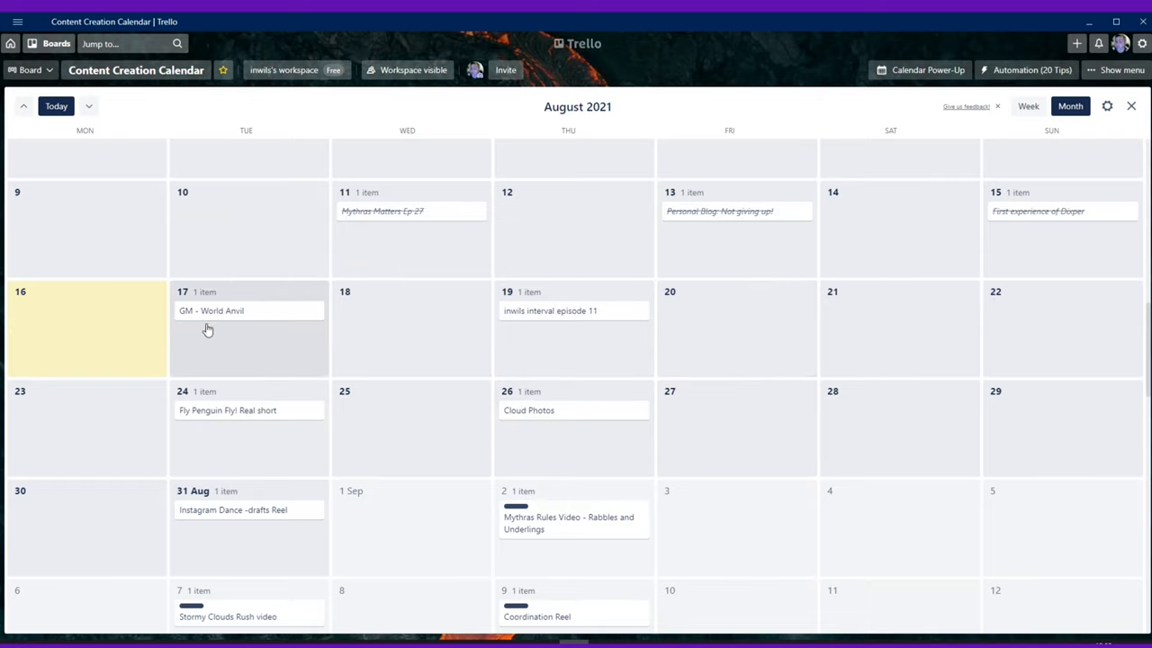
pyautogui.moveTo(215, 322)
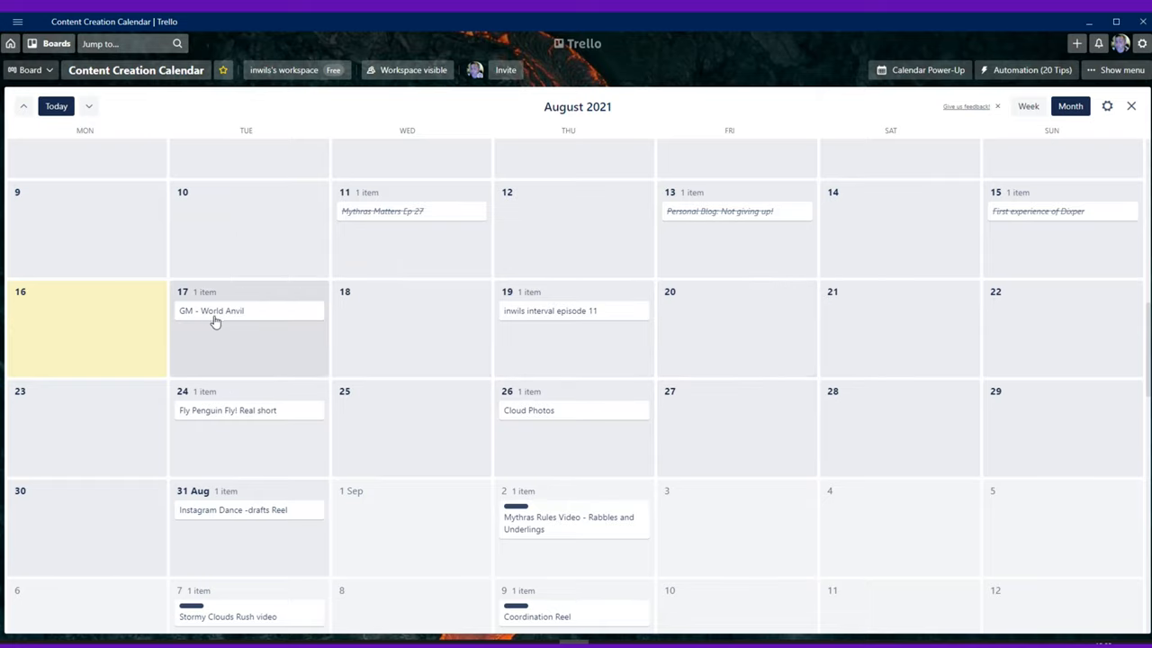
pyautogui.moveTo(288, 324)
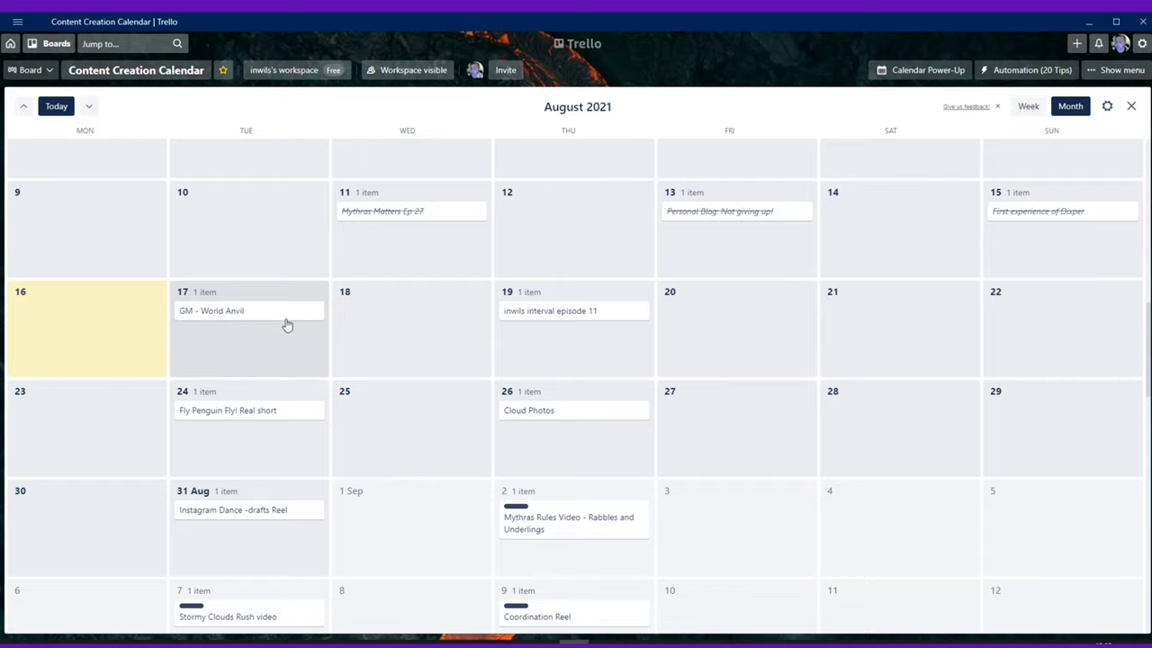
pyautogui.moveTo(413, 327)
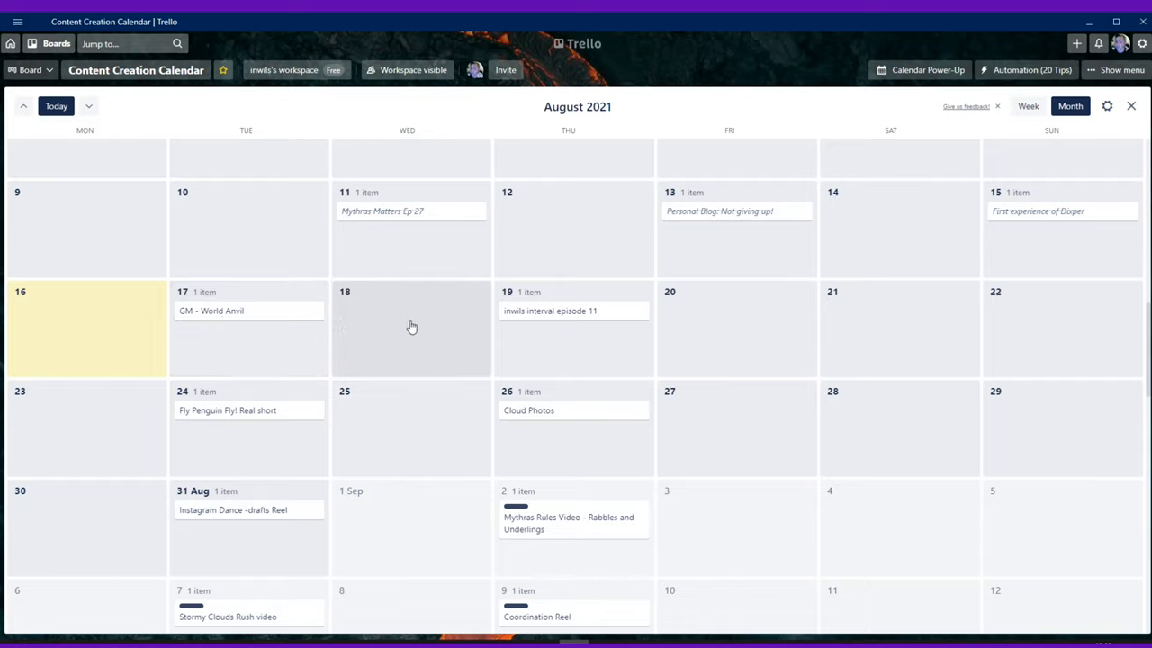
pyautogui.moveTo(380, 332)
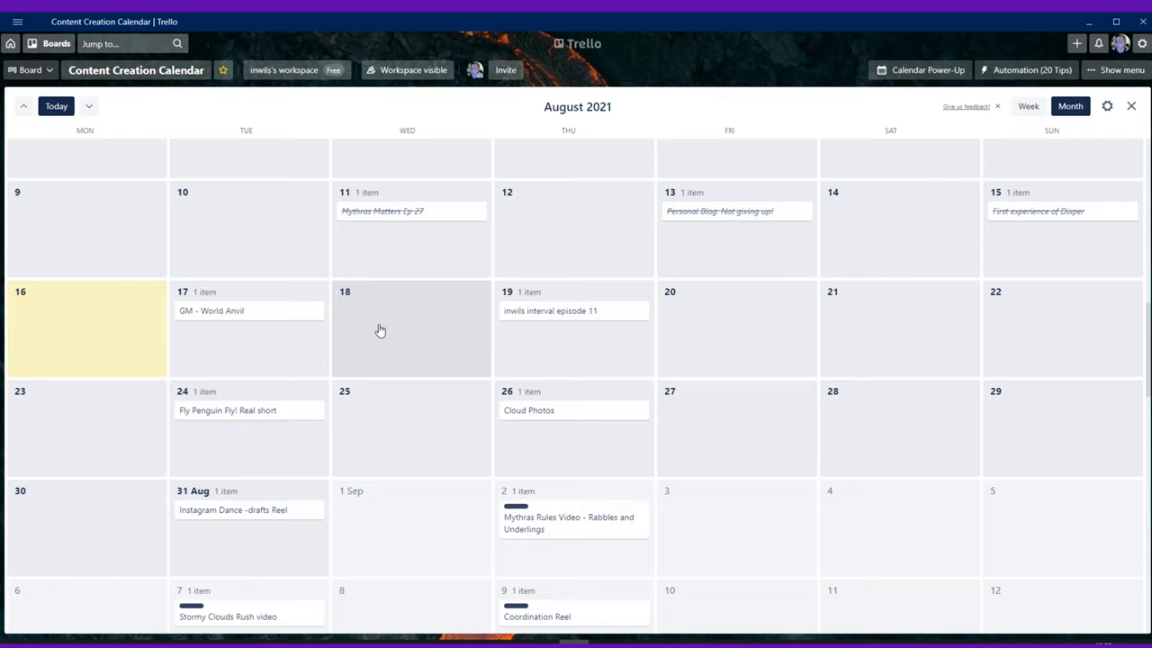
pyautogui.click(211, 310)
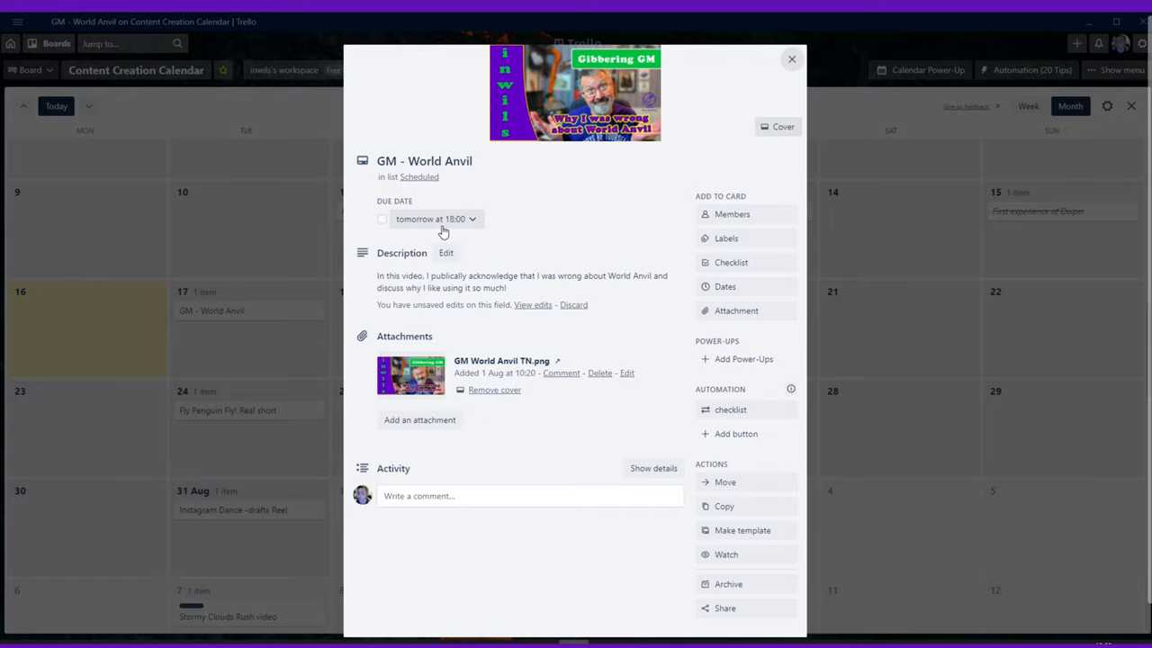
pyautogui.moveTo(767, 99)
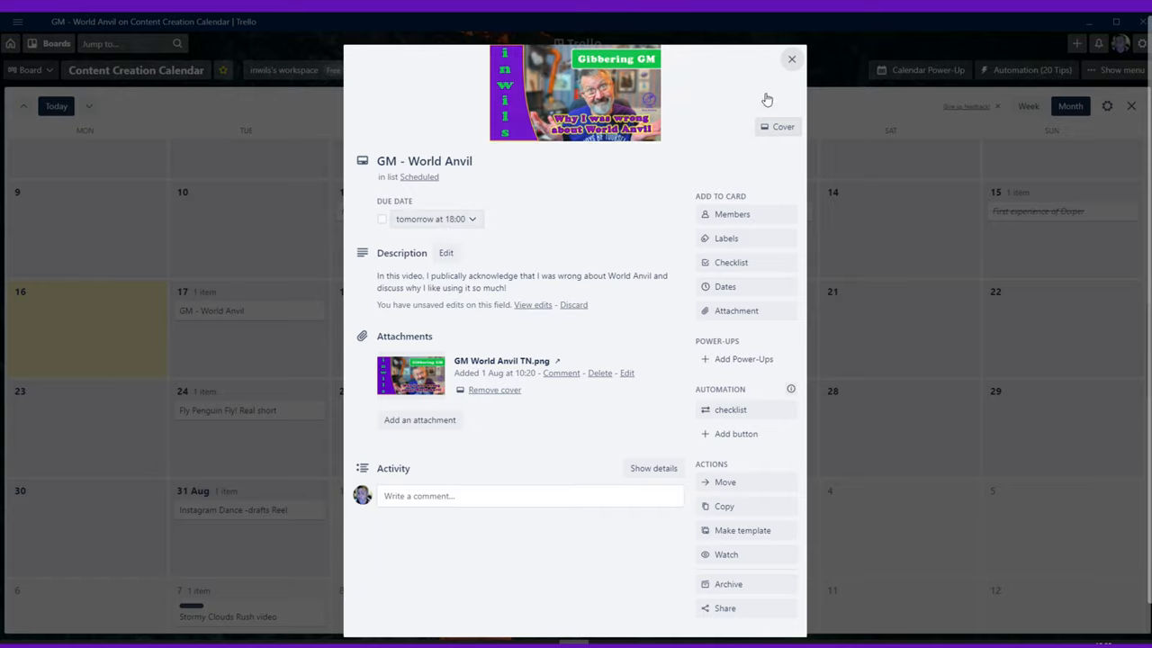
pyautogui.click(792, 57)
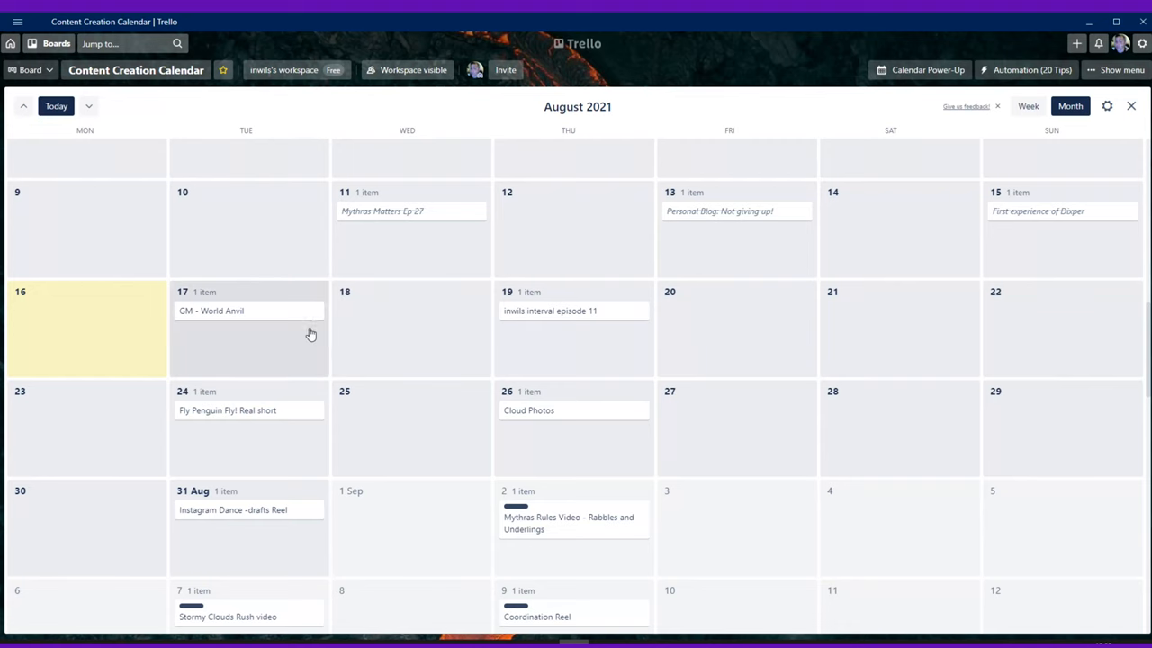
pyautogui.moveTo(444, 295)
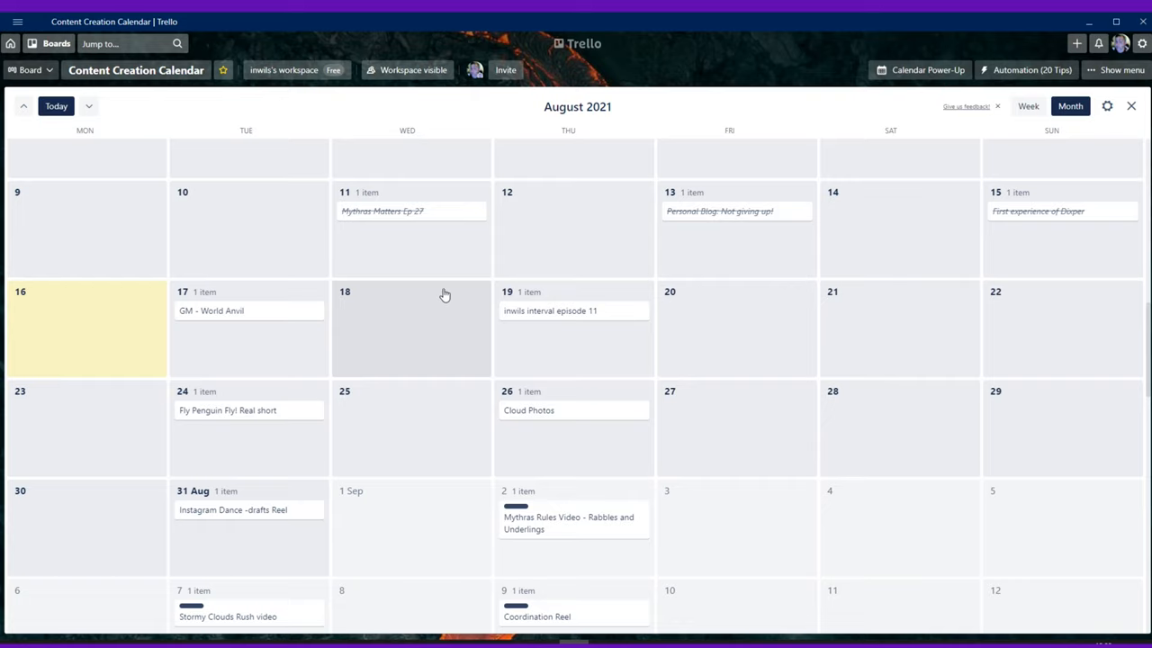
pyautogui.moveTo(378, 362)
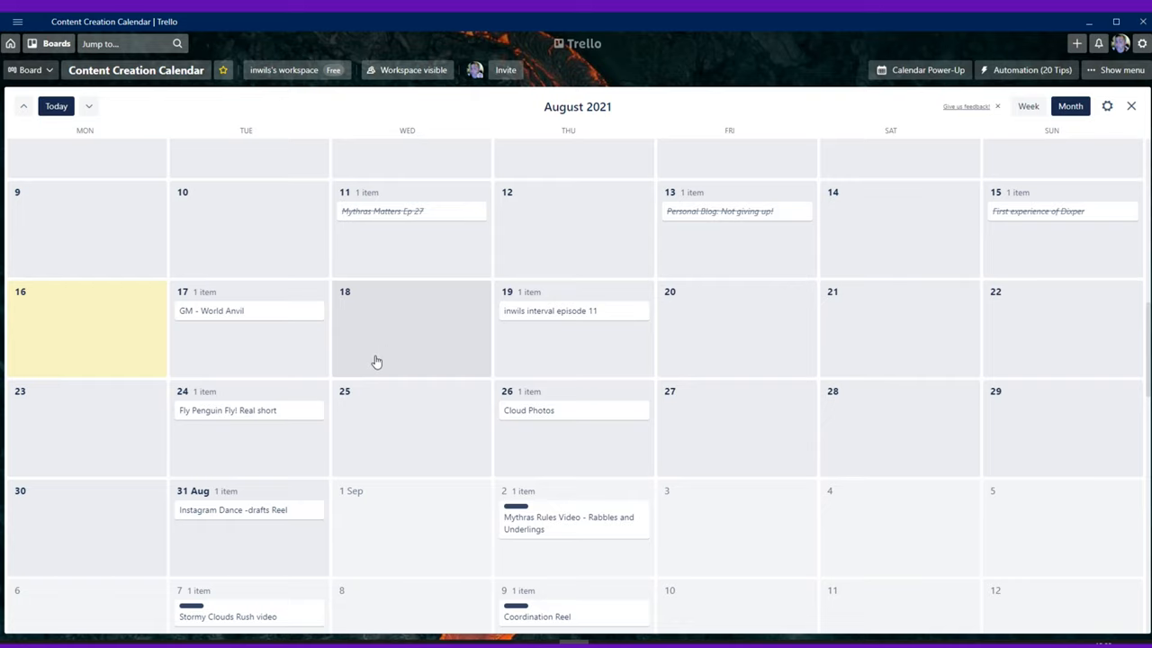
pyautogui.moveTo(407, 342)
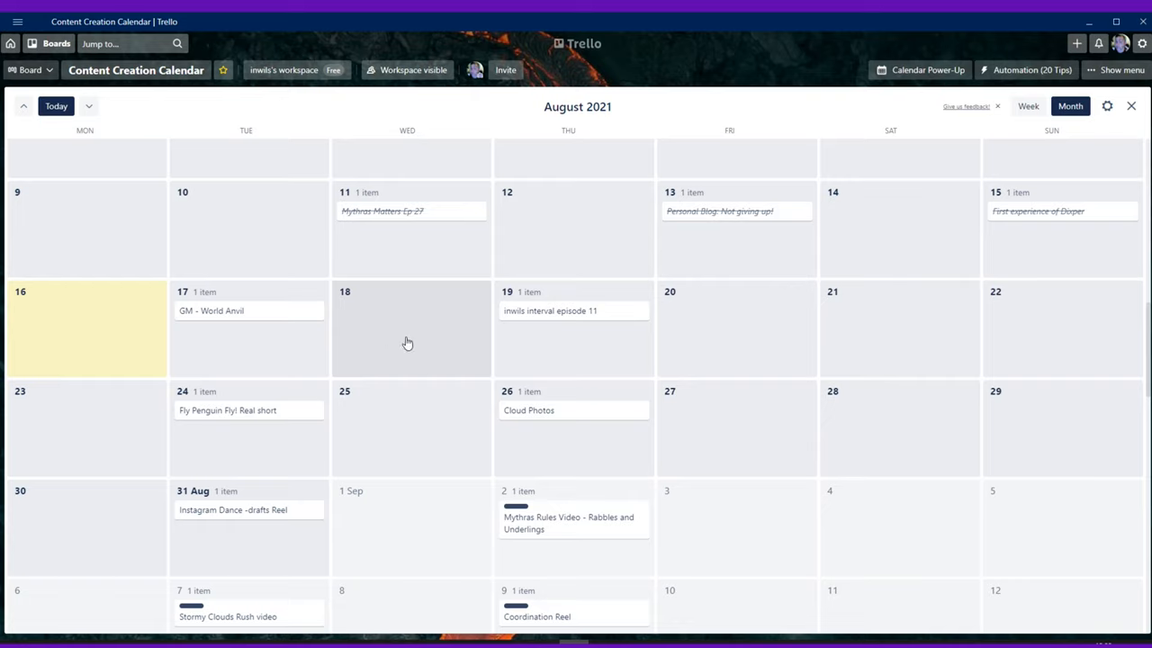
pyautogui.moveTo(680, 360)
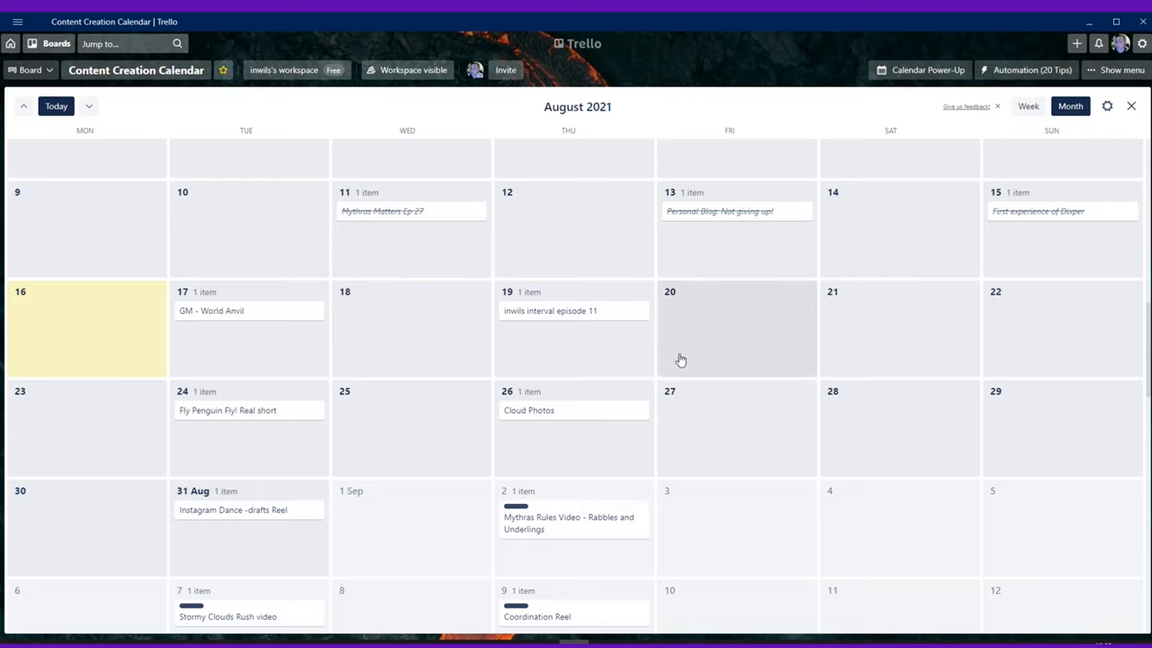
pyautogui.moveTo(387, 320)
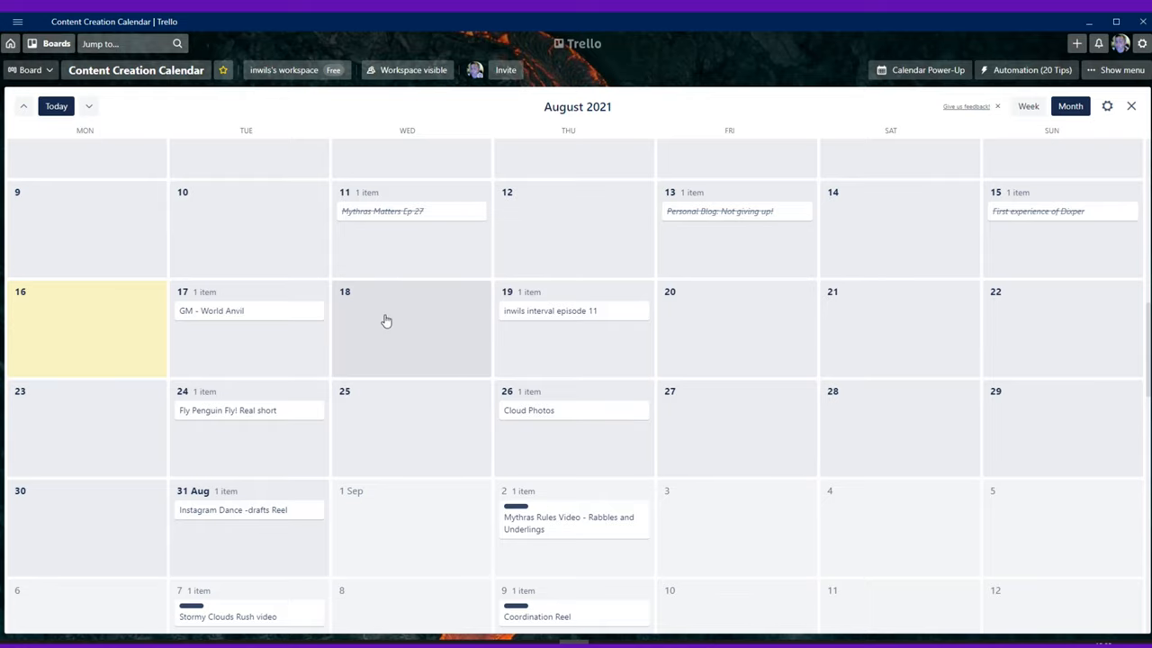
pyautogui.moveTo(392, 319)
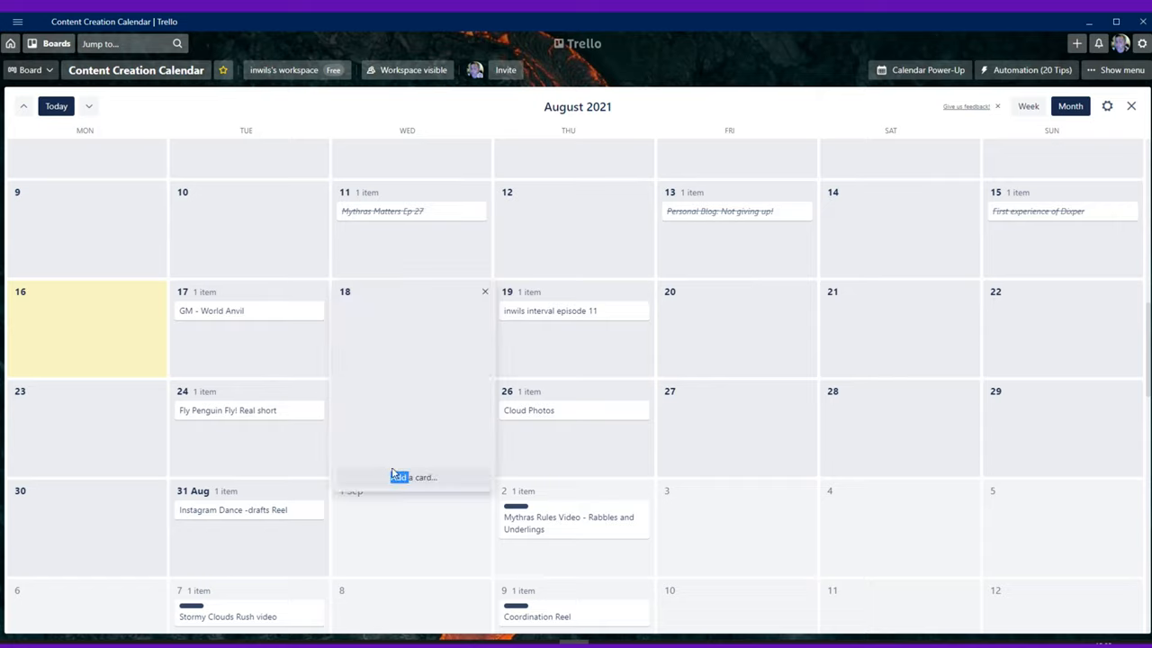
pyautogui.click(399, 477)
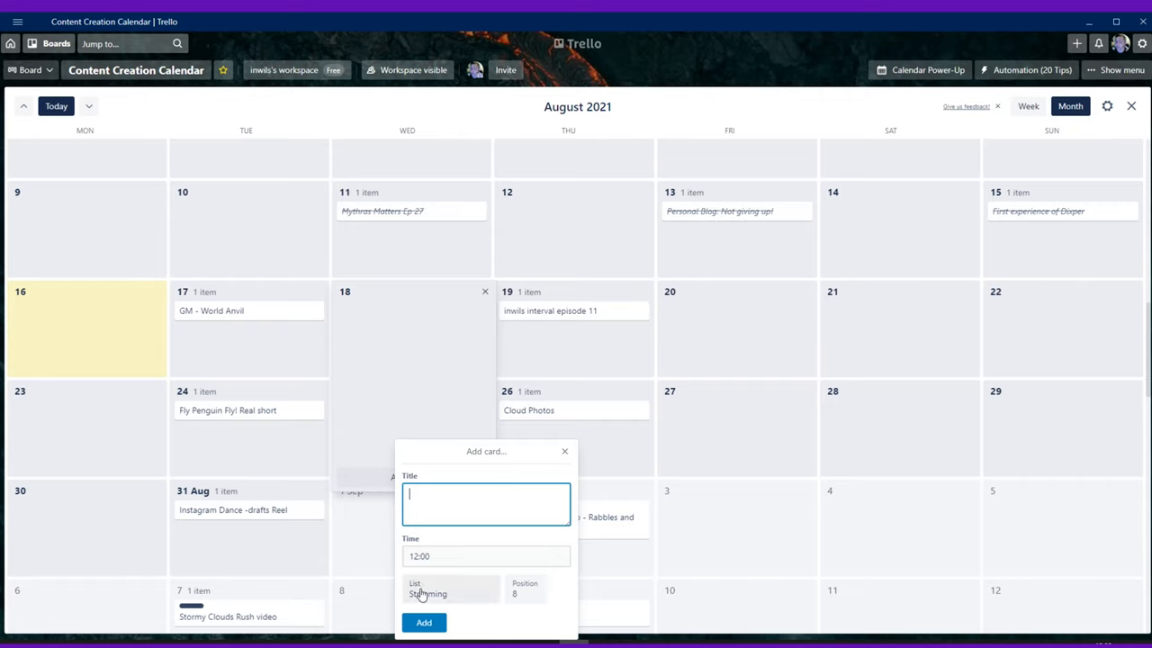
pyautogui.click(428, 594)
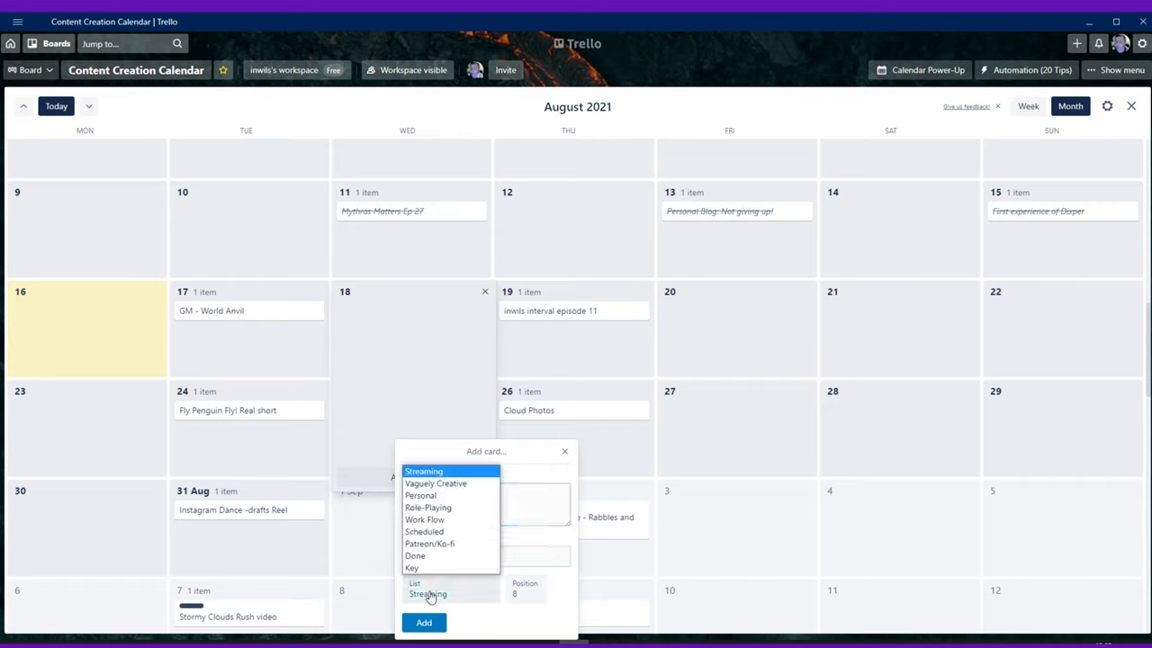
pyautogui.moveTo(429, 544)
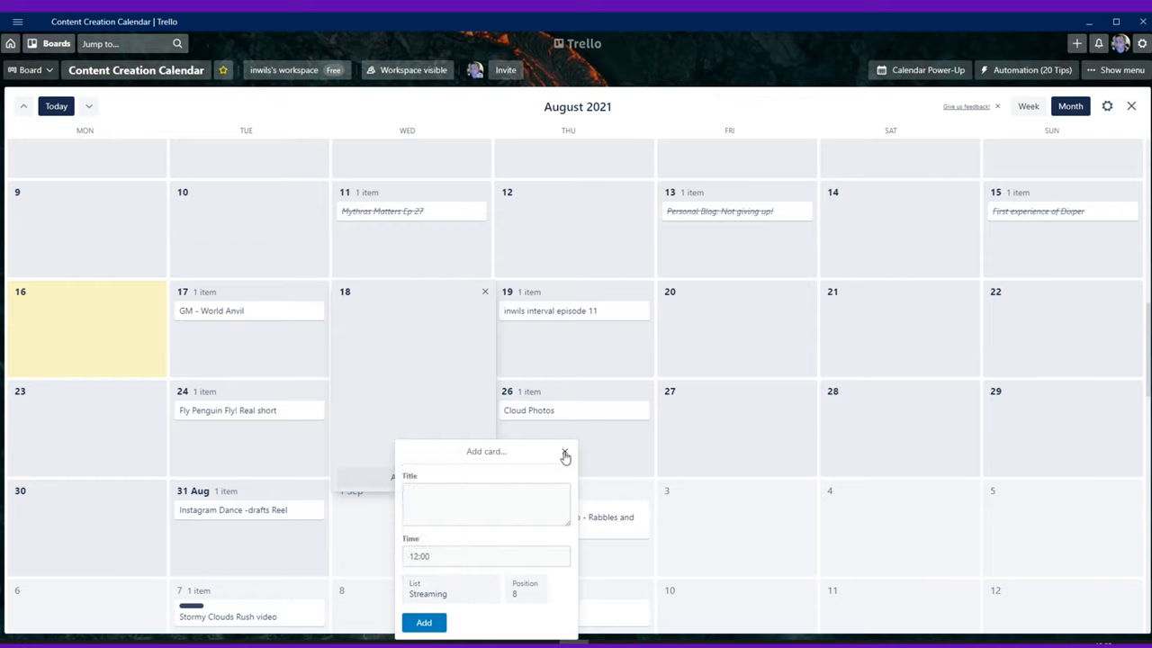
pyautogui.click(565, 451)
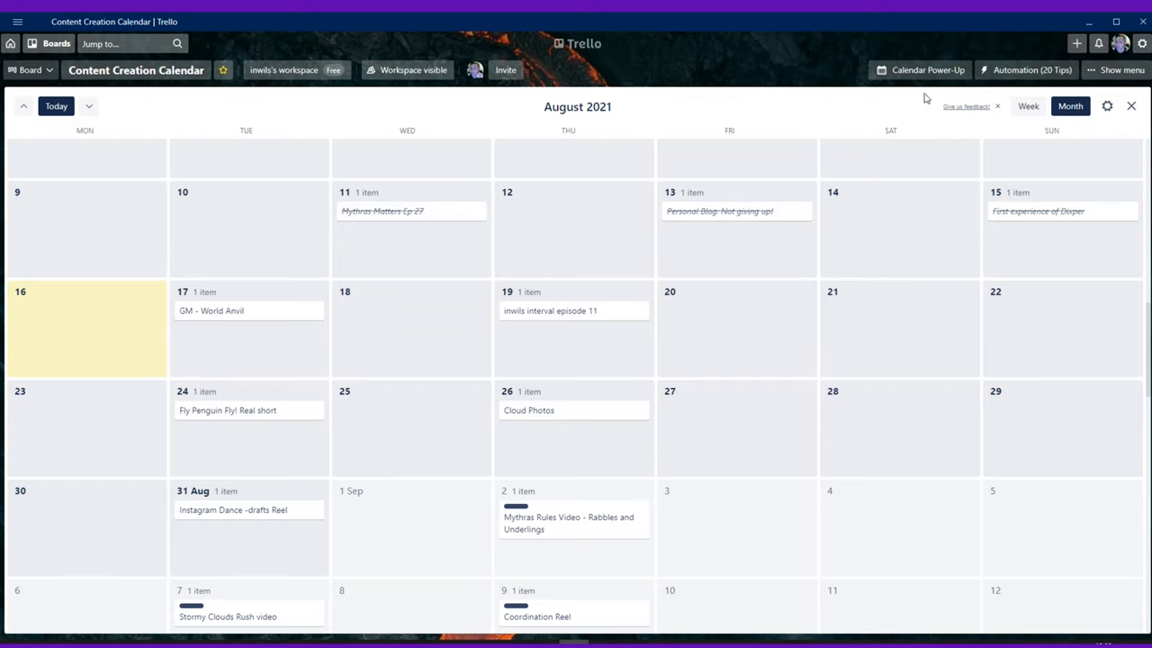
pyautogui.moveTo(594, 252)
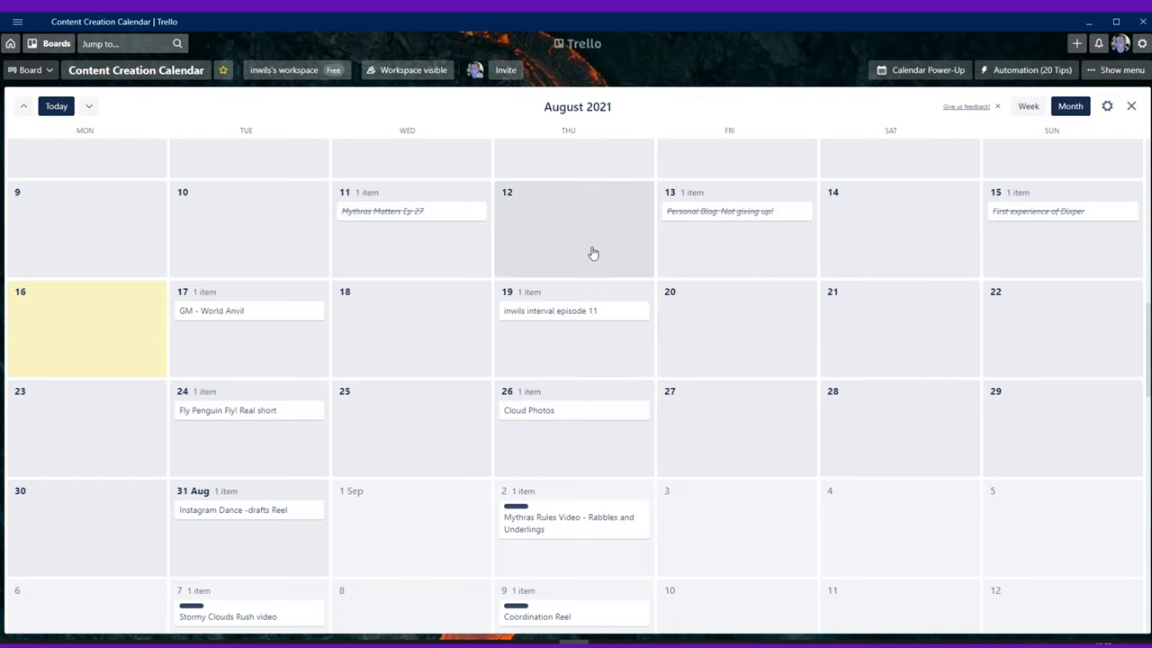
pyautogui.moveTo(914, 76)
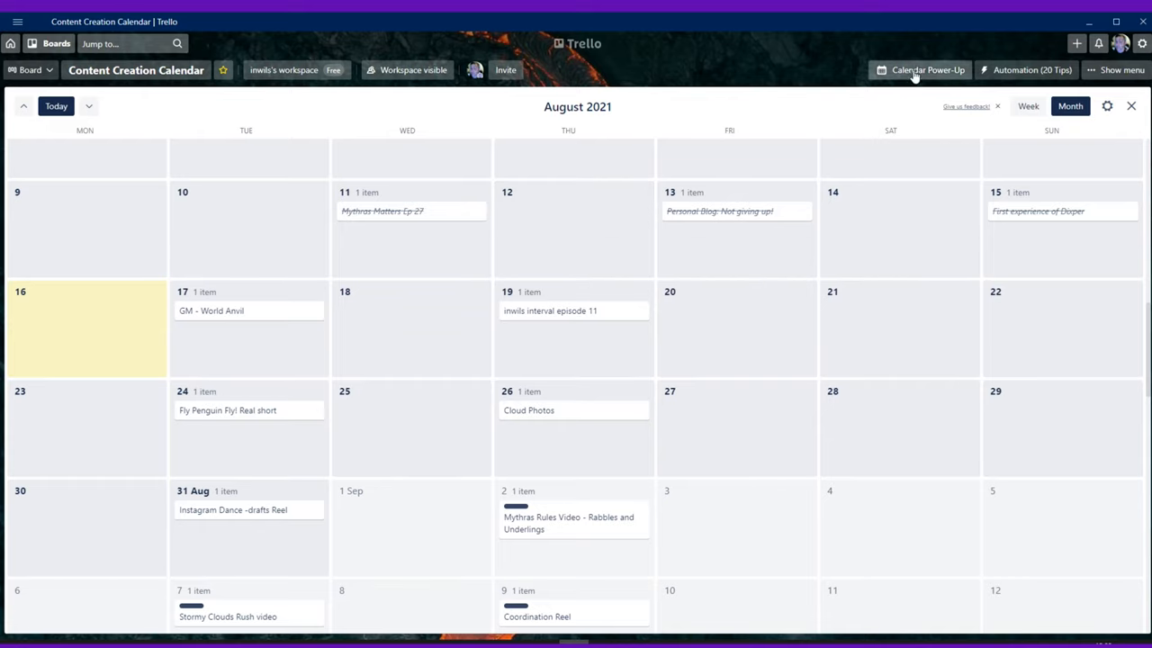
# - Close the Calendar Power-Up view to return to the Content Creation Calendar lists
pyautogui.click(1131, 104)
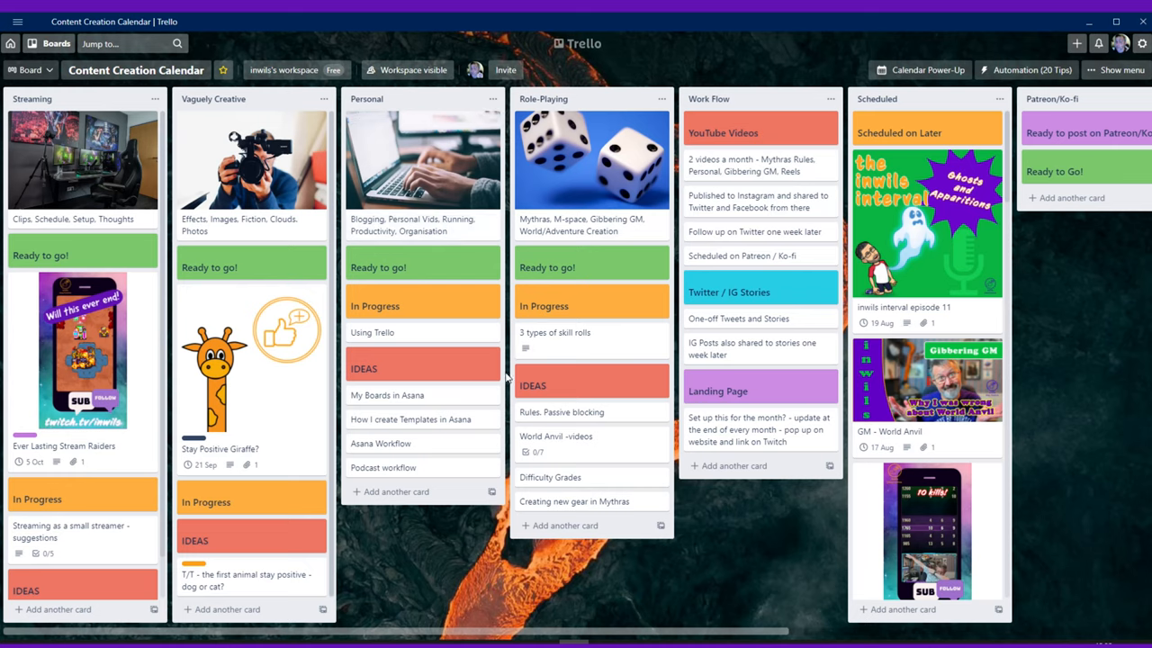
pyautogui.moveTo(248, 99)
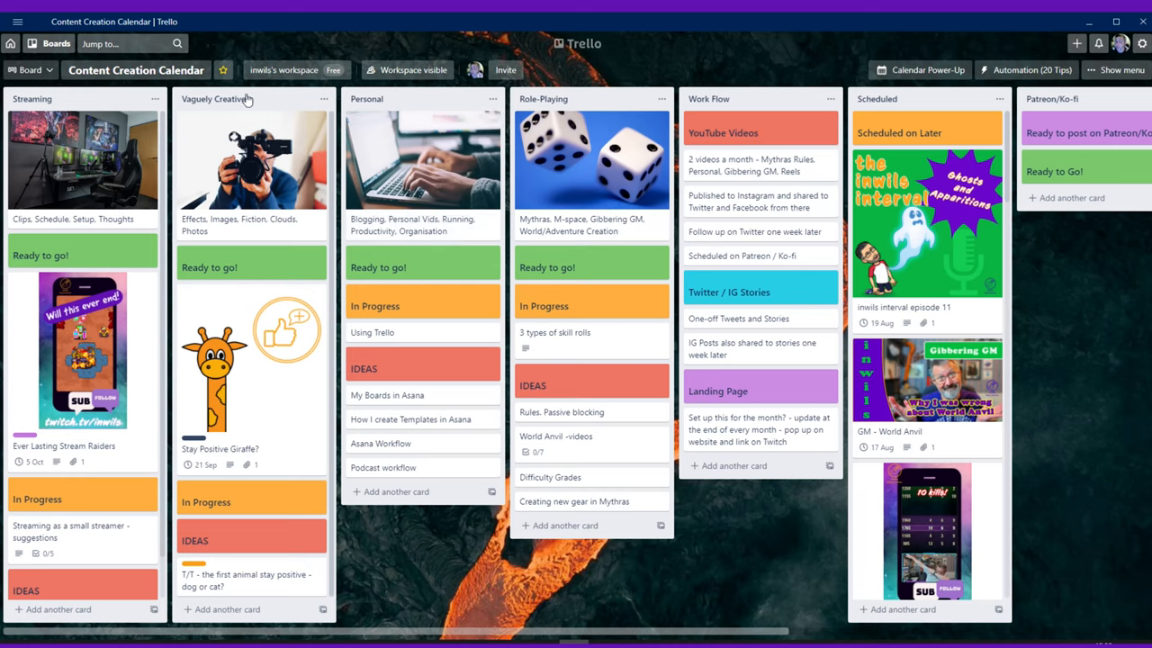